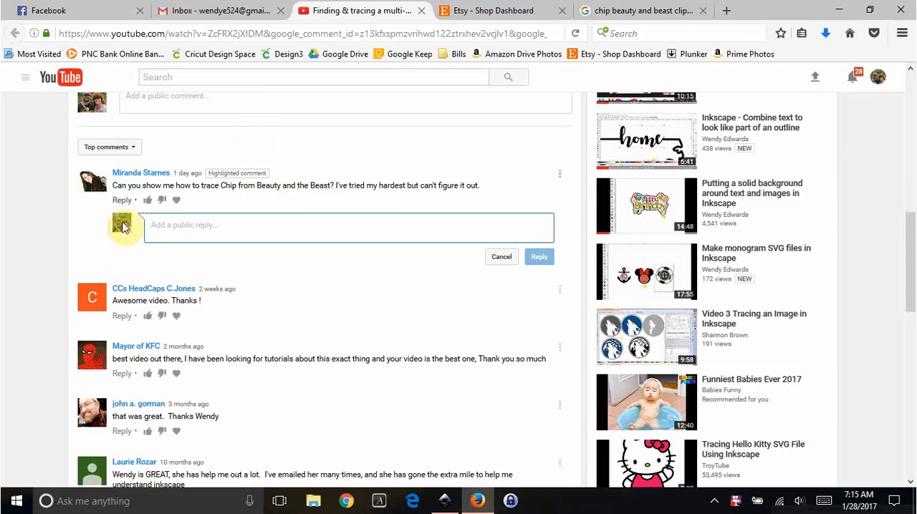
{"action": "mouse_move", "coordinate": [179, 195]}
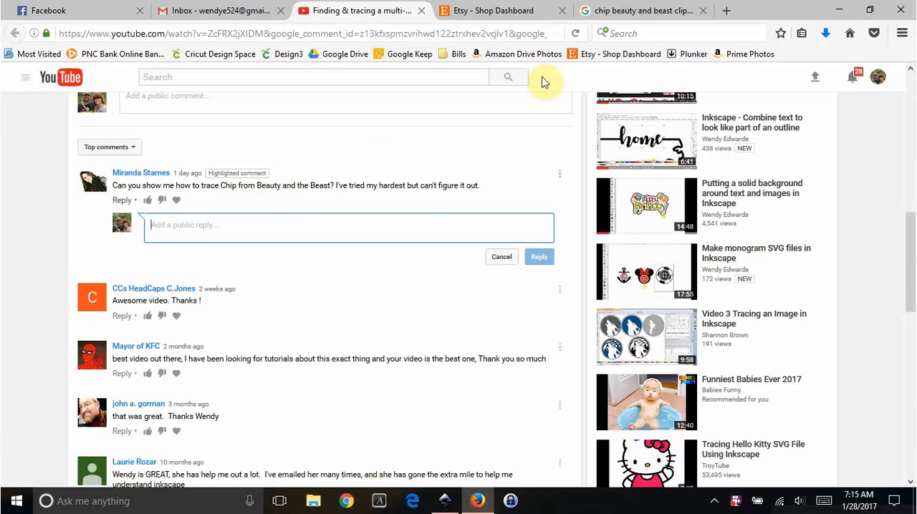
Copy the large colour Chip clipart image from the Google Images preview.
{"action": "left_click", "coordinate": [642, 10]}
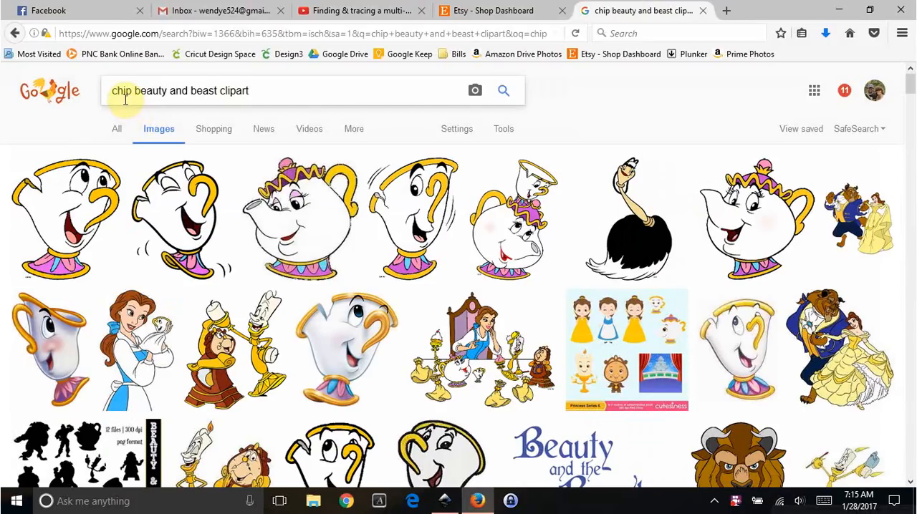
{"action": "mouse_move", "coordinate": [275, 90]}
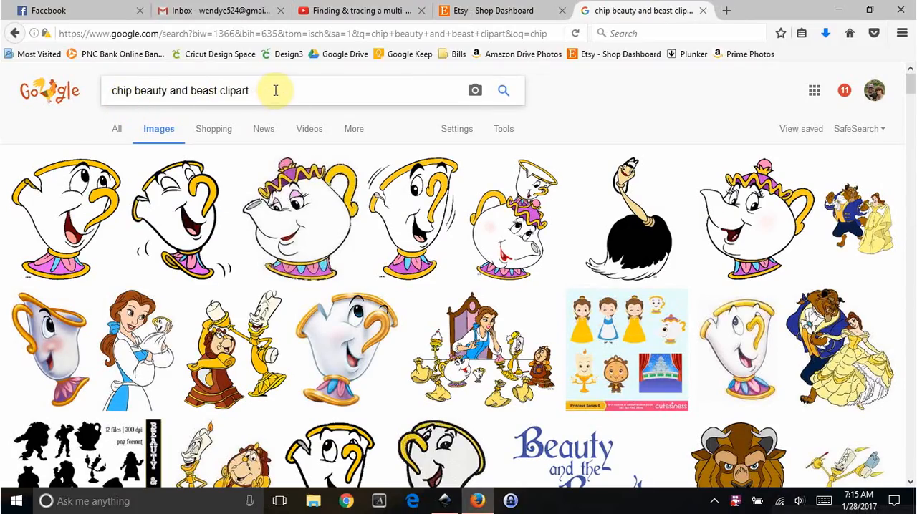
{"action": "mouse_move", "coordinate": [332, 337]}
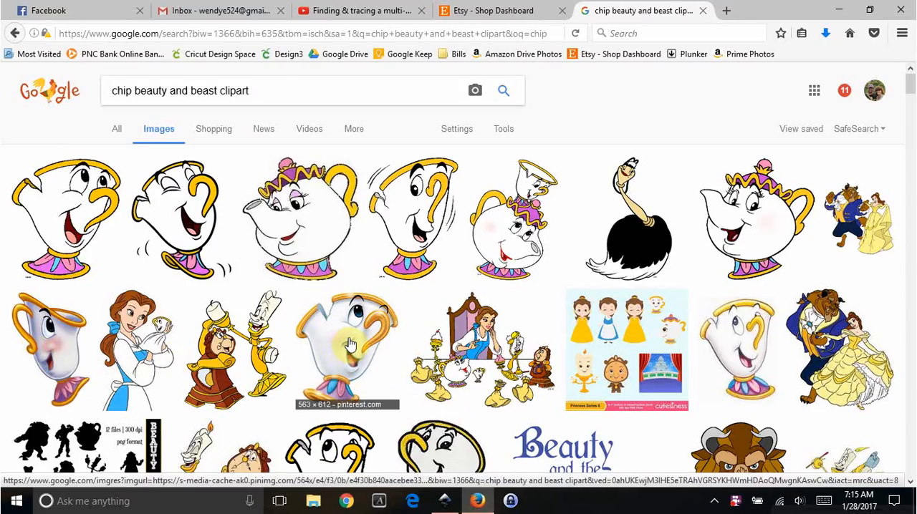
{"action": "mouse_move", "coordinate": [80, 221]}
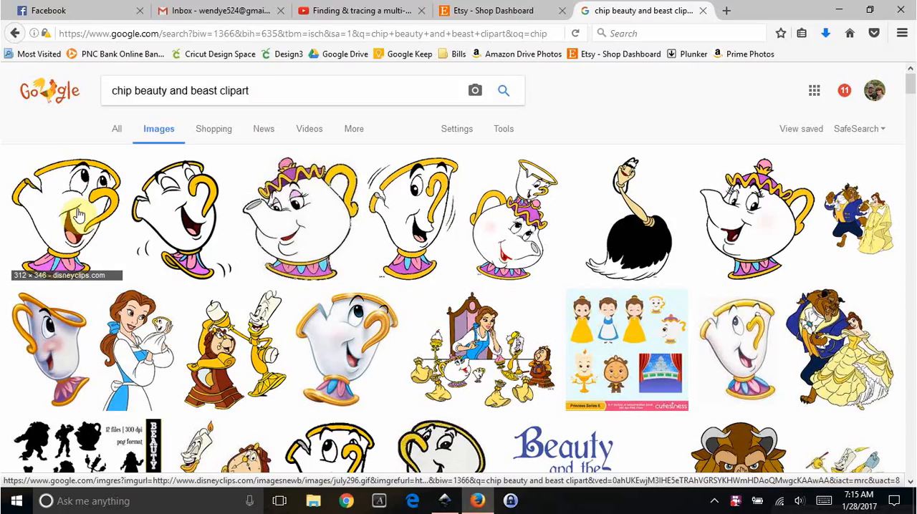
{"action": "left_click", "coordinate": [66, 215]}
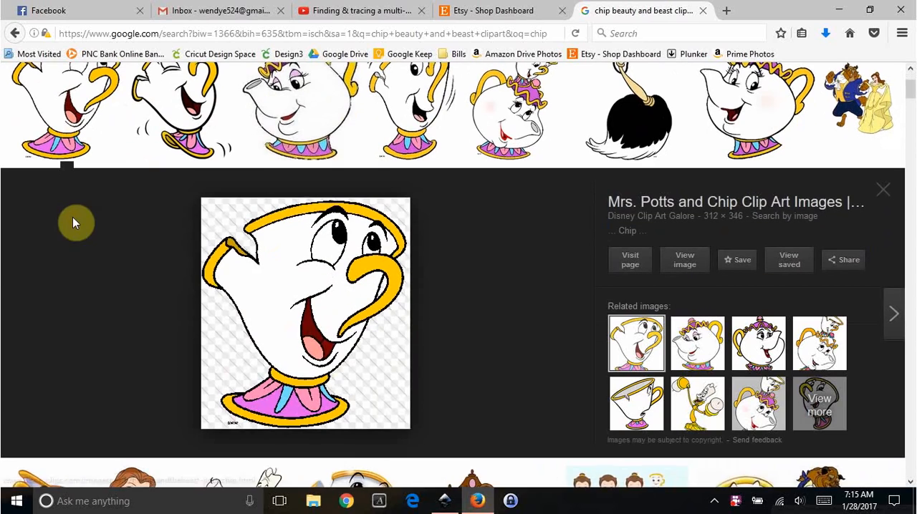
{"action": "mouse_move", "coordinate": [392, 334]}
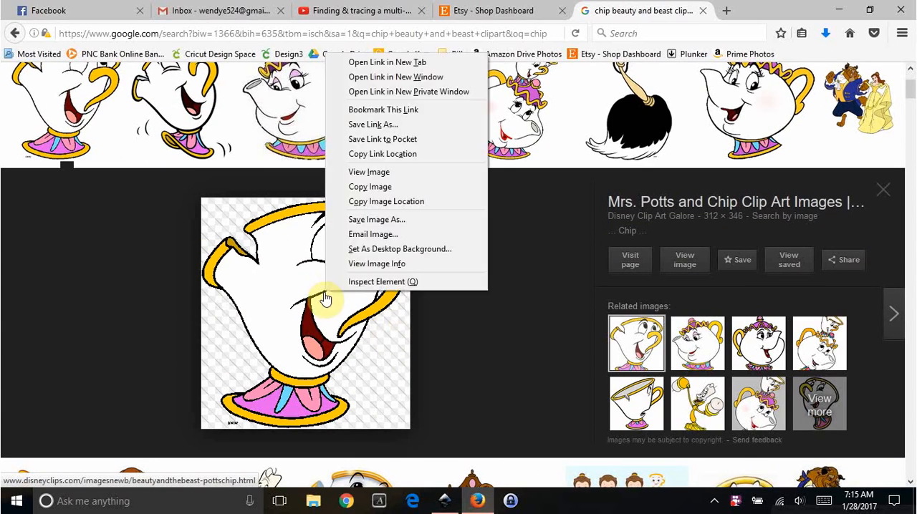
{"action": "left_click", "coordinate": [523, 470]}
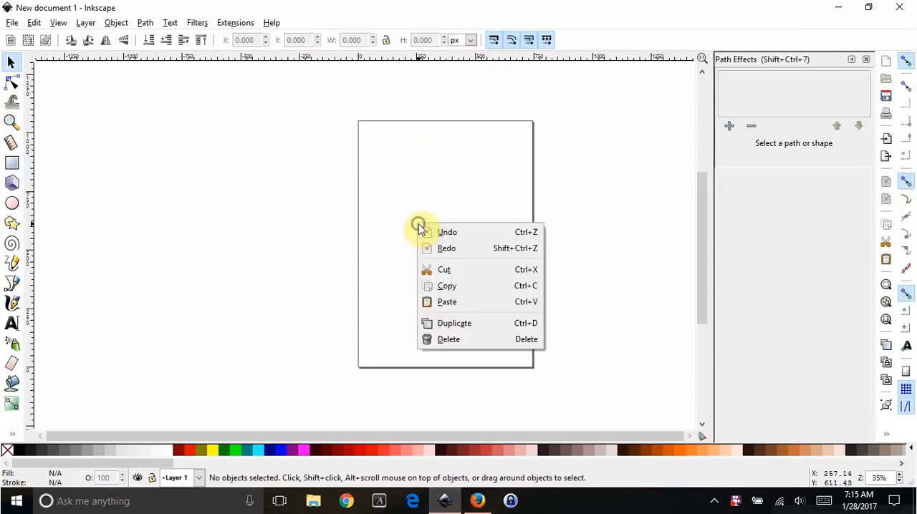
Paste Chip at the page's top-left corner and enlarge it to nearly fill the page.
{"action": "left_click", "coordinate": [447, 301]}
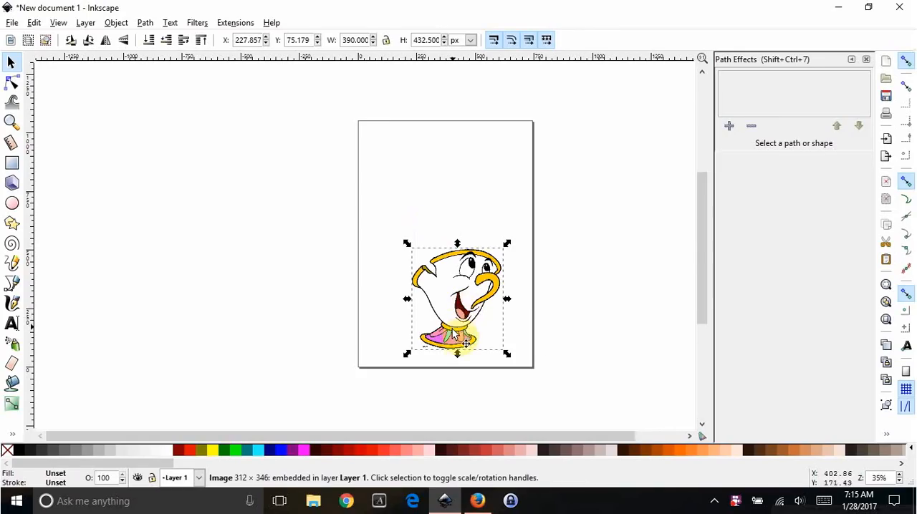
{"action": "left_click_drag", "start_coordinate": [457, 298], "coordinate": [408, 179]}
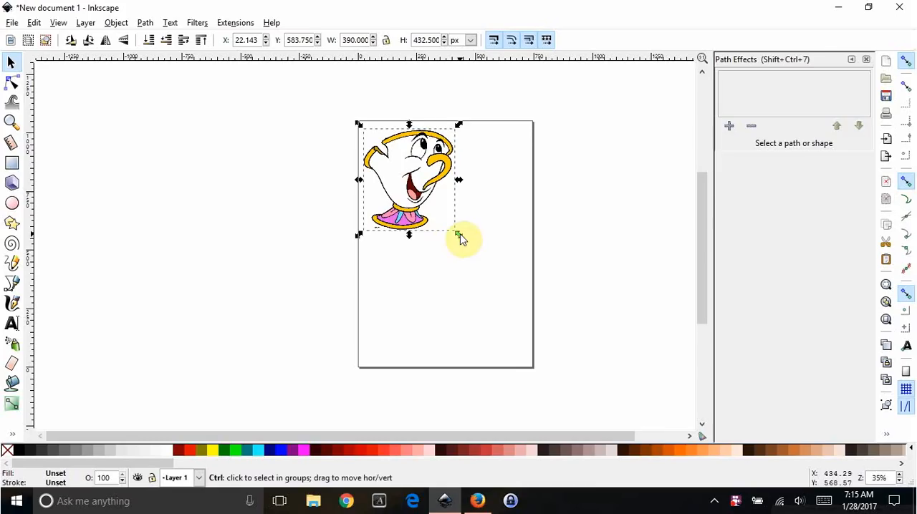
{"action": "left_click_drag", "start_coordinate": [459, 236], "coordinate": [490, 293]}
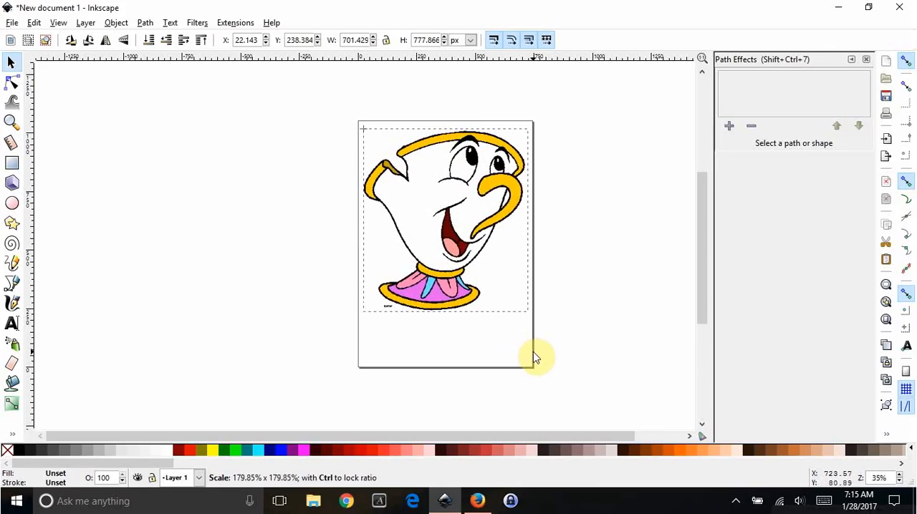
{"action": "left_click", "coordinate": [444, 218]}
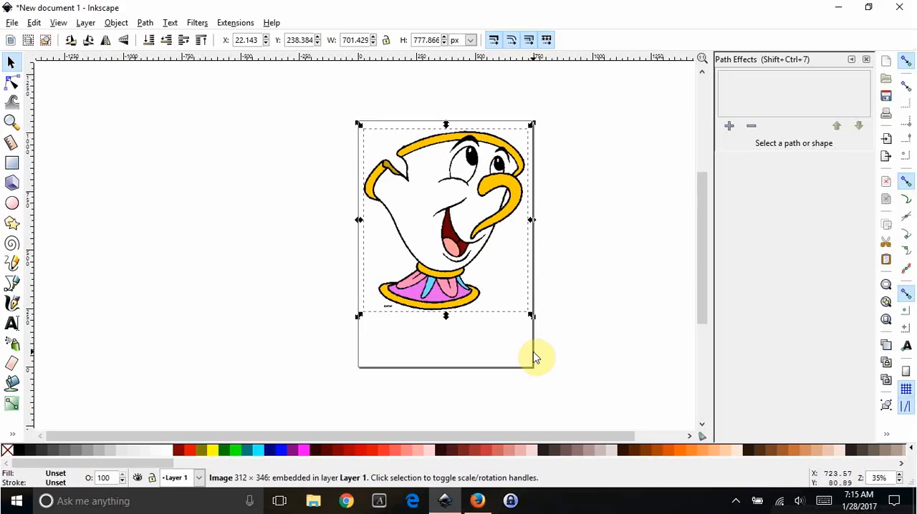
{"action": "mouse_move", "coordinate": [423, 164]}
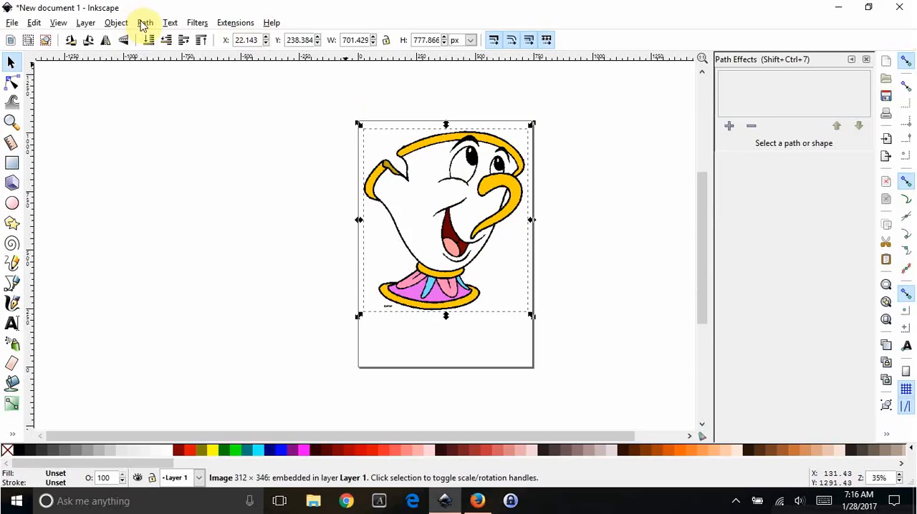
Configure Trace Bitmap for multiple colour scans with smoothing off and background removed.
{"action": "left_click", "coordinate": [145, 23]}
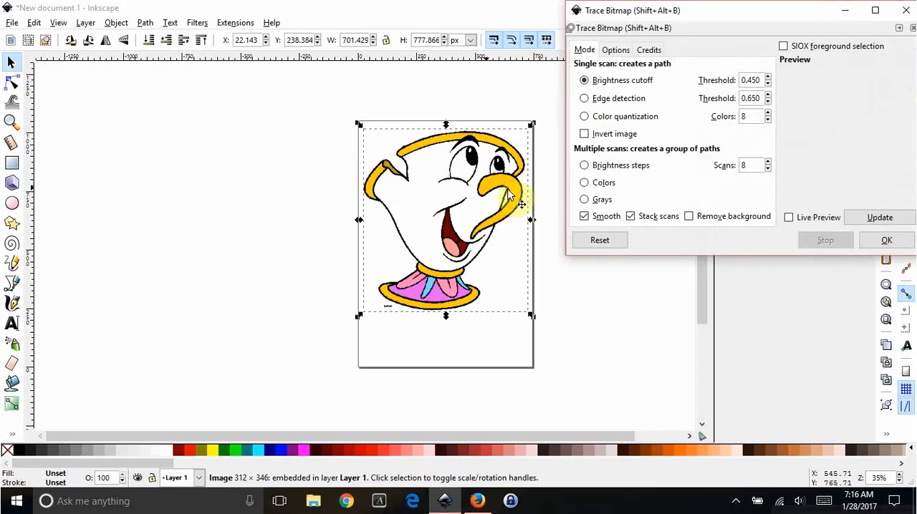
{"action": "mouse_move", "coordinate": [587, 241]}
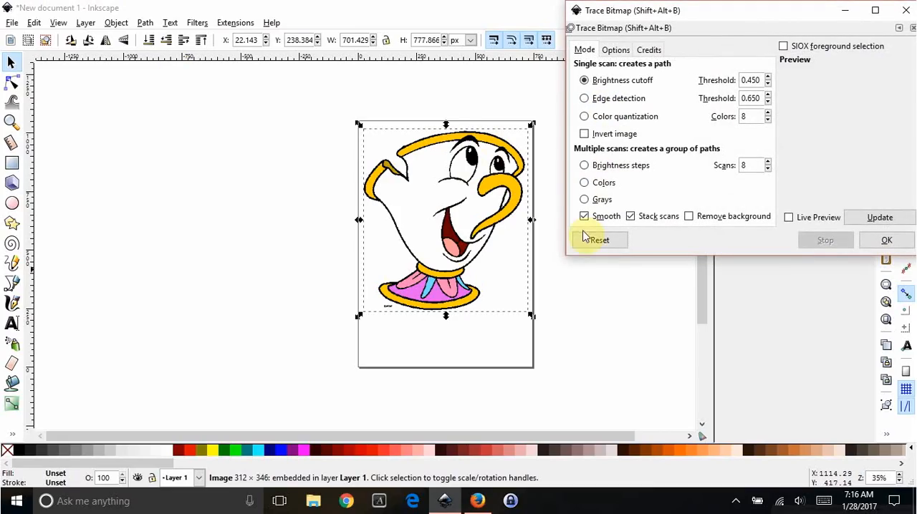
{"action": "left_click", "coordinate": [585, 182]}
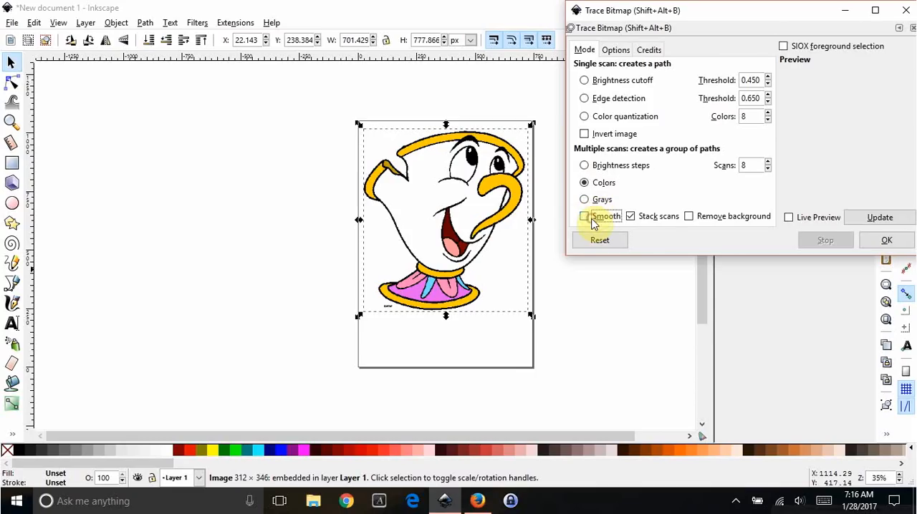
{"action": "mouse_move", "coordinate": [605, 183]}
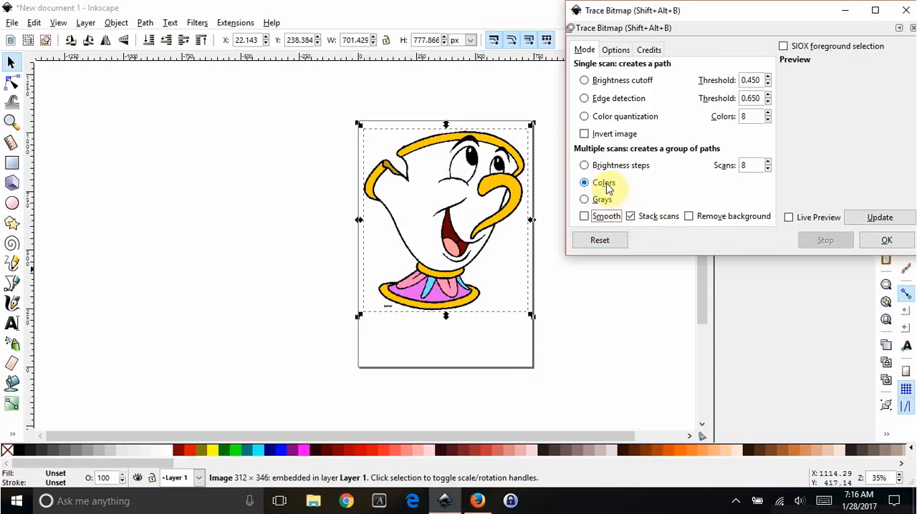
{"action": "mouse_move", "coordinate": [601, 221]}
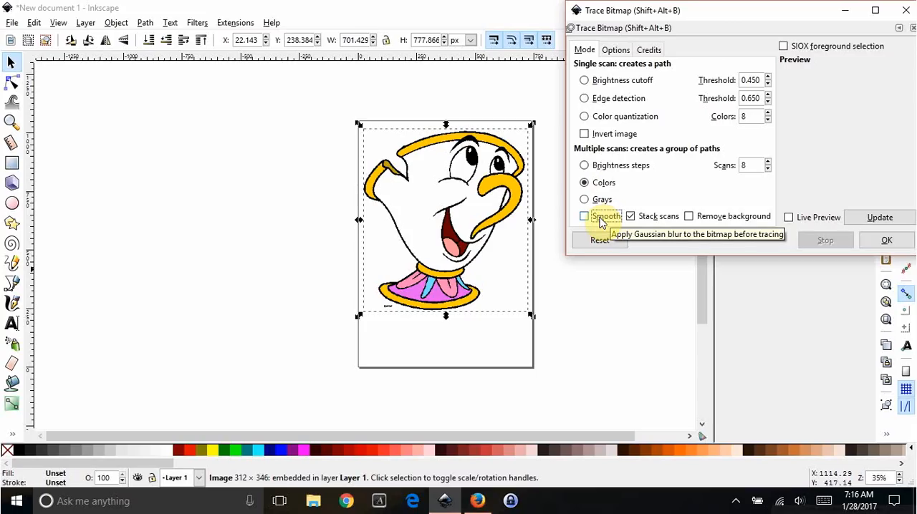
{"action": "mouse_move", "coordinate": [490, 169]}
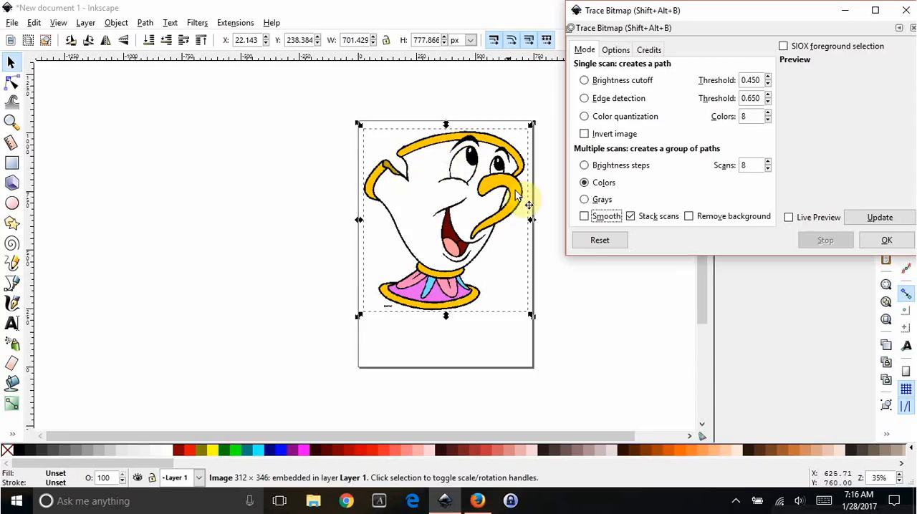
{"action": "left_click", "coordinate": [688, 215]}
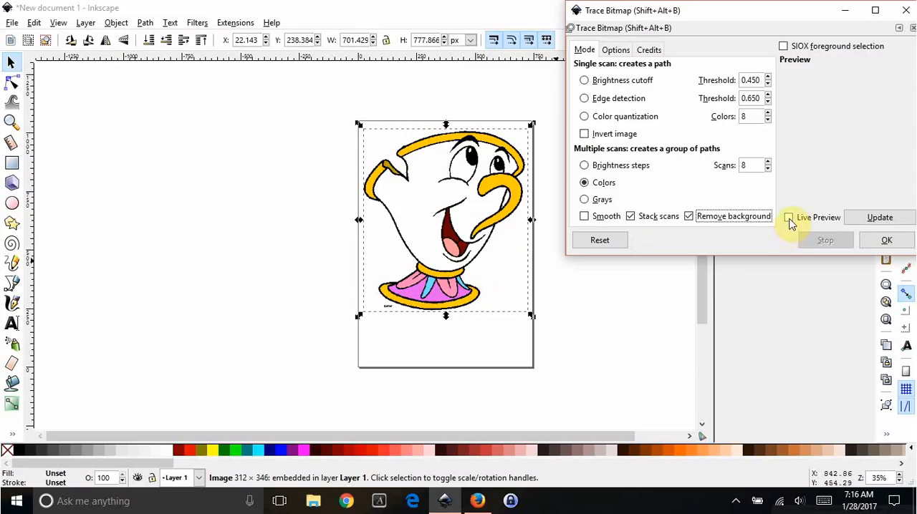
Preview the trace, adjust the colour scan count and start the colour trace.
{"action": "left_click", "coordinate": [788, 217]}
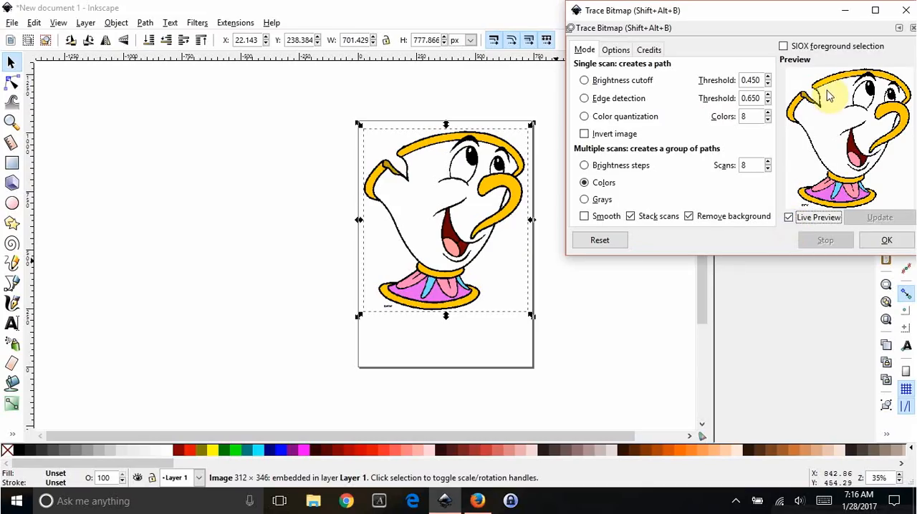
{"action": "mouse_move", "coordinate": [906, 151]}
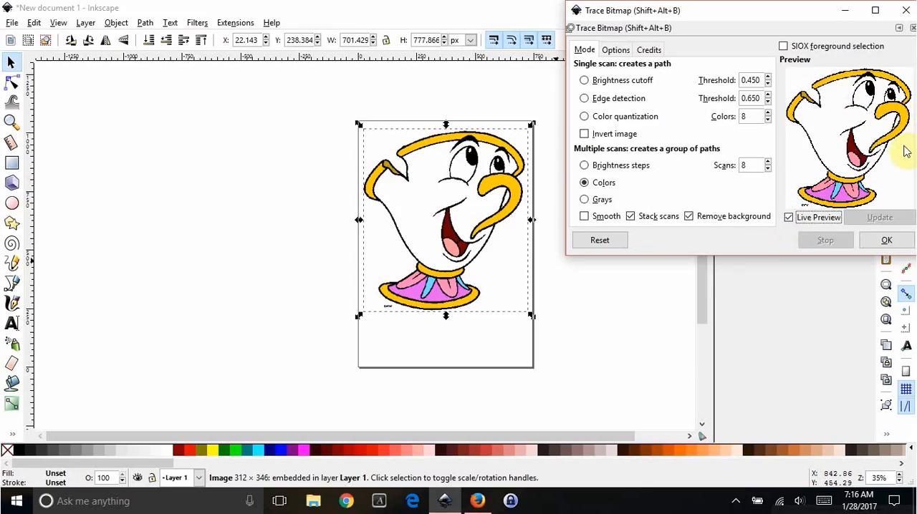
{"action": "mouse_move", "coordinate": [777, 174]}
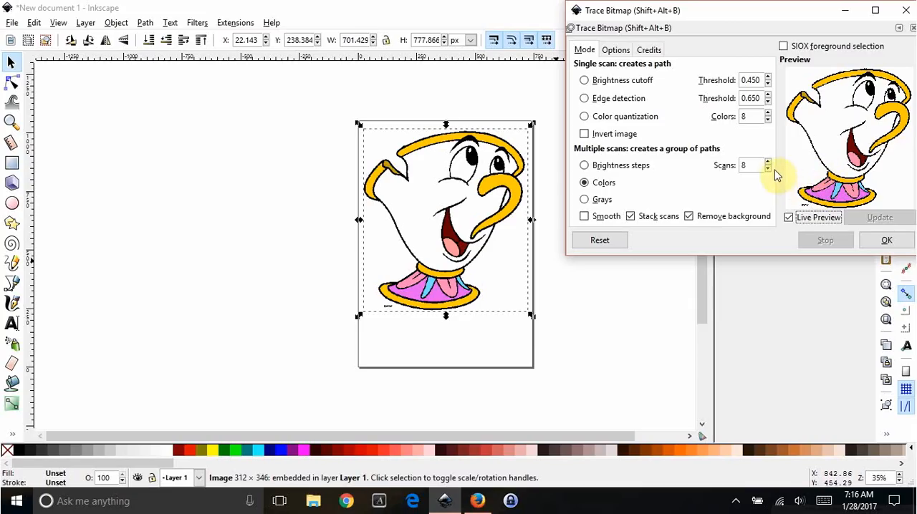
{"action": "mouse_move", "coordinate": [766, 172]}
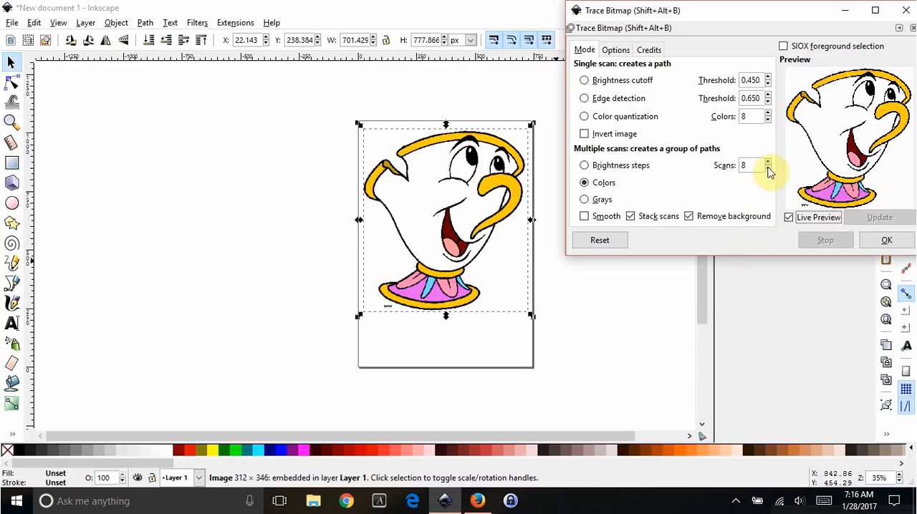
{"action": "left_click", "coordinate": [768, 169]}
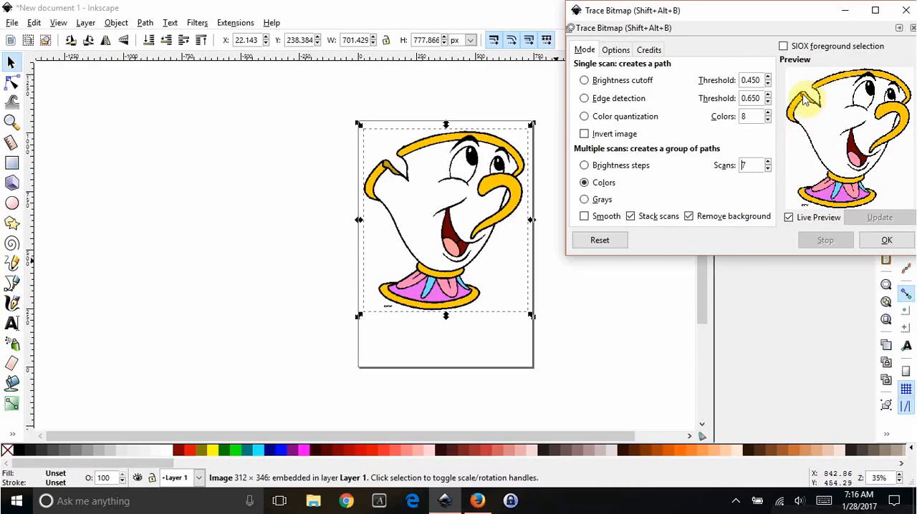
{"action": "mouse_move", "coordinate": [806, 140]}
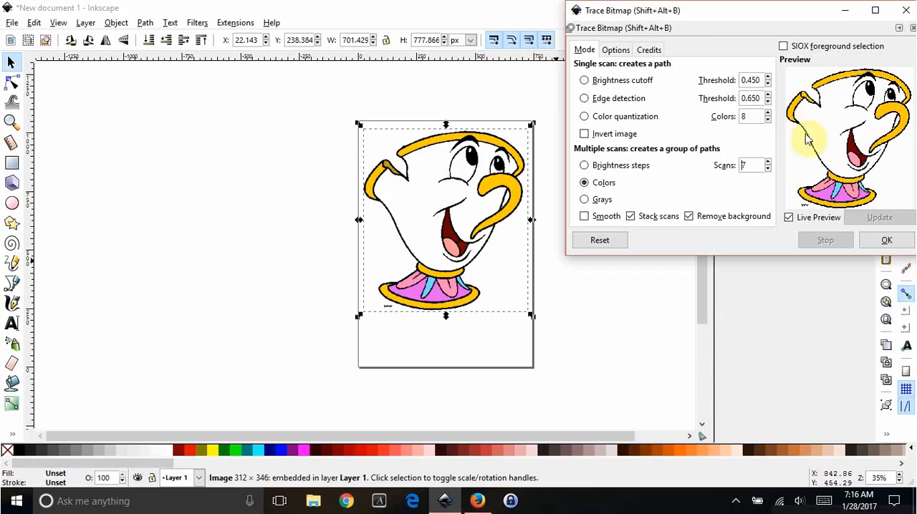
{"action": "left_click", "coordinate": [768, 168]}
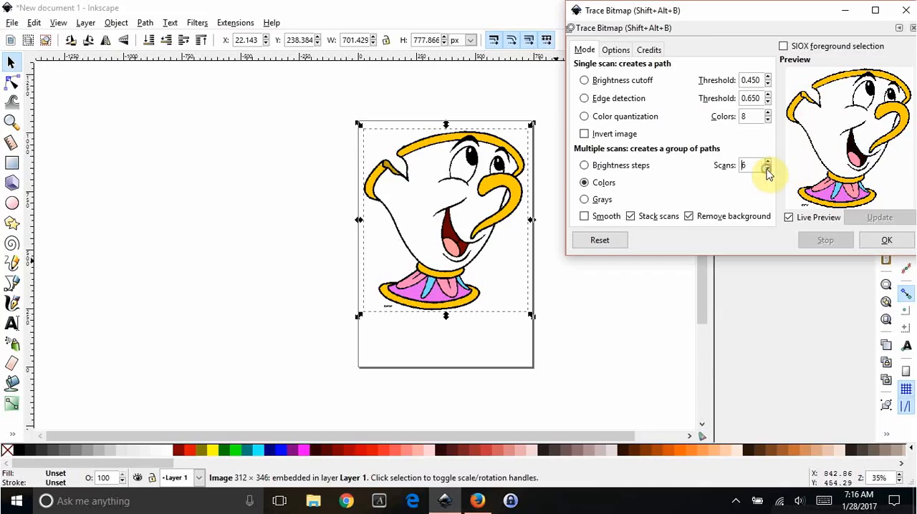
{"action": "left_click", "coordinate": [767, 162]}
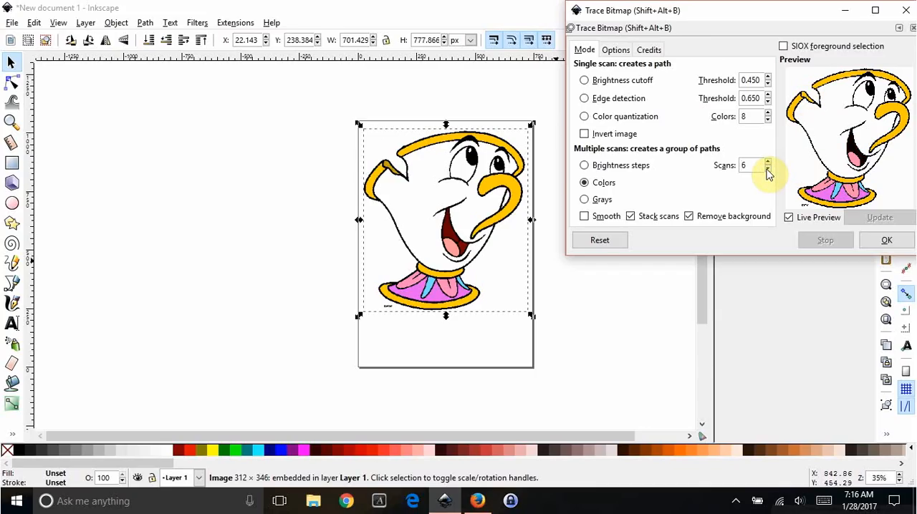
{"action": "mouse_move", "coordinate": [857, 150]}
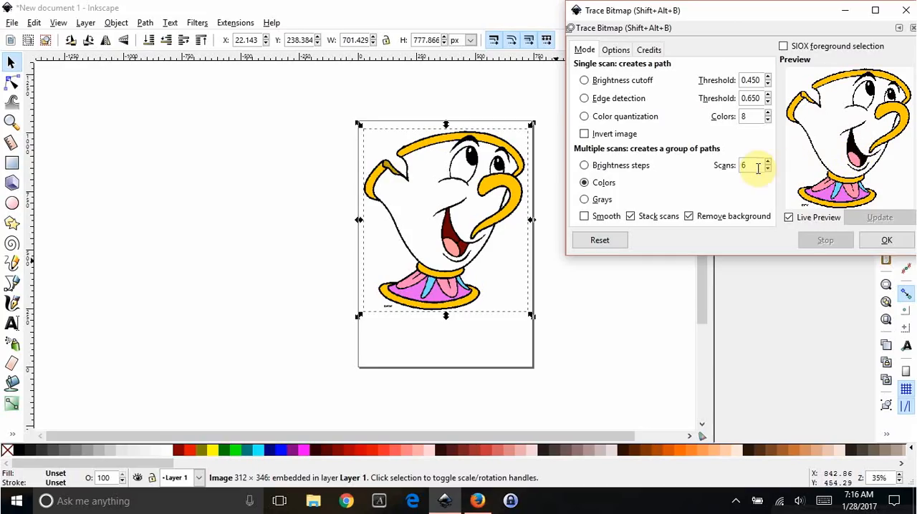
{"action": "left_click", "coordinate": [768, 169]}
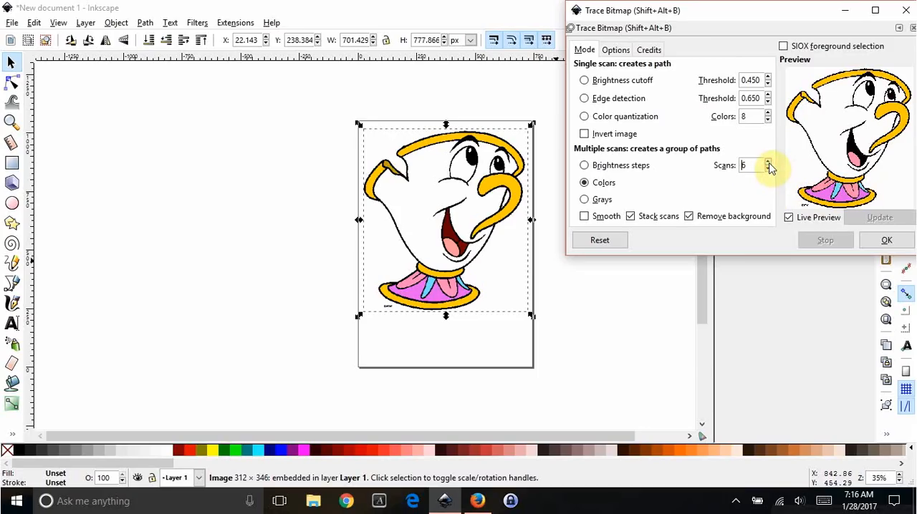
{"action": "mouse_move", "coordinate": [794, 193]}
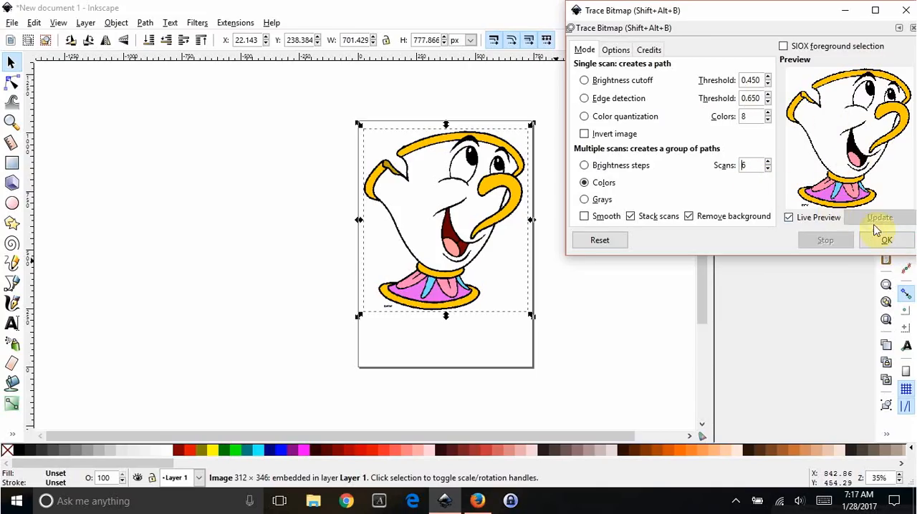
{"action": "mouse_move", "coordinate": [885, 241]}
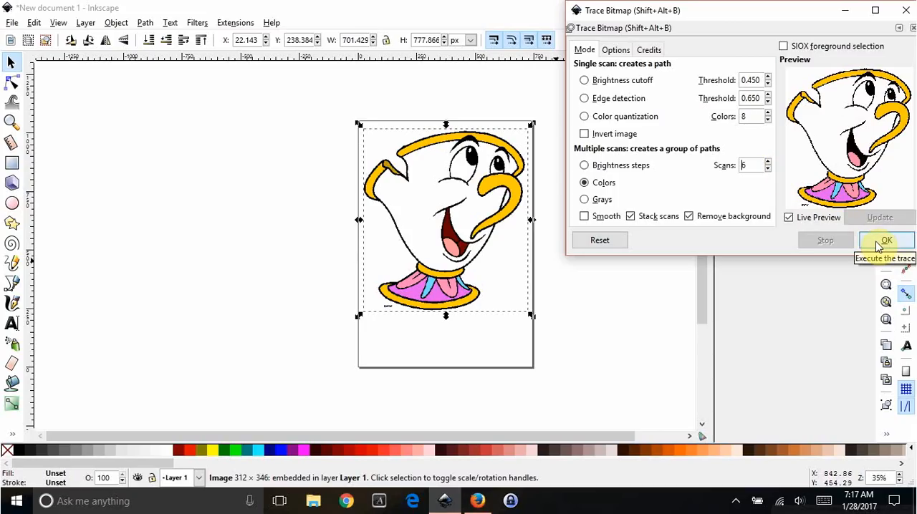
{"action": "left_click", "coordinate": [887, 241]}
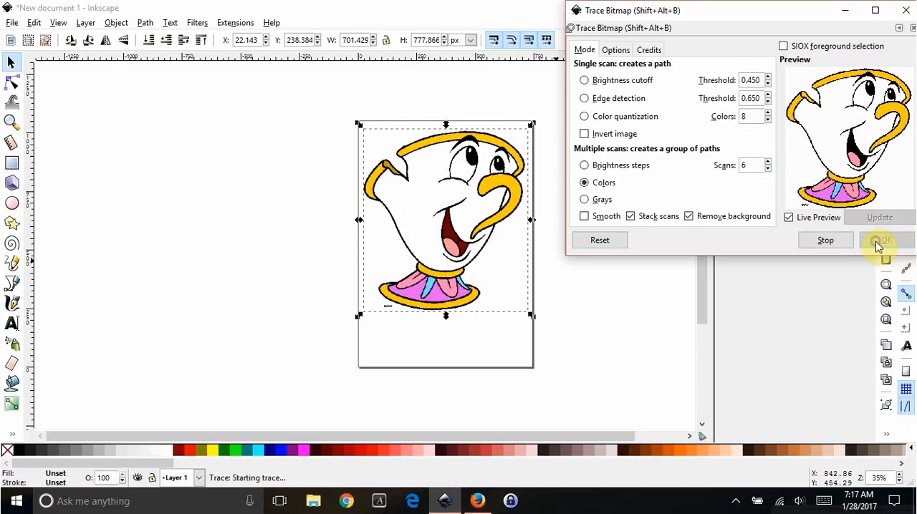
Place the traced Chip right of the page and the original picture to its left.
{"action": "left_click", "coordinate": [885, 240]}
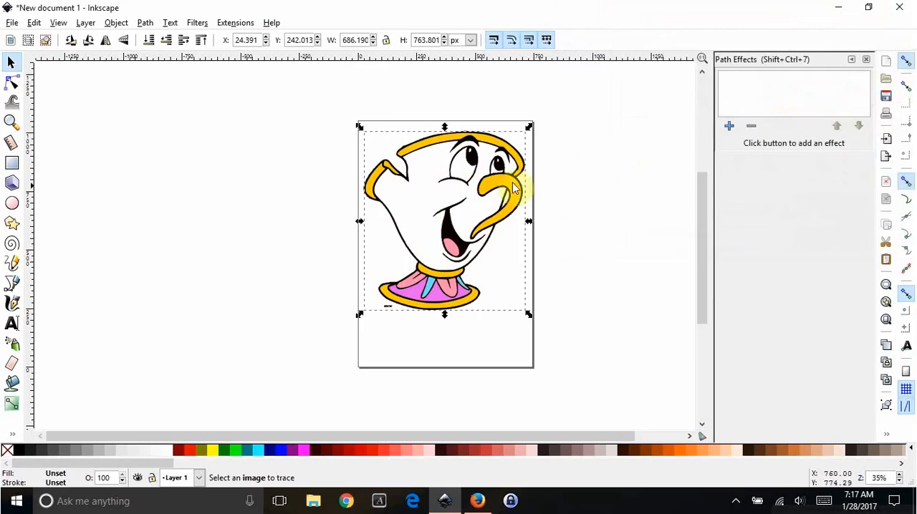
{"action": "left_click_drag", "start_coordinate": [444, 222], "coordinate": [444, 213]}
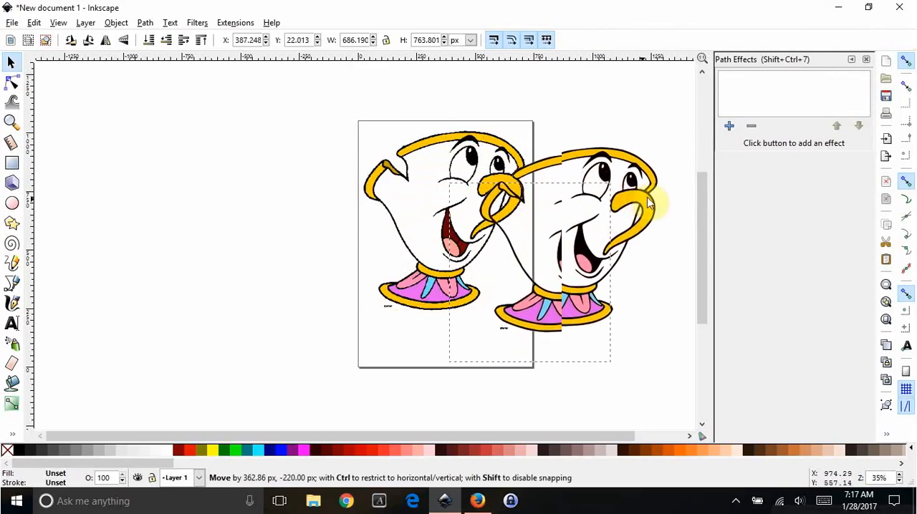
{"action": "left_click_drag", "start_coordinate": [648, 200], "coordinate": [630, 230]}
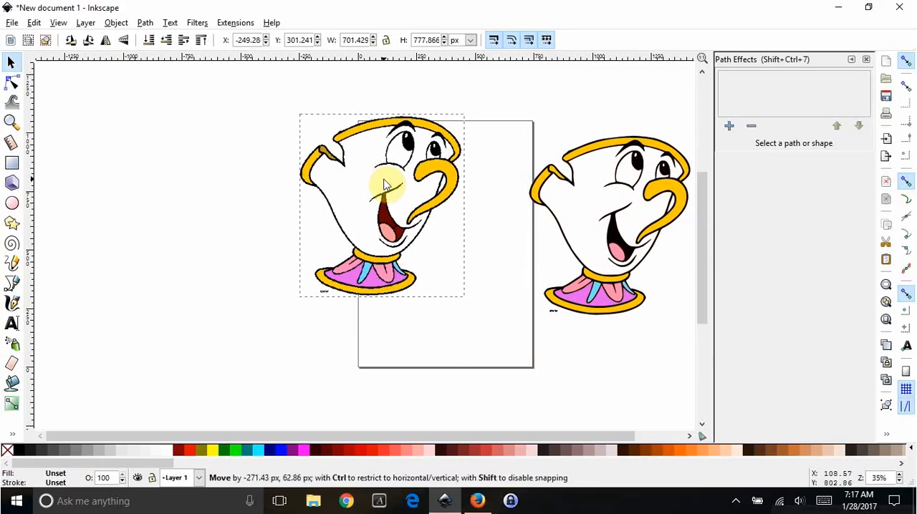
{"action": "left_click", "coordinate": [376, 172]}
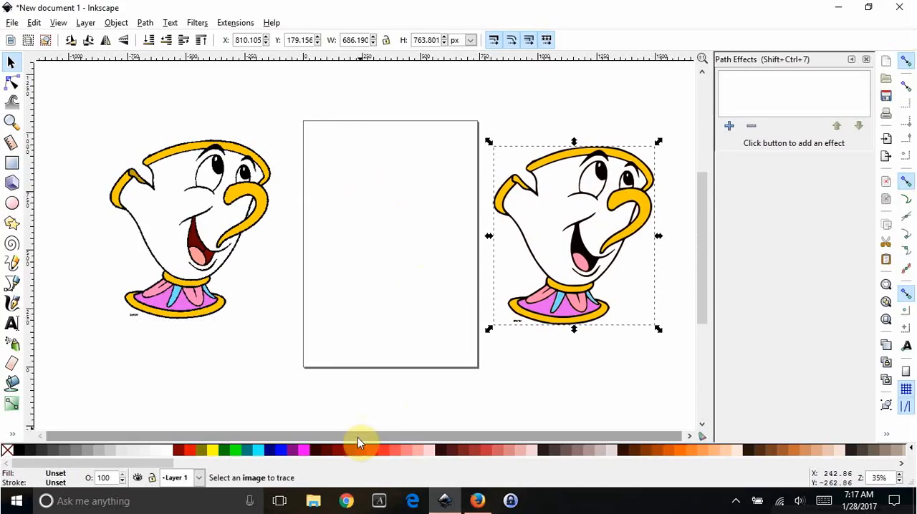
{"action": "mouse_move", "coordinate": [527, 172]}
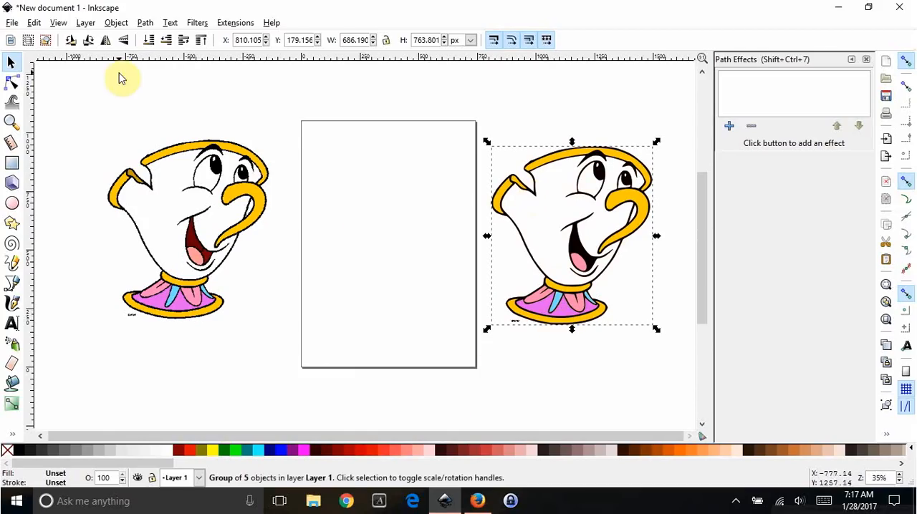
Ungroup the traced Chip into its black, yellow, pink and blue colour layers.
{"action": "left_click", "coordinate": [116, 23]}
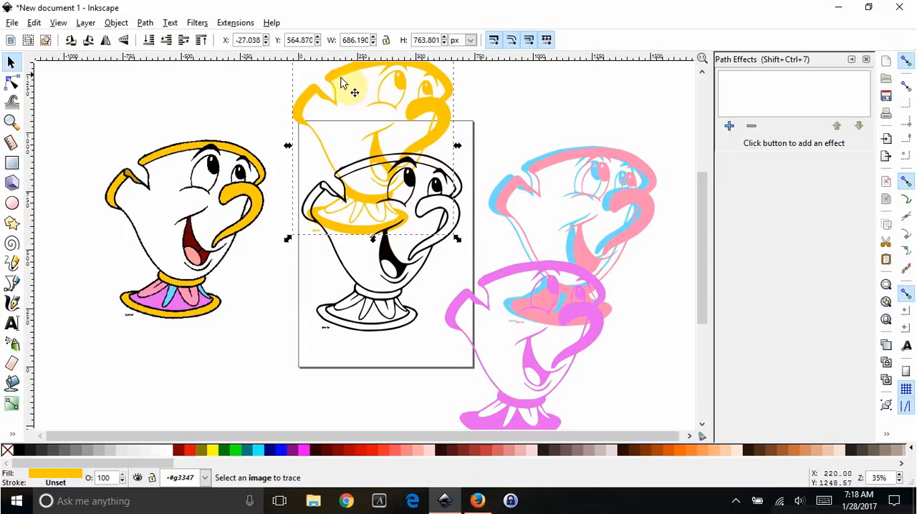
{"action": "mouse_move", "coordinate": [351, 79]}
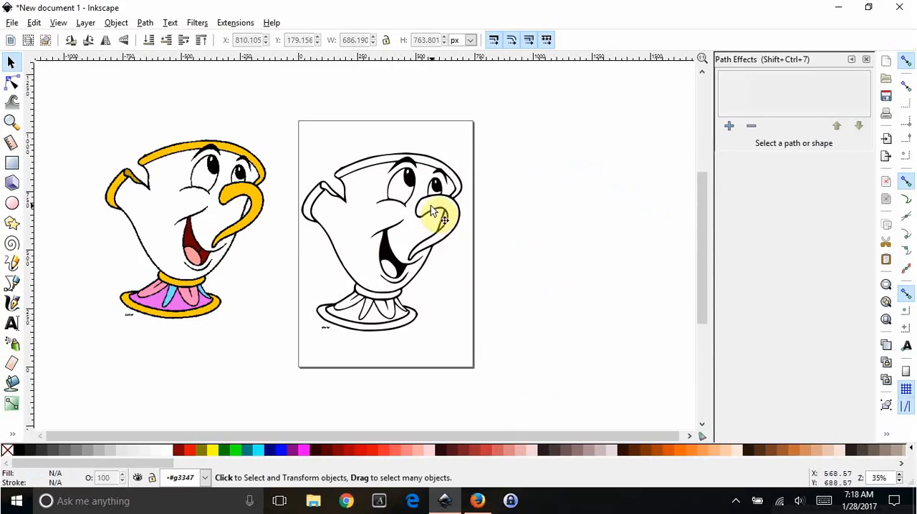
Position the black outline Chip to the right of the page beside the original.
{"action": "left_click_drag", "start_coordinate": [429, 215], "coordinate": [573, 251]}
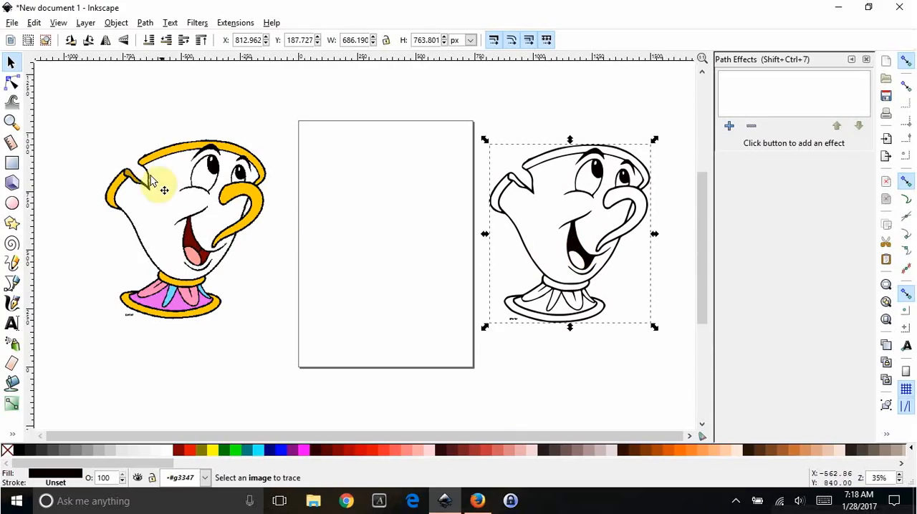
{"action": "mouse_move", "coordinate": [616, 187]}
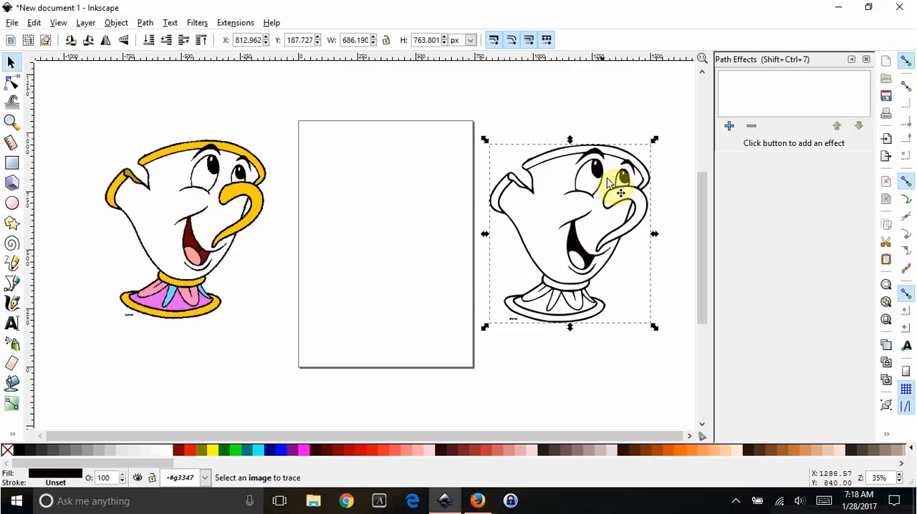
{"action": "left_click_drag", "start_coordinate": [570, 236], "coordinate": [571, 217]}
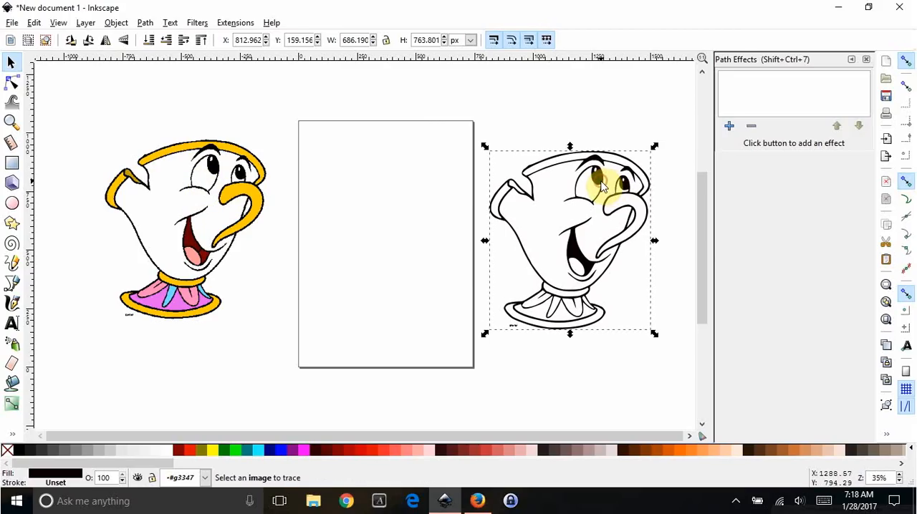
{"action": "mouse_move", "coordinate": [436, 237]}
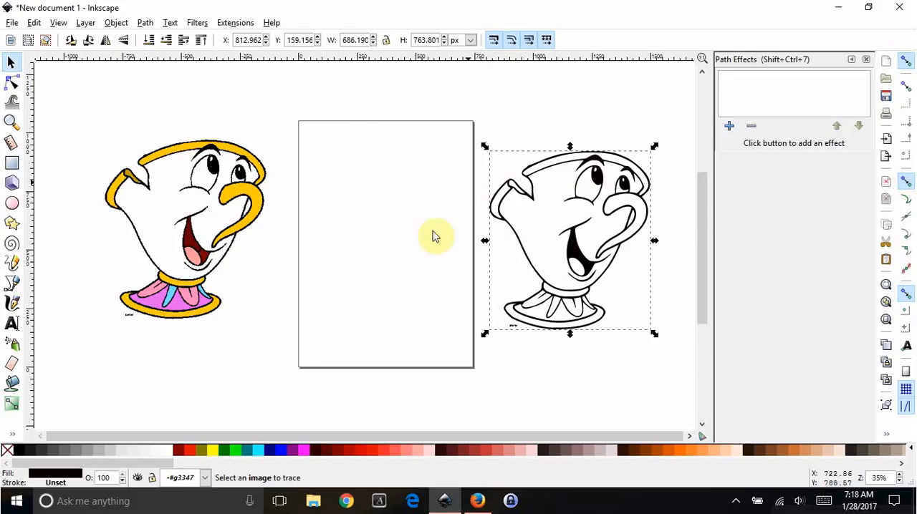
{"action": "mouse_move", "coordinate": [386, 306]}
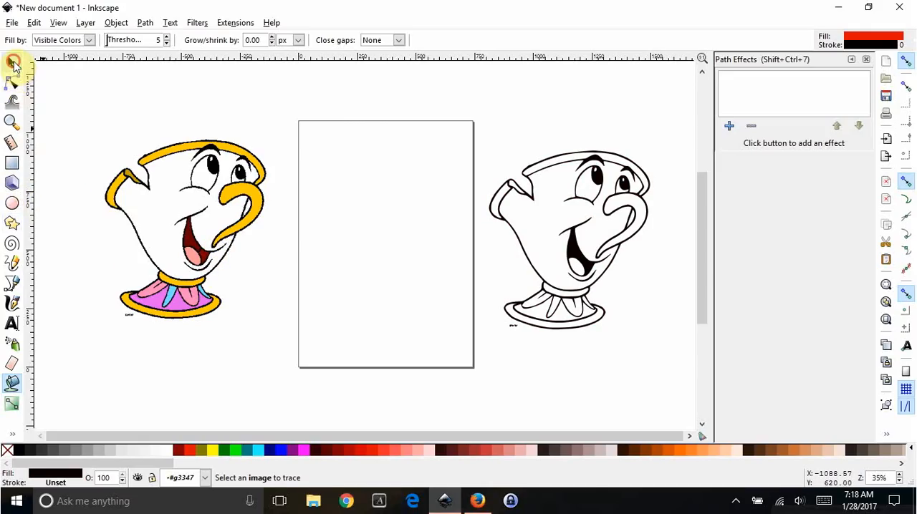
Fill the lid rim and top edge of the outline Chip with yellow.
{"action": "left_click", "coordinate": [11, 63]}
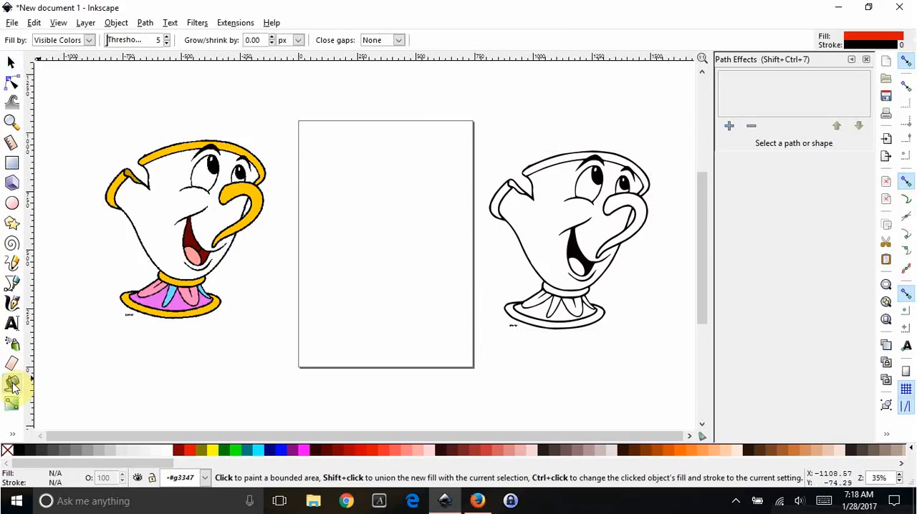
{"action": "mouse_move", "coordinate": [13, 387]}
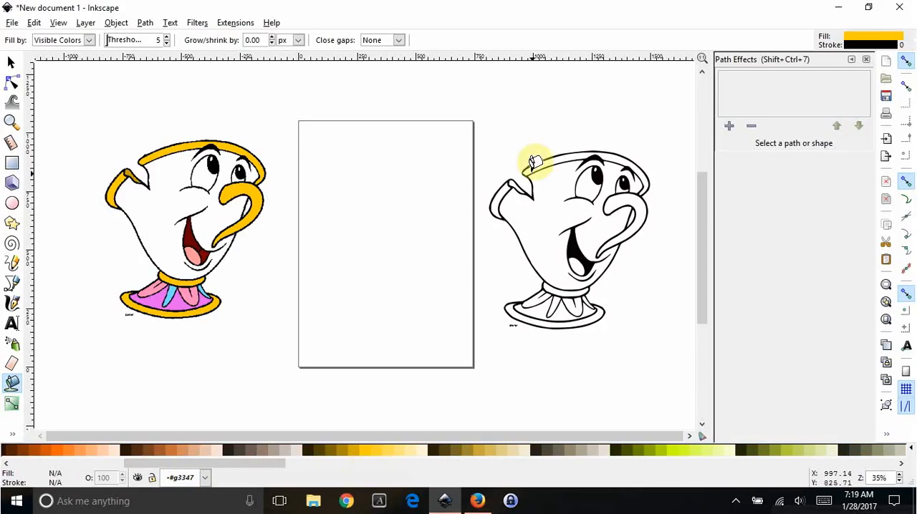
{"action": "left_click", "coordinate": [533, 156]}
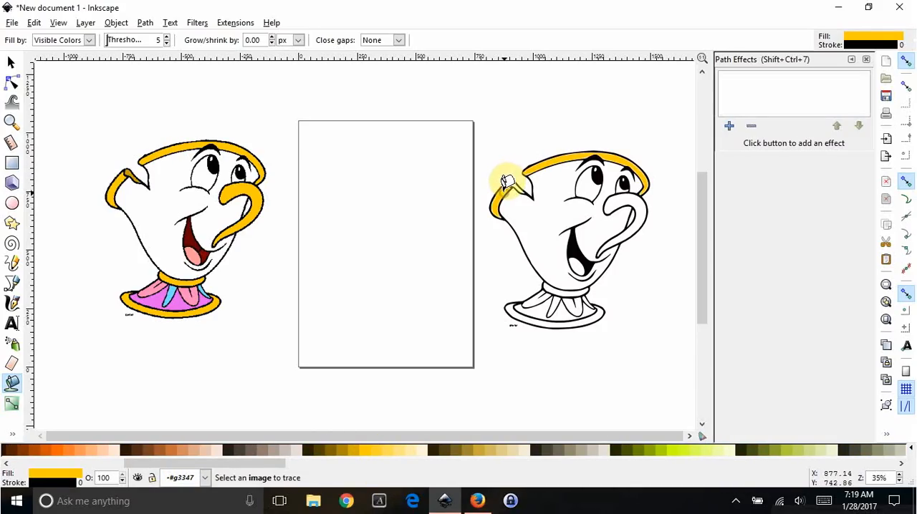
{"action": "mouse_move", "coordinate": [533, 178]}
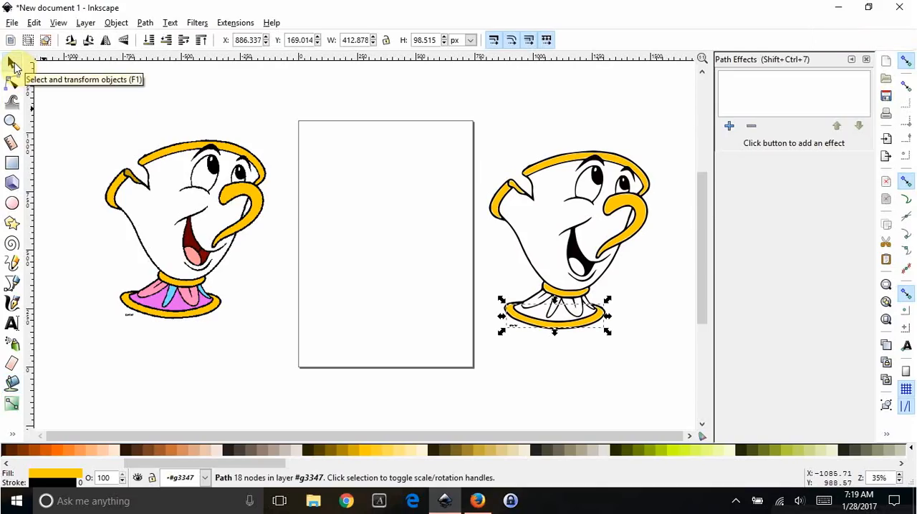
{"action": "mouse_move", "coordinate": [559, 180]}
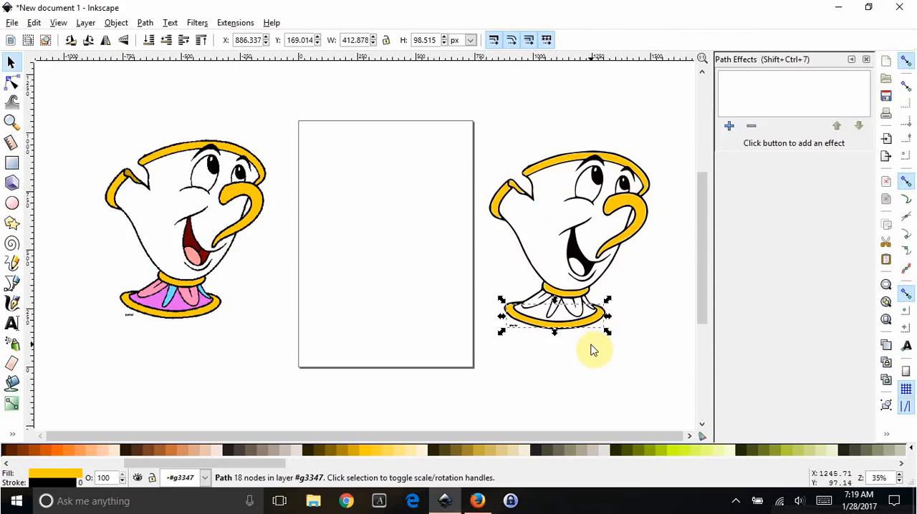
{"action": "mouse_move", "coordinate": [587, 261]}
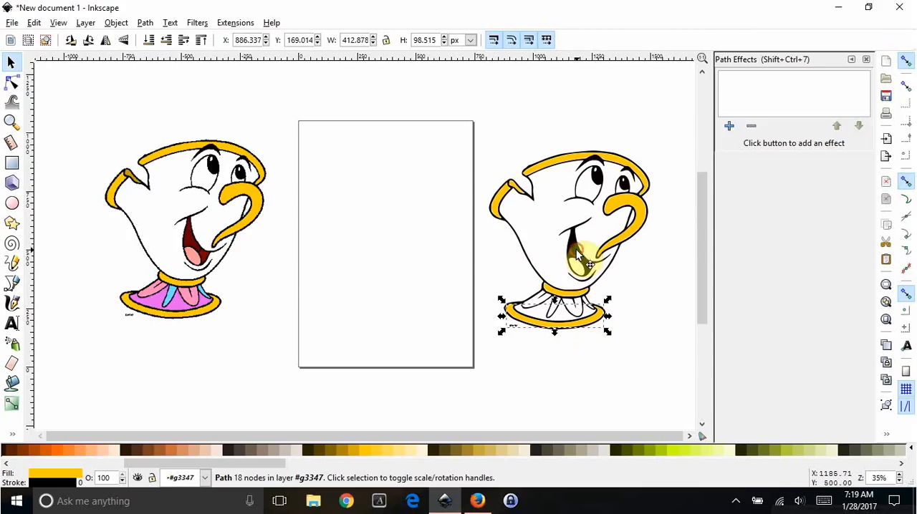
Move the outline onto the page away from the yellow pieces, ready to combine them.
{"action": "left_click", "coordinate": [11, 85]}
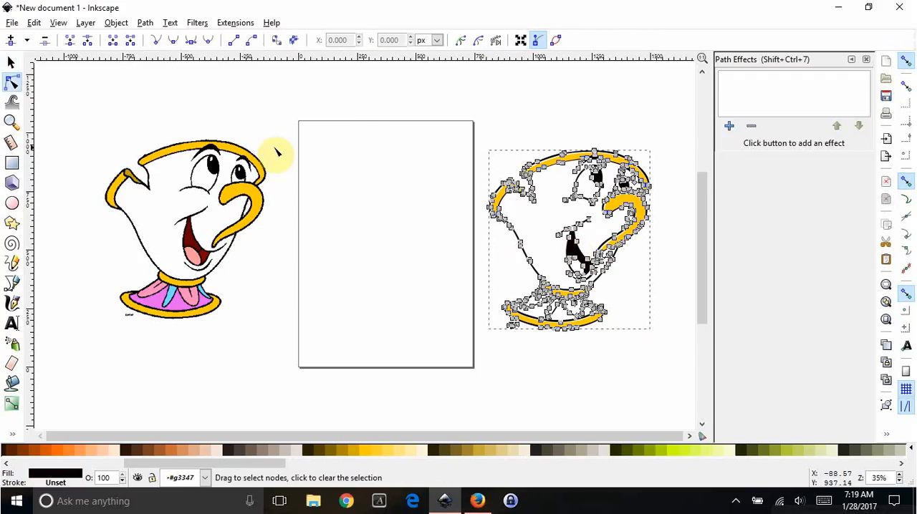
{"action": "left_click", "coordinate": [11, 63]}
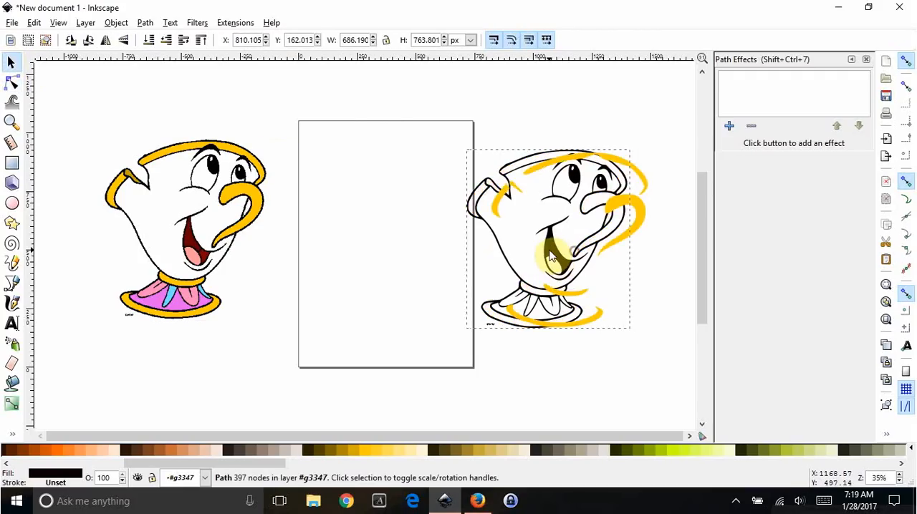
{"action": "left_click_drag", "start_coordinate": [552, 237], "coordinate": [380, 175]}
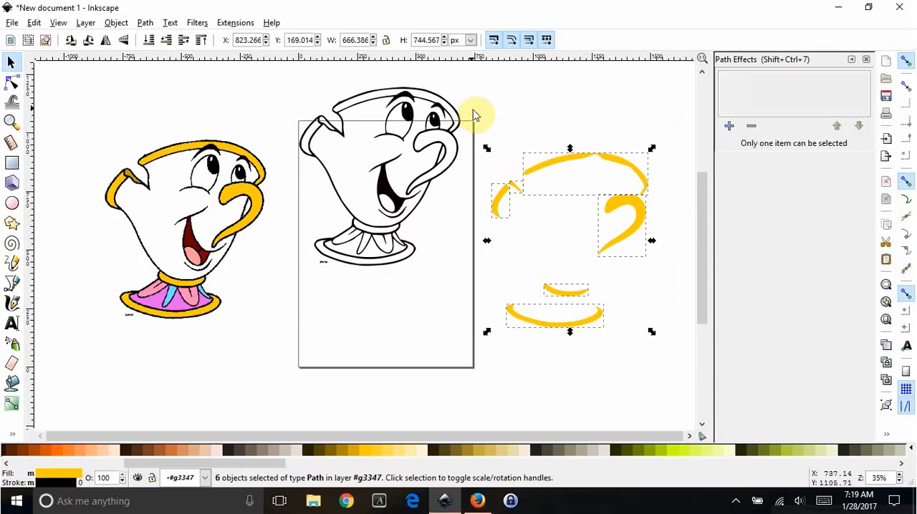
{"action": "mouse_move", "coordinate": [537, 285]}
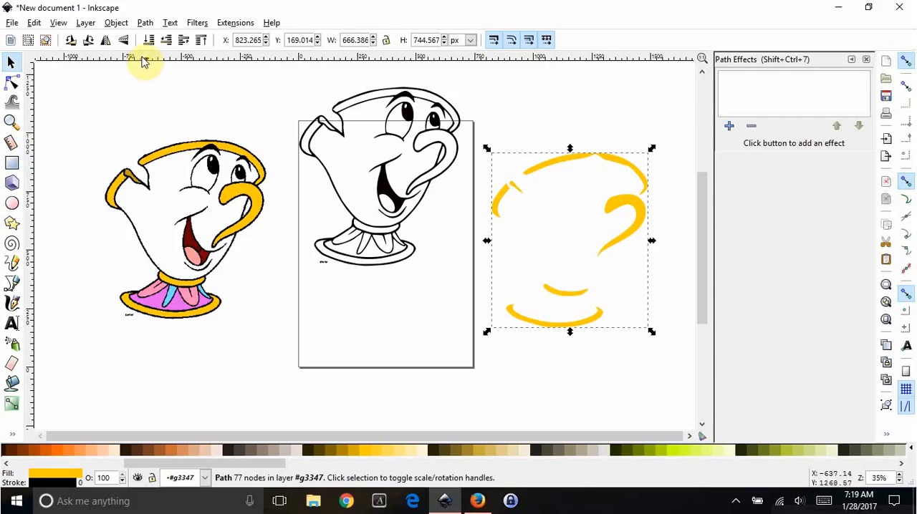
{"action": "left_click", "coordinate": [145, 23]}
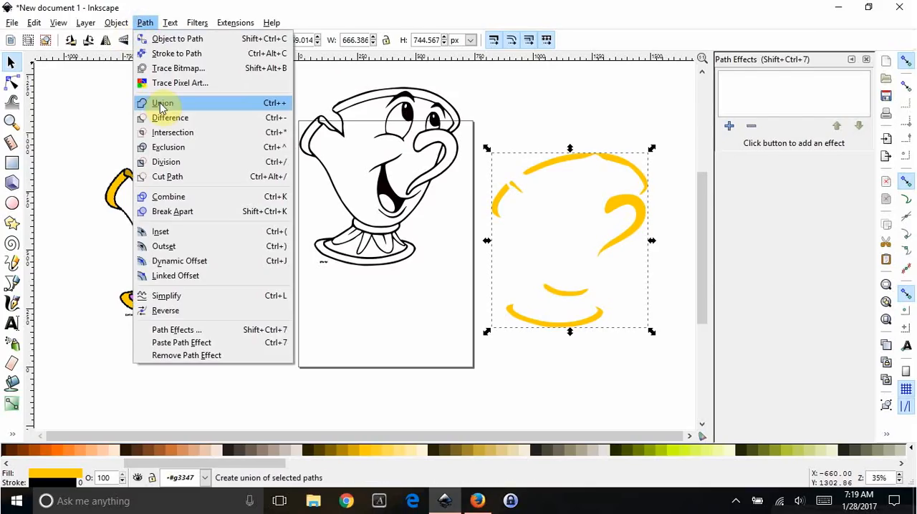
{"action": "mouse_move", "coordinate": [284, 98]}
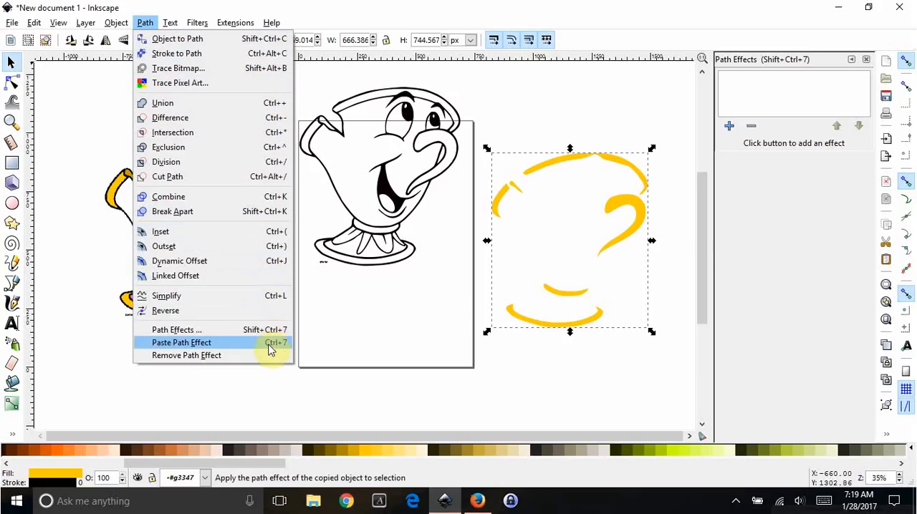
{"action": "mouse_move", "coordinate": [178, 69]}
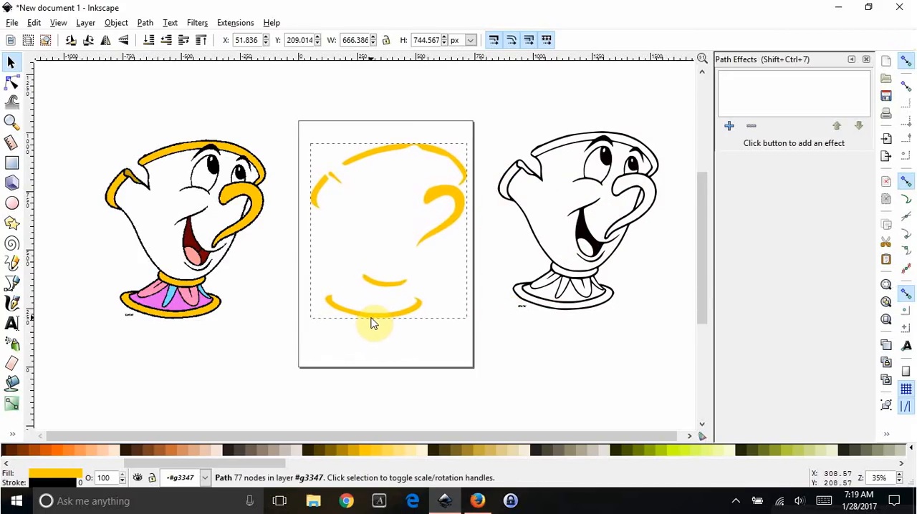
{"action": "left_click", "coordinate": [576, 229]}
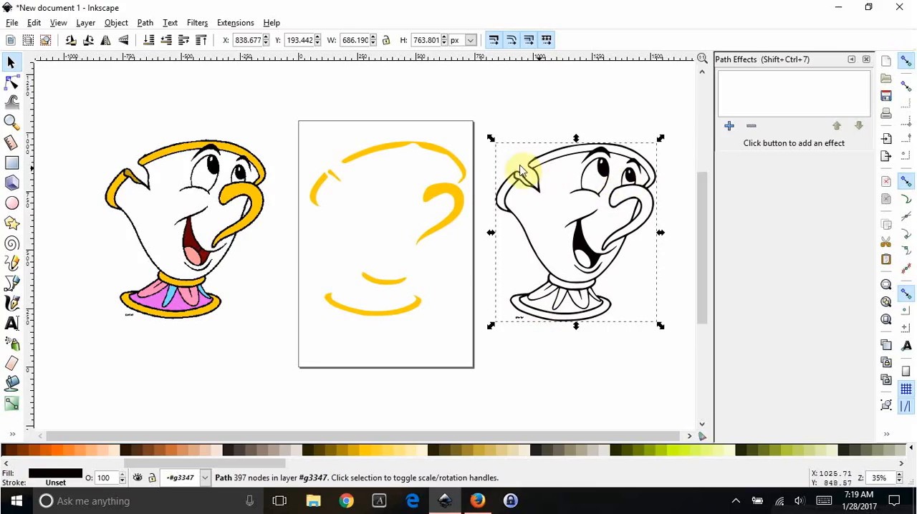
{"action": "mouse_move", "coordinate": [447, 193]}
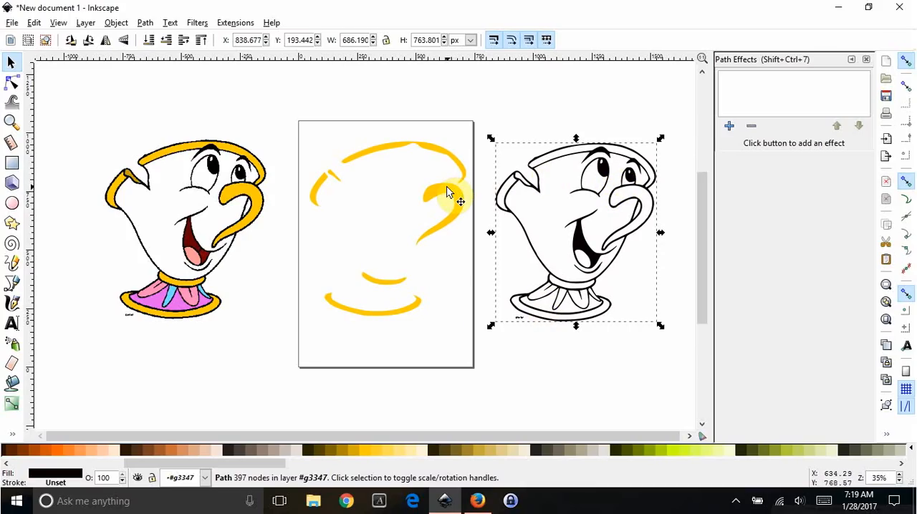
{"action": "left_click", "coordinate": [324, 192]}
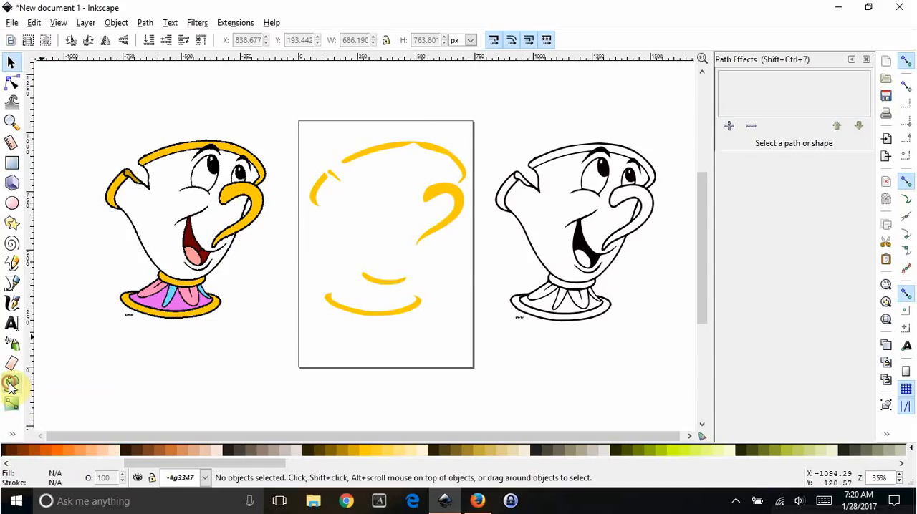
Fill the collar sections lavender and place them beneath the yellow trim on the page.
{"action": "left_click", "coordinate": [13, 384]}
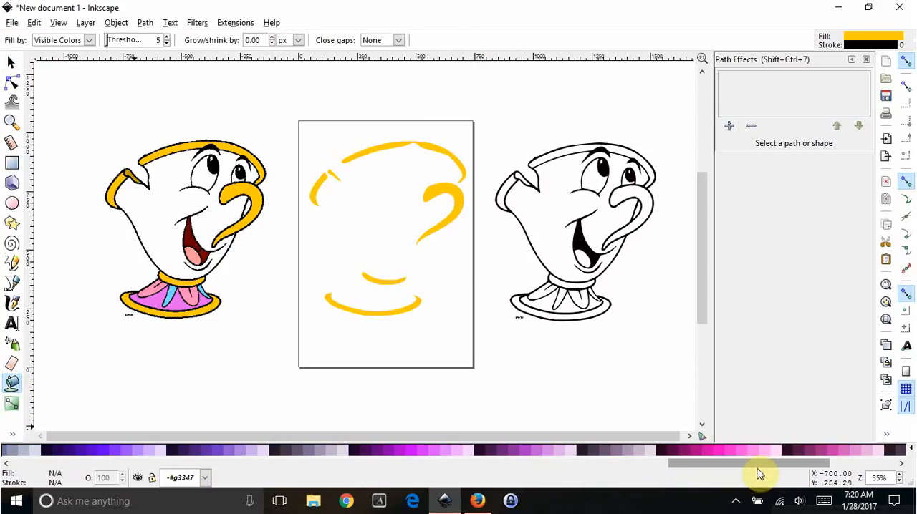
{"action": "mouse_move", "coordinate": [547, 450]}
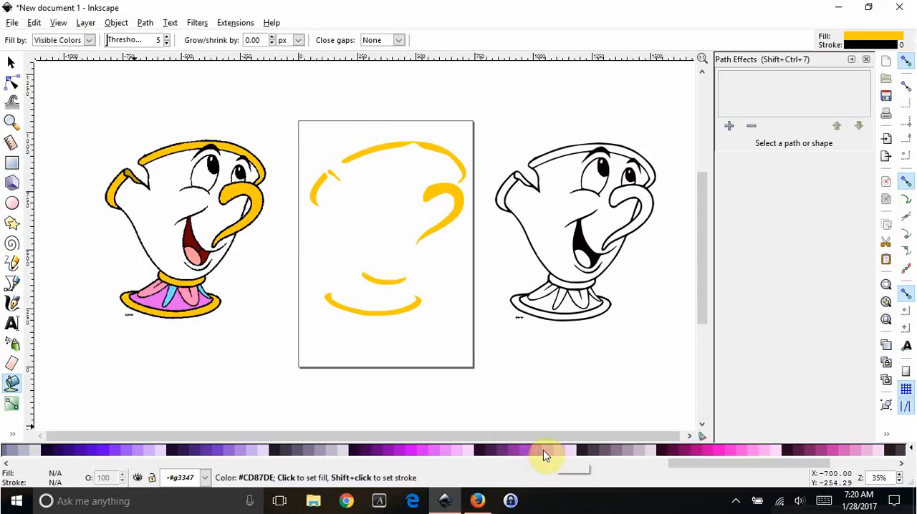
{"action": "left_click", "coordinate": [566, 298]}
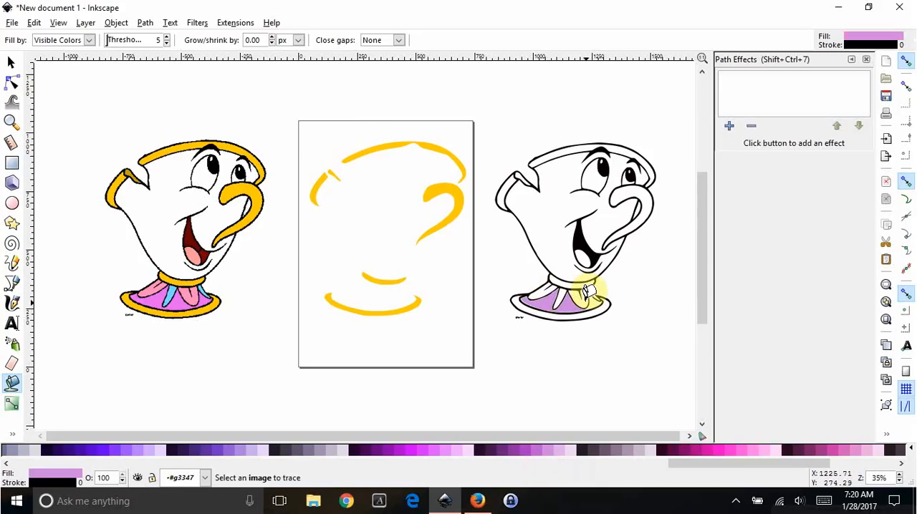
{"action": "mouse_move", "coordinate": [595, 294]}
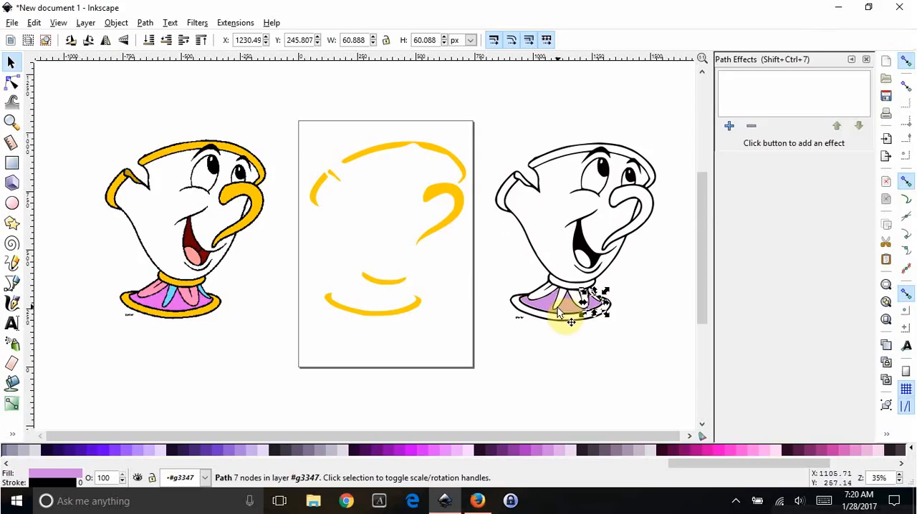
{"action": "mouse_move", "coordinate": [604, 311]}
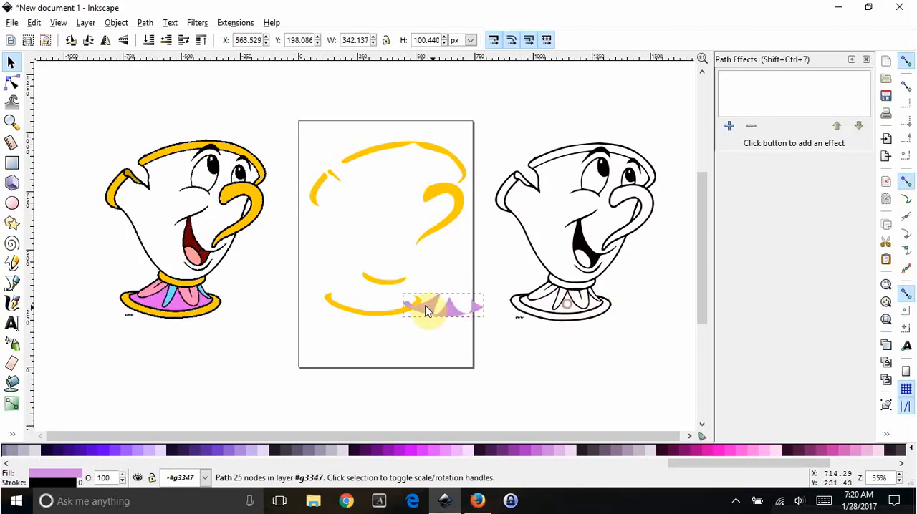
{"action": "left_click_drag", "start_coordinate": [441, 308], "coordinate": [376, 298]}
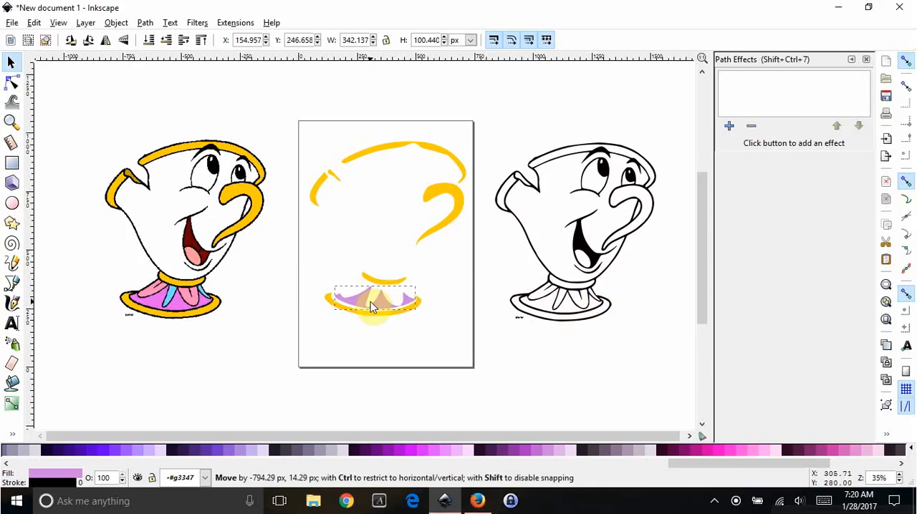
{"action": "left_click", "coordinate": [372, 301]}
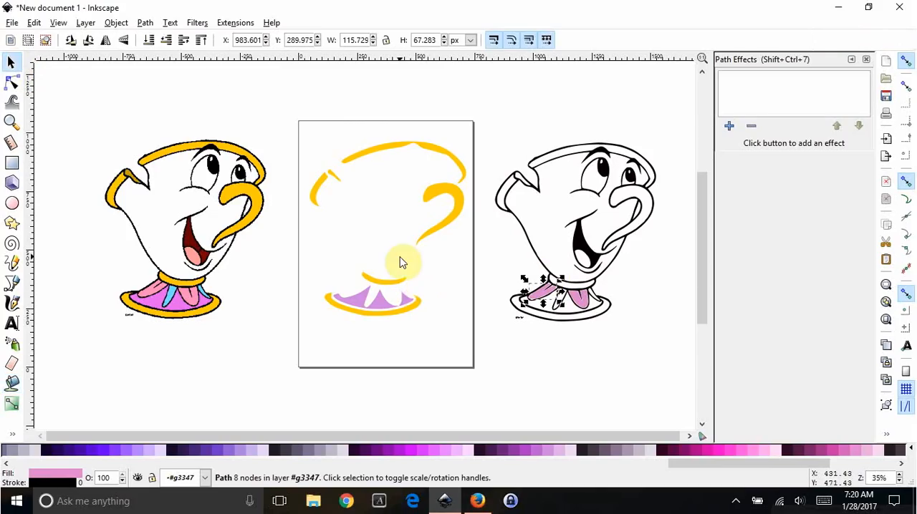
Select the pink collar paths on the outline and drag them onto the lavender collar.
{"action": "left_click", "coordinate": [588, 316]}
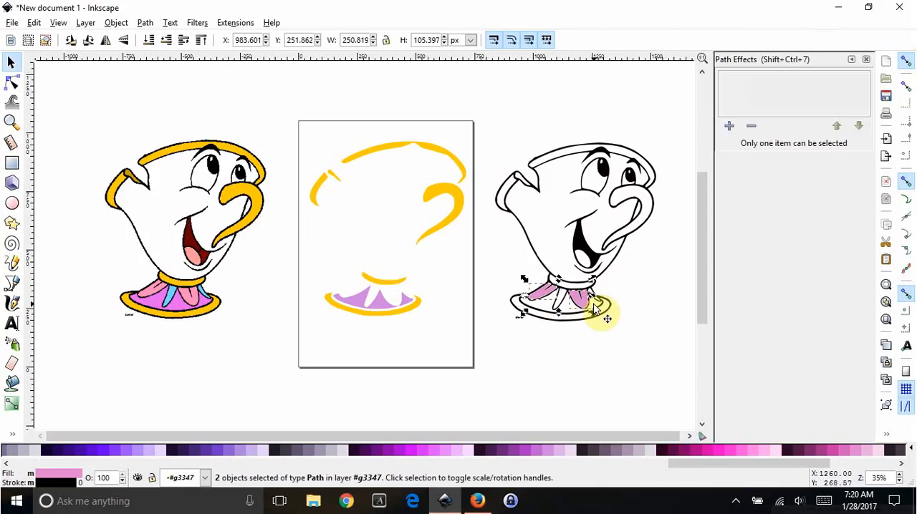
{"action": "left_click", "coordinate": [580, 308]}
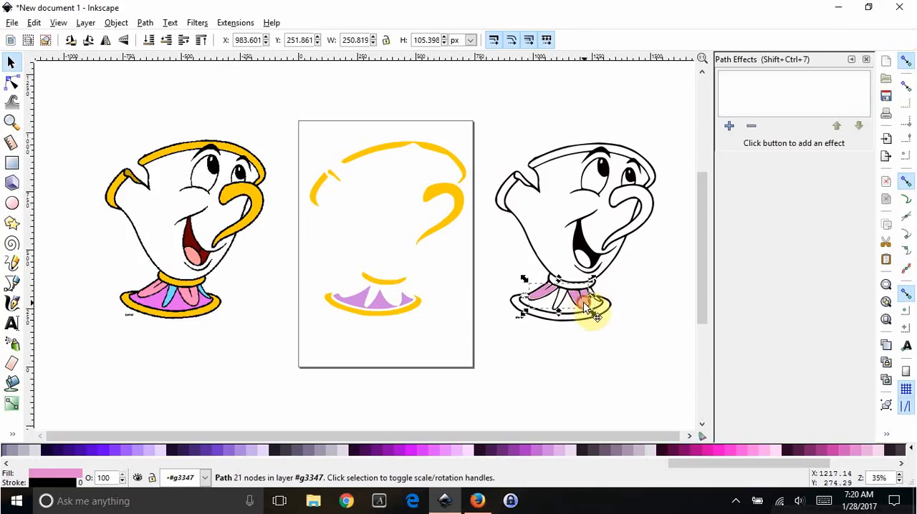
{"action": "left_click_drag", "start_coordinate": [580, 301], "coordinate": [372, 300]}
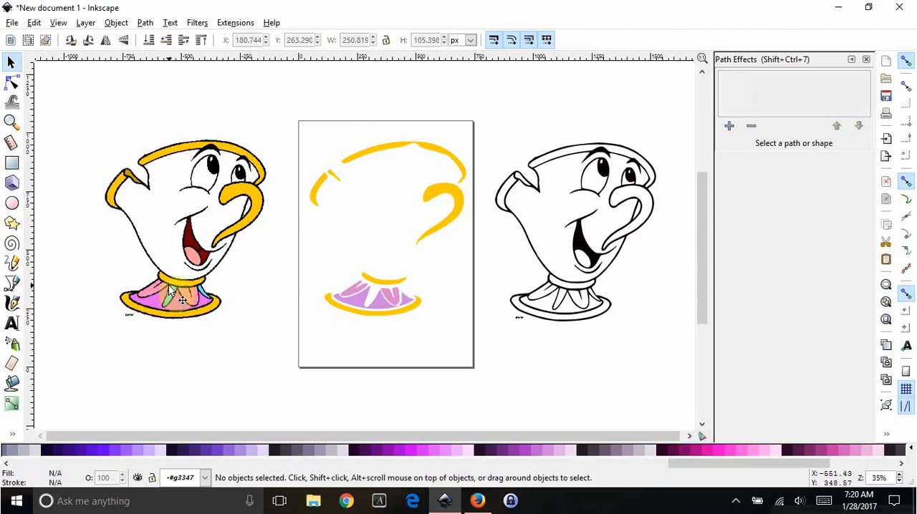
Fill the collar points light blue with the Paint Bucket and move to the layered collar.
{"action": "left_click", "coordinate": [11, 384]}
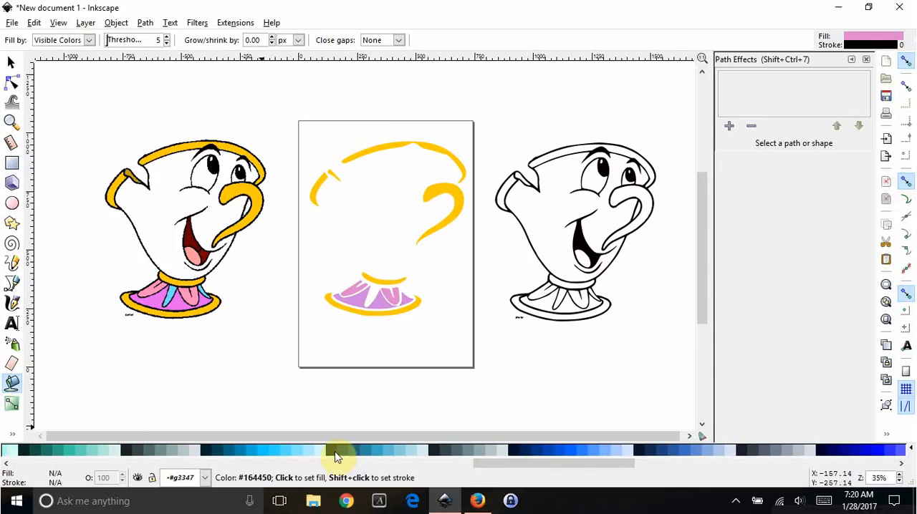
{"action": "mouse_move", "coordinate": [283, 453]}
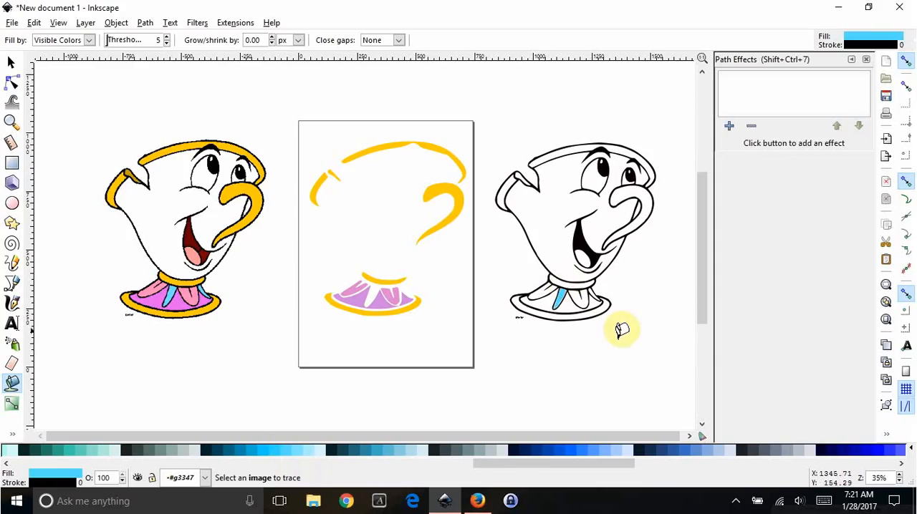
{"action": "mouse_move", "coordinate": [615, 328]}
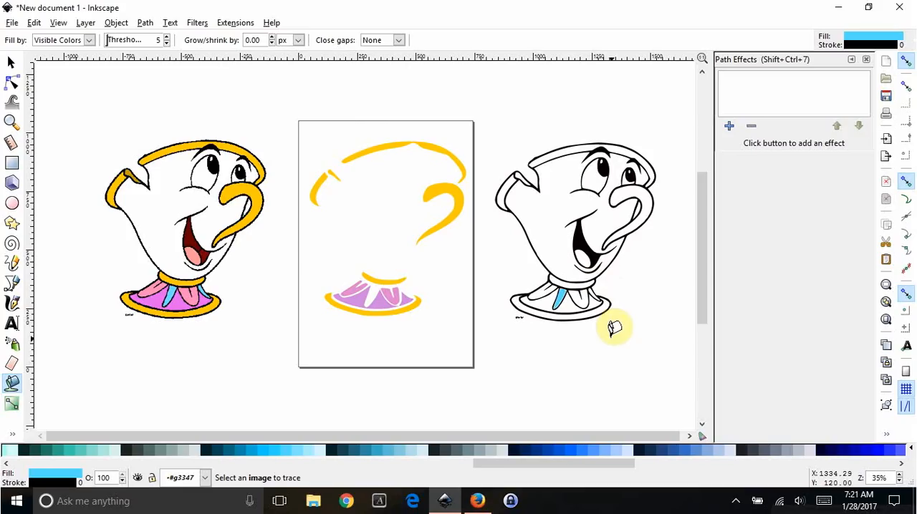
{"action": "mouse_move", "coordinate": [618, 270]}
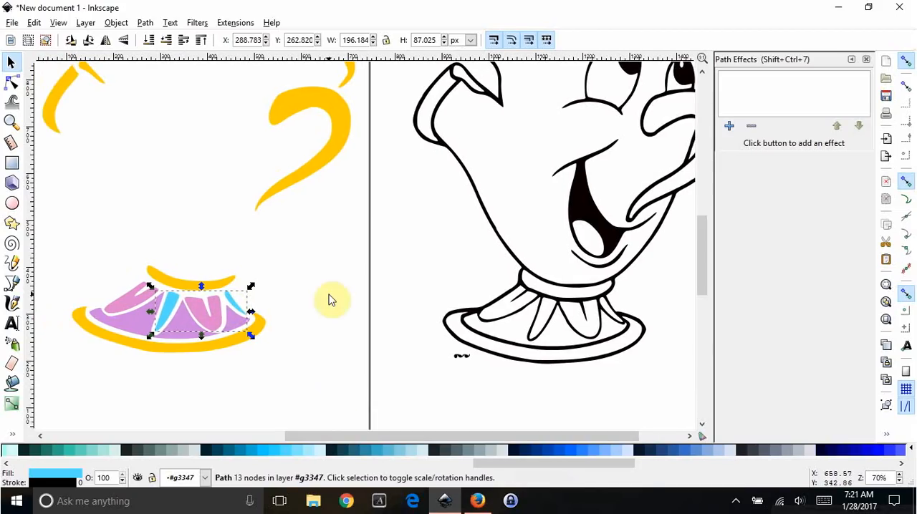
{"action": "scroll", "scroll_direction": "down", "scroll_amount": 3}
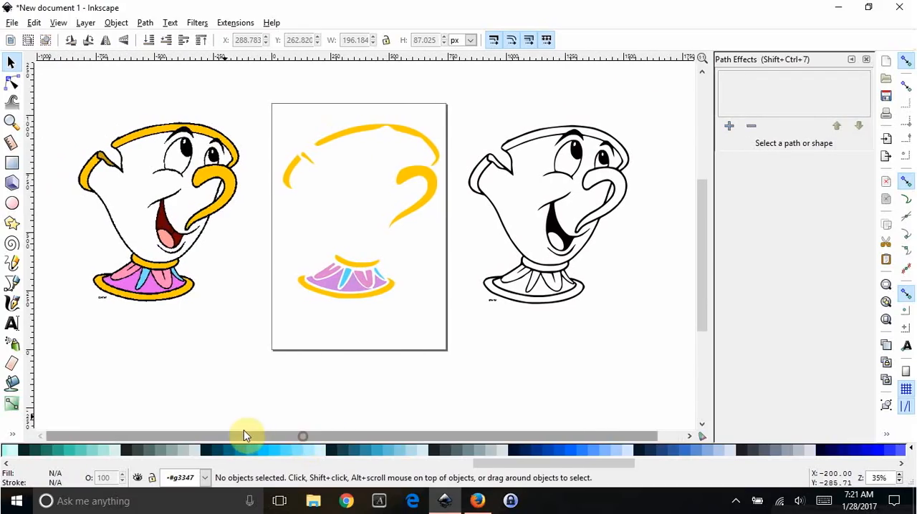
{"action": "mouse_move", "coordinate": [502, 470]}
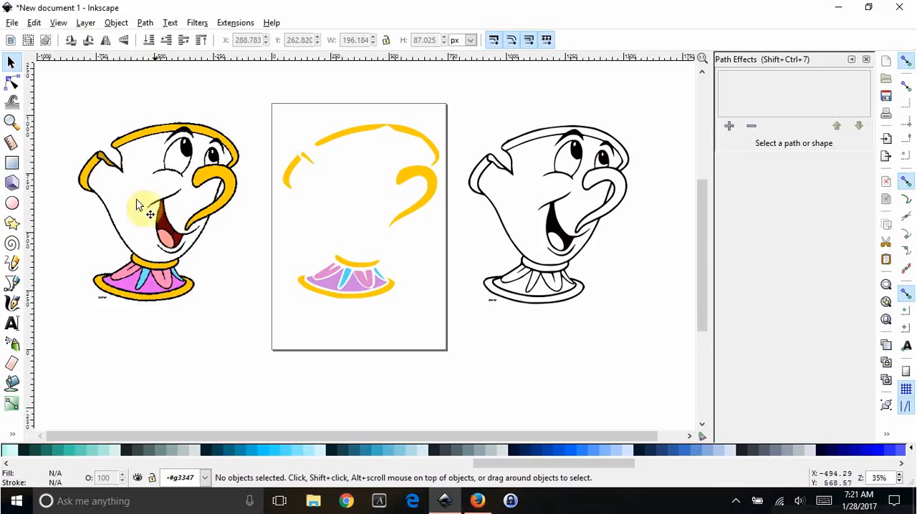
{"action": "mouse_move", "coordinate": [126, 364]}
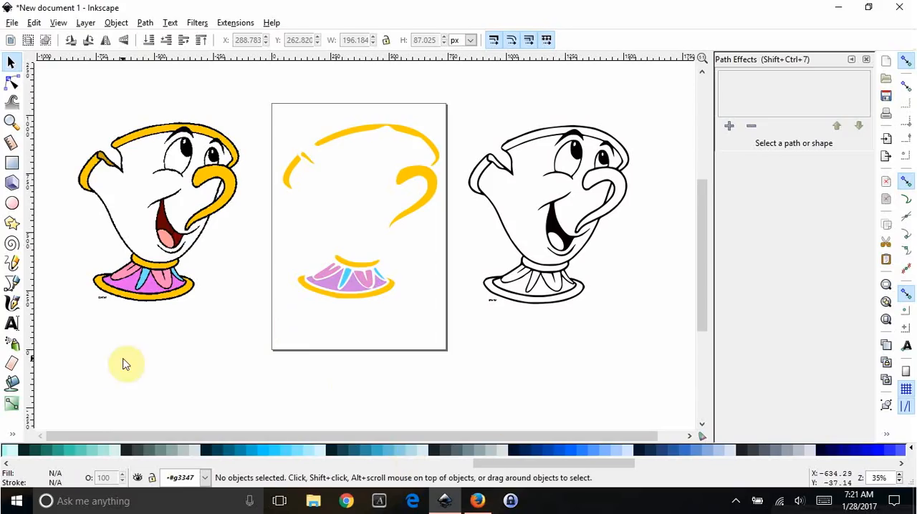
Drag the dark red mouth-interior piece off the outline to just left of the page.
{"action": "left_click", "coordinate": [11, 384]}
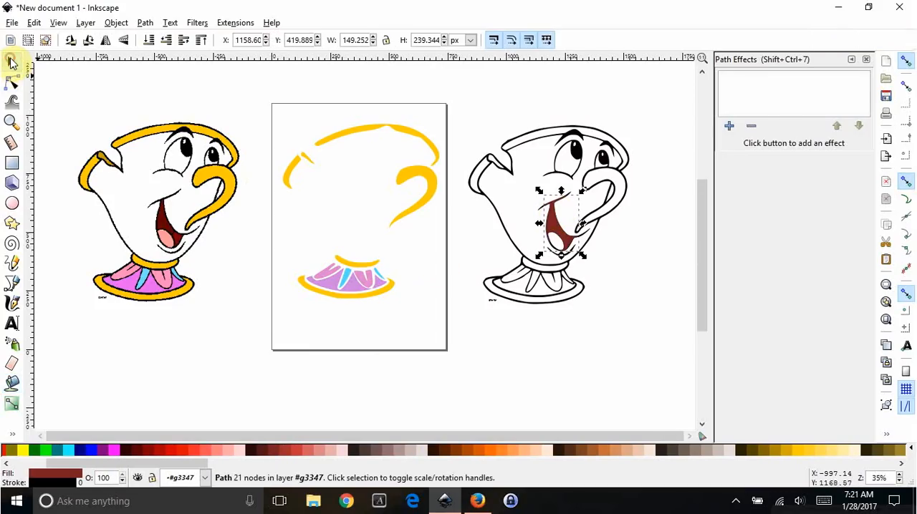
{"action": "left_click_drag", "start_coordinate": [562, 222], "coordinate": [351, 215]}
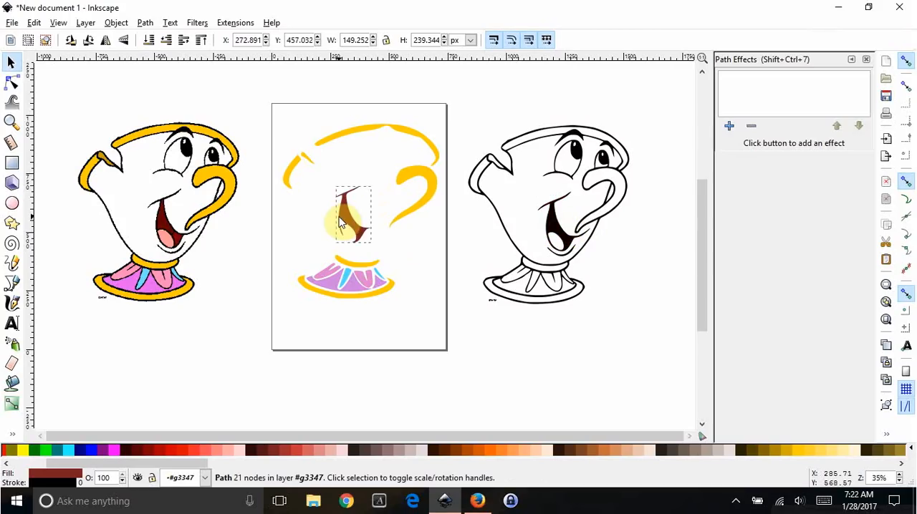
{"action": "left_click_drag", "start_coordinate": [347, 215], "coordinate": [361, 218]}
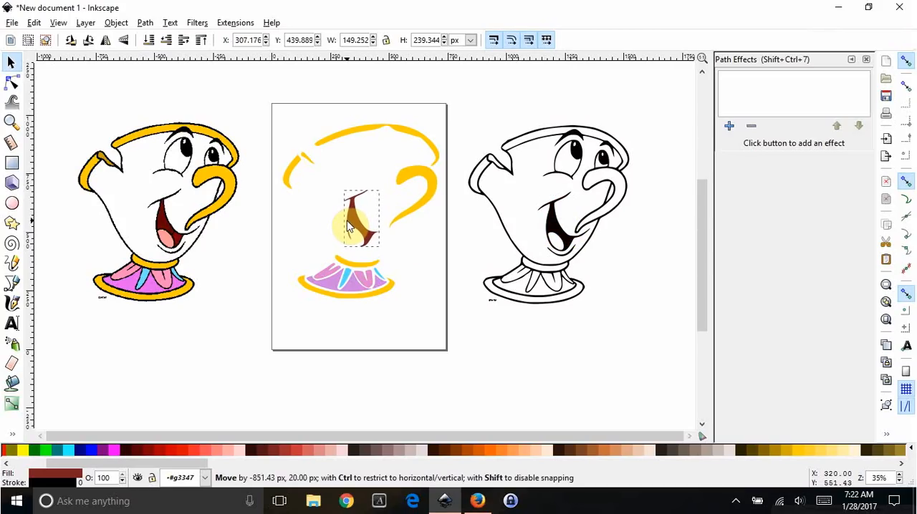
{"action": "left_click_drag", "start_coordinate": [361, 218], "coordinate": [255, 264]}
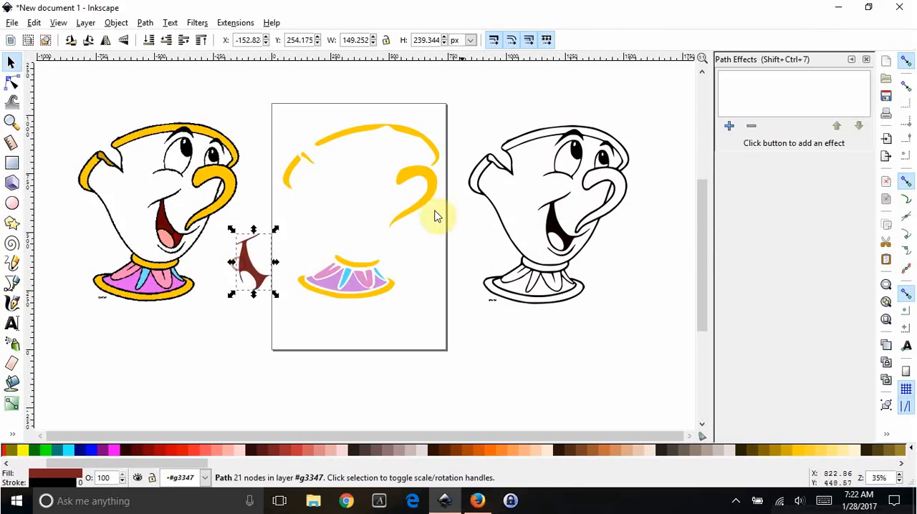
{"action": "left_click", "coordinate": [518, 361]}
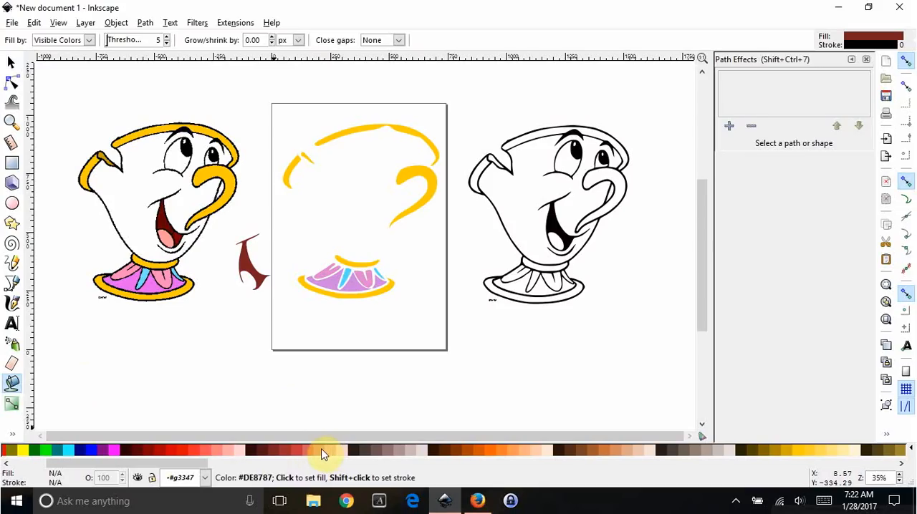
{"action": "mouse_move", "coordinate": [330, 450]}
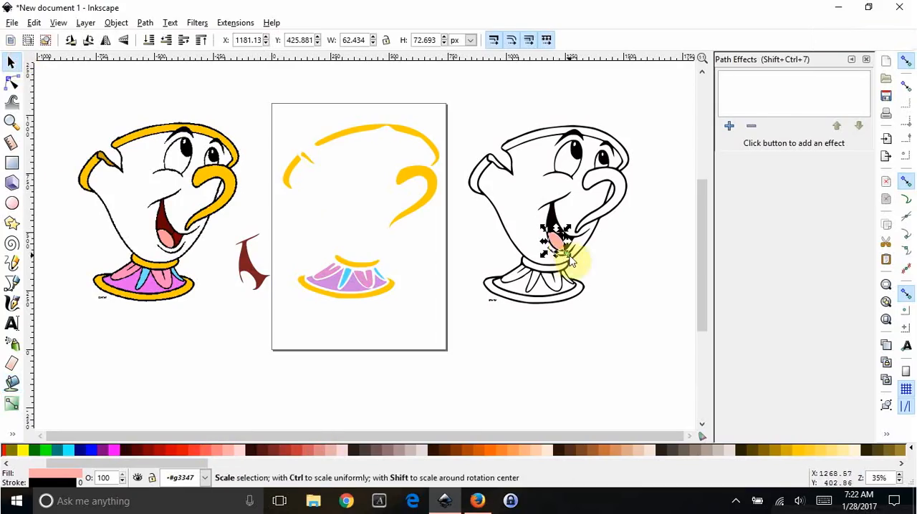
Drag the pink tongue piece from the outline onto the dark mouth piece and deselect it.
{"action": "left_click", "coordinate": [361, 230]}
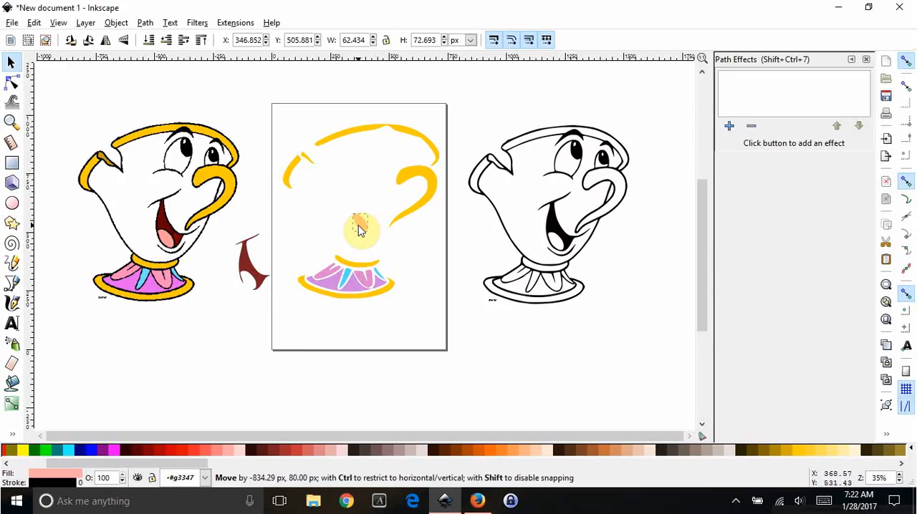
{"action": "left_click_drag", "start_coordinate": [362, 229], "coordinate": [265, 301]}
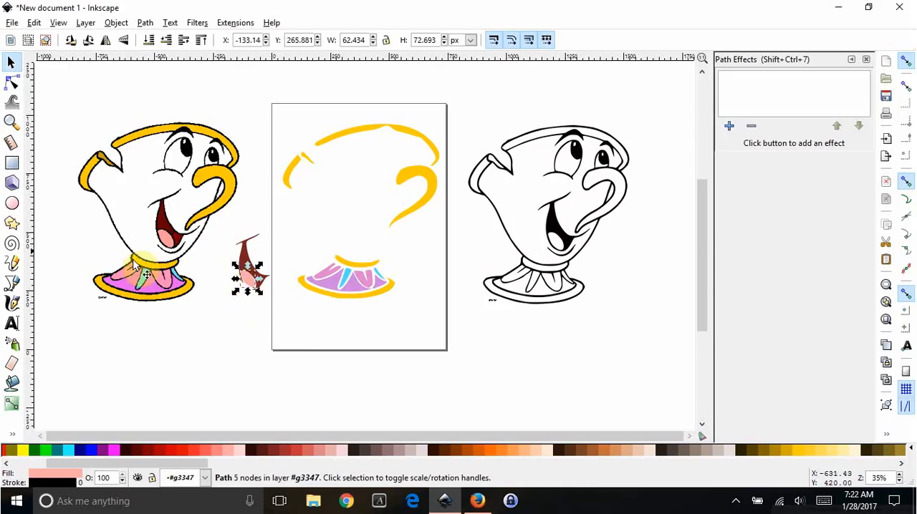
{"action": "left_click", "coordinate": [620, 359]}
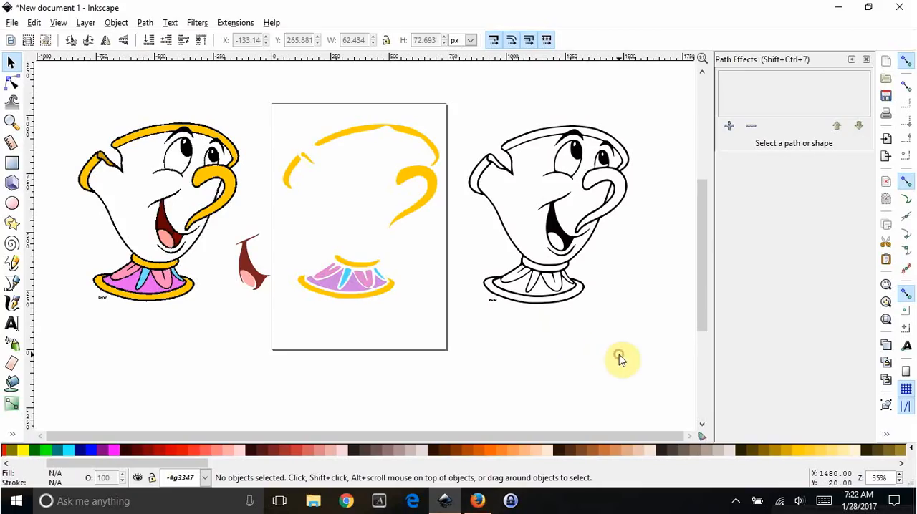
{"action": "mouse_move", "coordinate": [146, 189]}
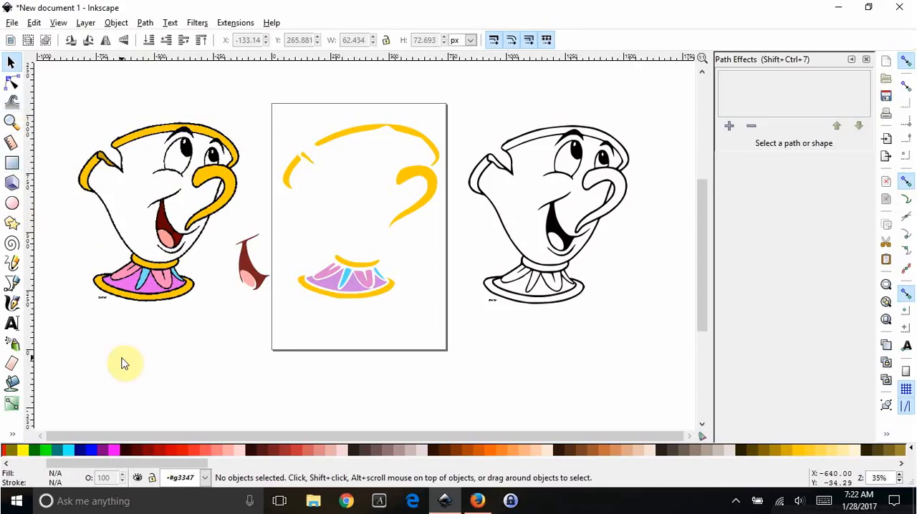
{"action": "left_click", "coordinate": [12, 384]}
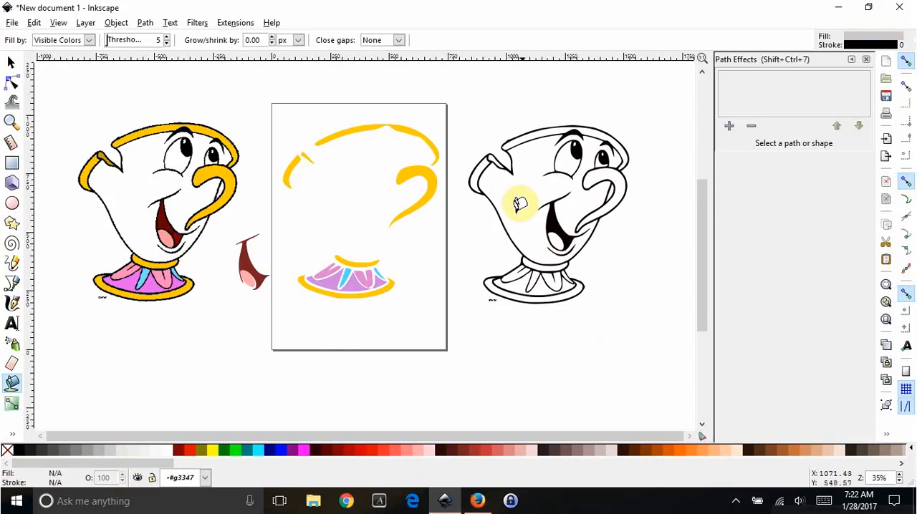
Fill the cup body grey and move it onto the page beneath the yellow and pink pieces.
{"action": "left_click", "coordinate": [514, 190]}
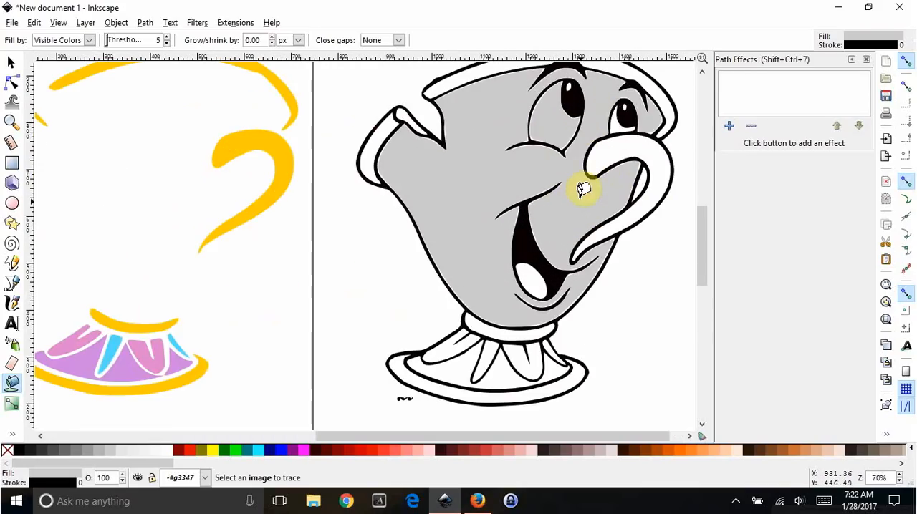
{"action": "mouse_move", "coordinate": [631, 97]}
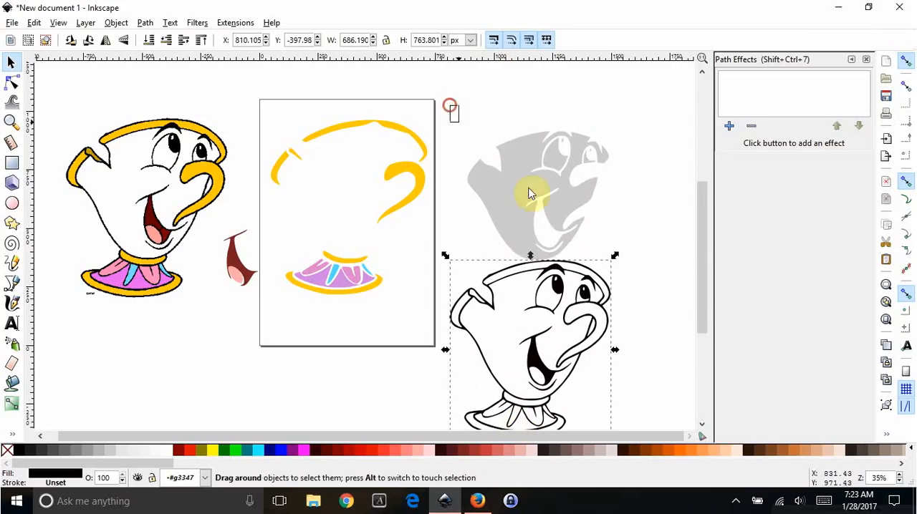
{"action": "left_click", "coordinate": [530, 194]}
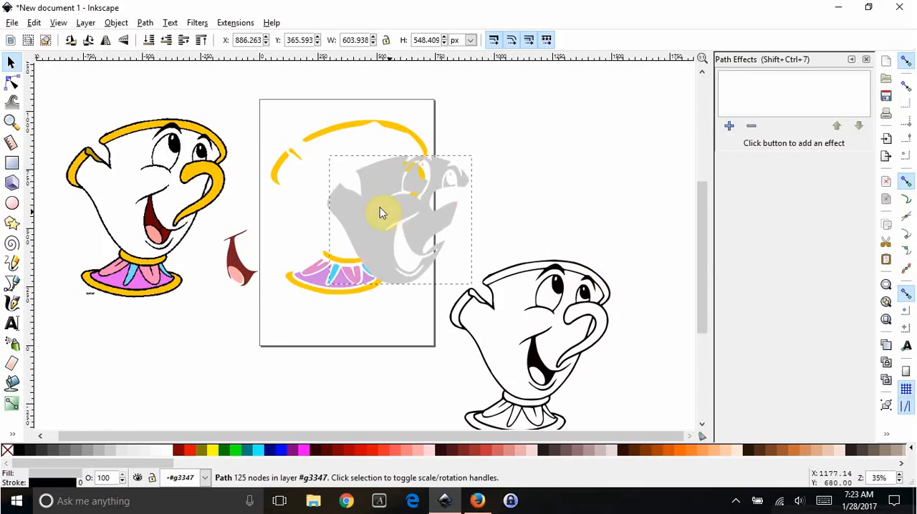
{"action": "left_click_drag", "start_coordinate": [379, 212], "coordinate": [344, 189]}
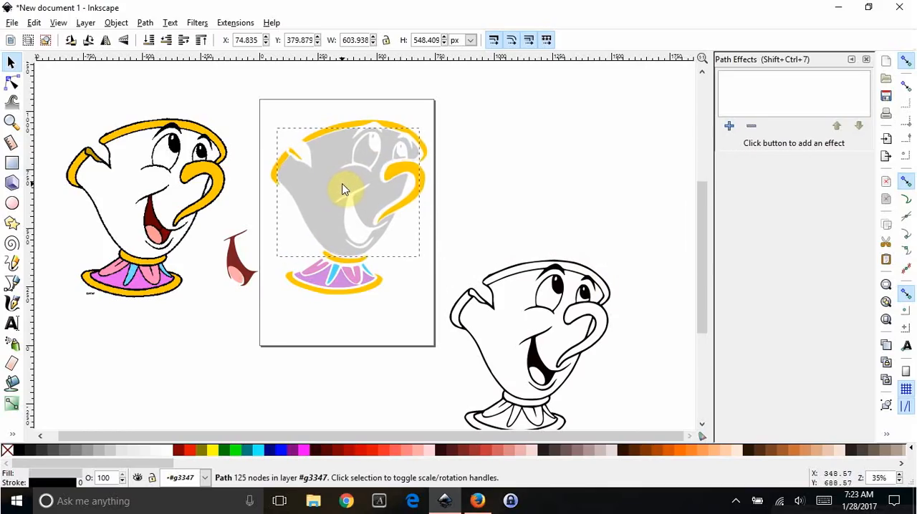
{"action": "left_click_drag", "start_coordinate": [347, 189], "coordinate": [356, 189]}
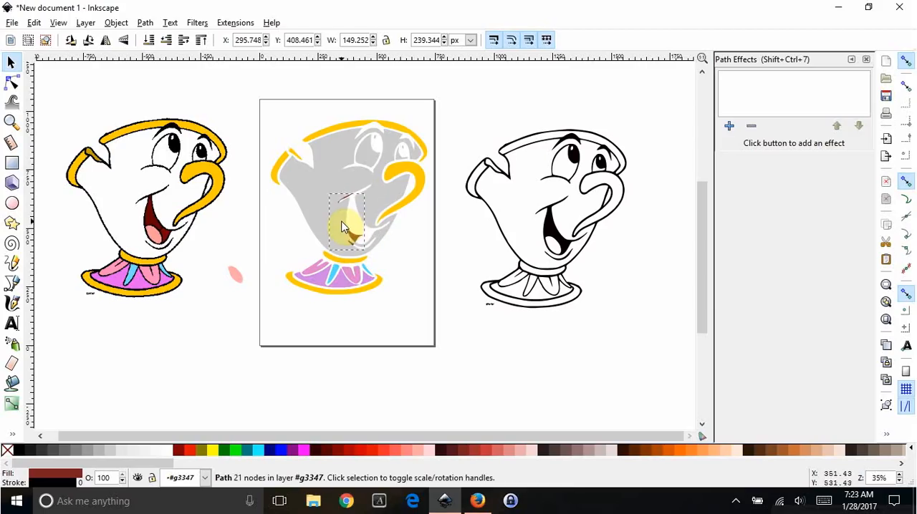
Position the mouth and tongue on the cup's face and recolour the grey body white.
{"action": "left_click_drag", "start_coordinate": [347, 232], "coordinate": [342, 228]}
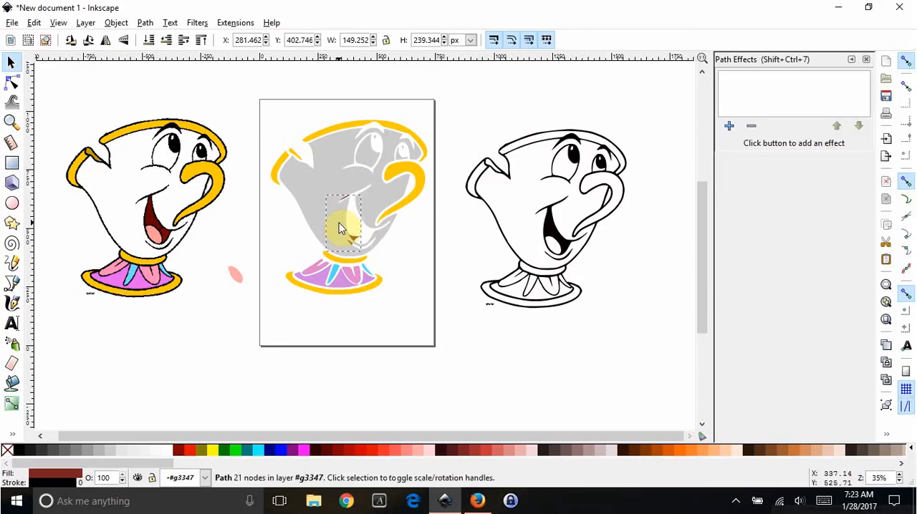
{"action": "left_click_drag", "start_coordinate": [341, 228], "coordinate": [361, 214]}
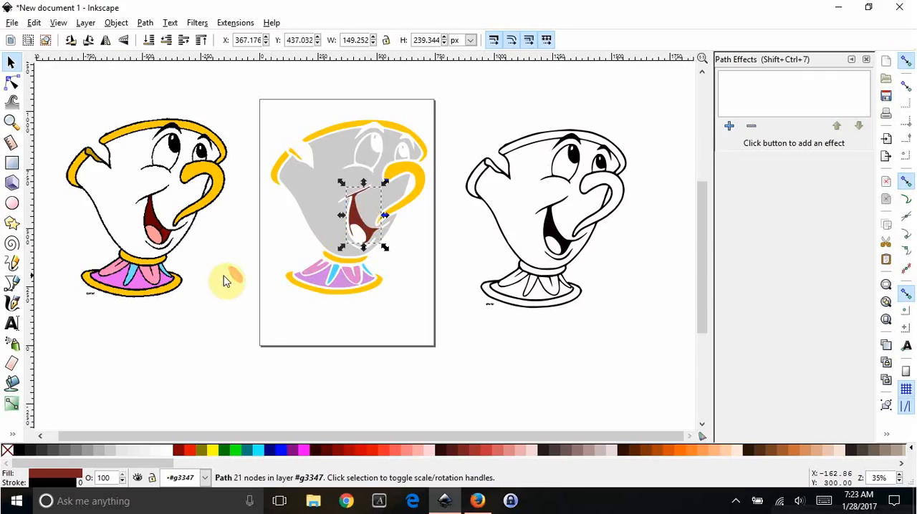
{"action": "left_click", "coordinate": [358, 236]}
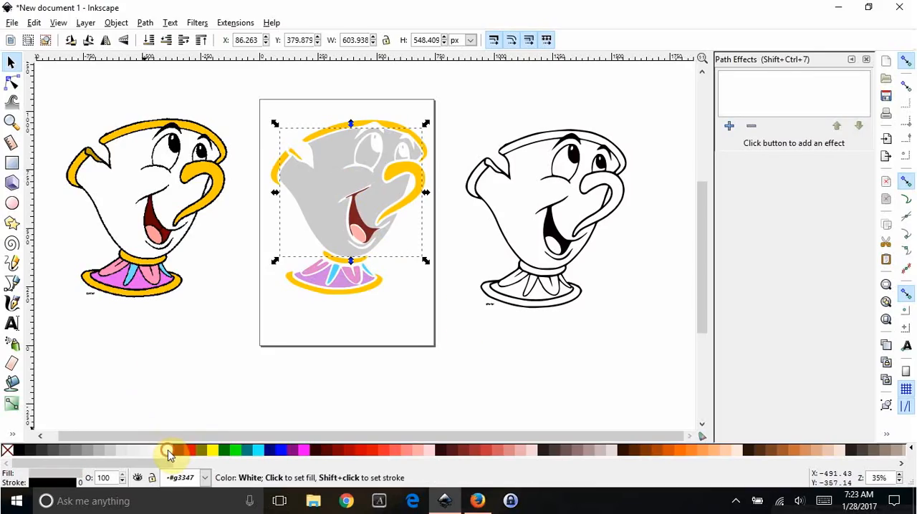
{"action": "left_click", "coordinate": [441, 324]}
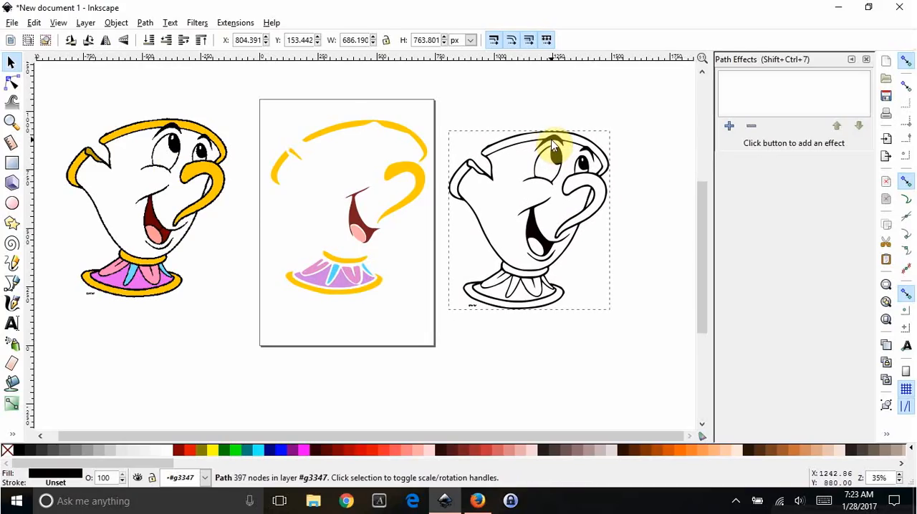
{"action": "left_click", "coordinate": [528, 158]}
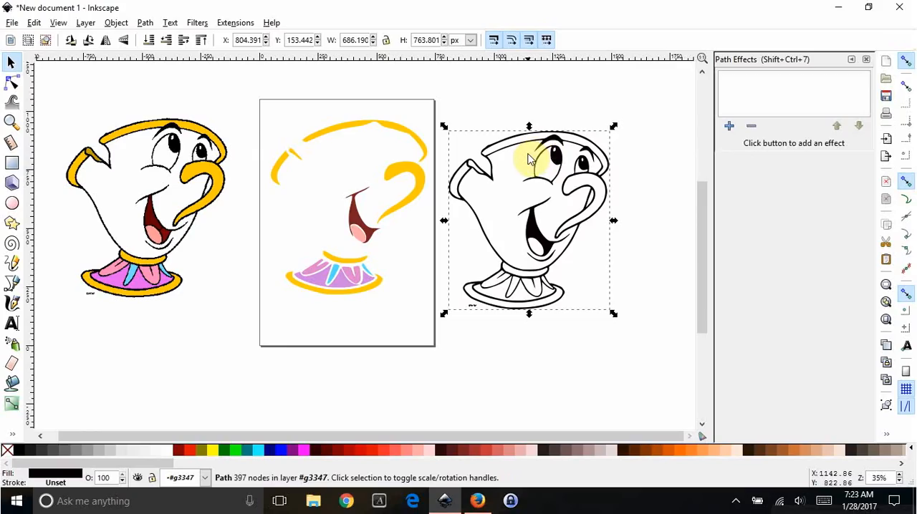
{"action": "mouse_move", "coordinate": [528, 167]}
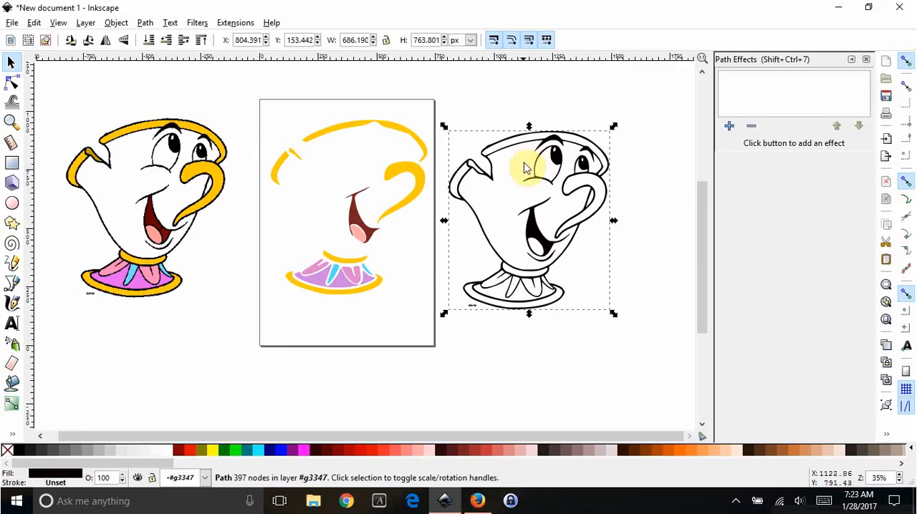
{"action": "mouse_move", "coordinate": [490, 134]}
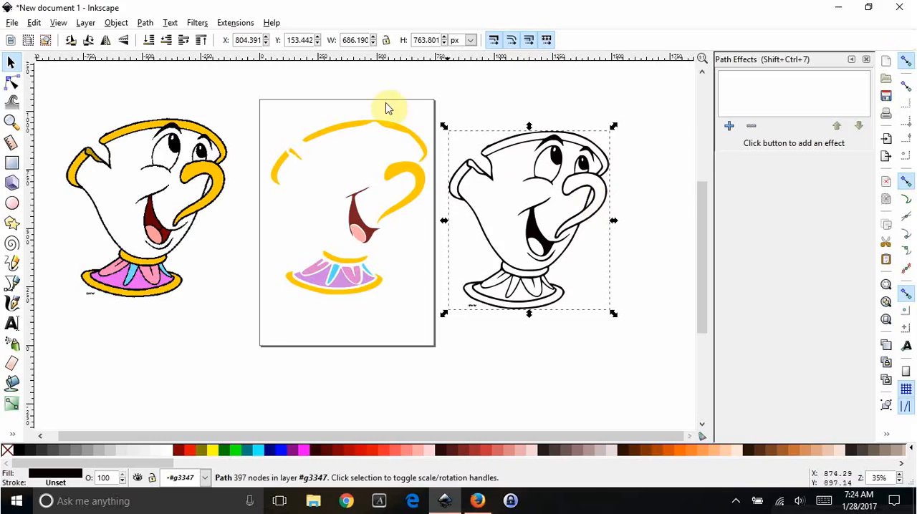
{"action": "mouse_move", "coordinate": [145, 23]}
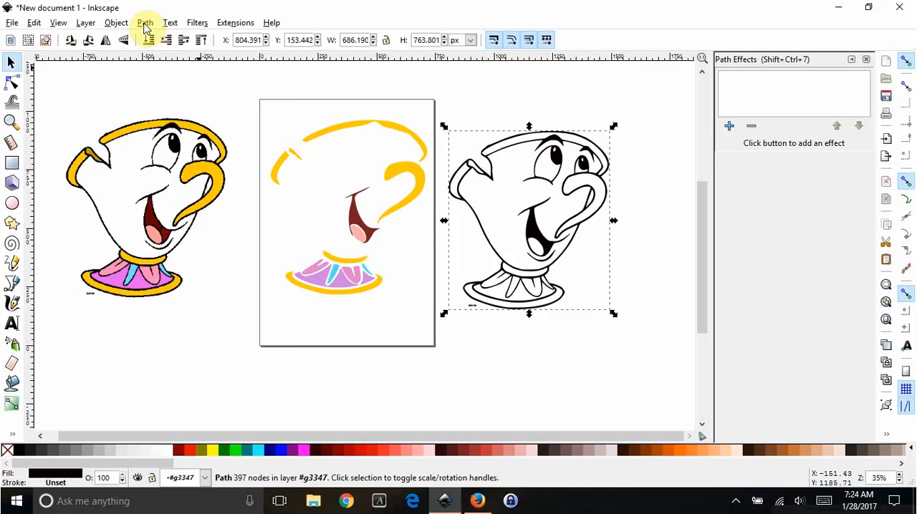
{"action": "left_click", "coordinate": [145, 23]}
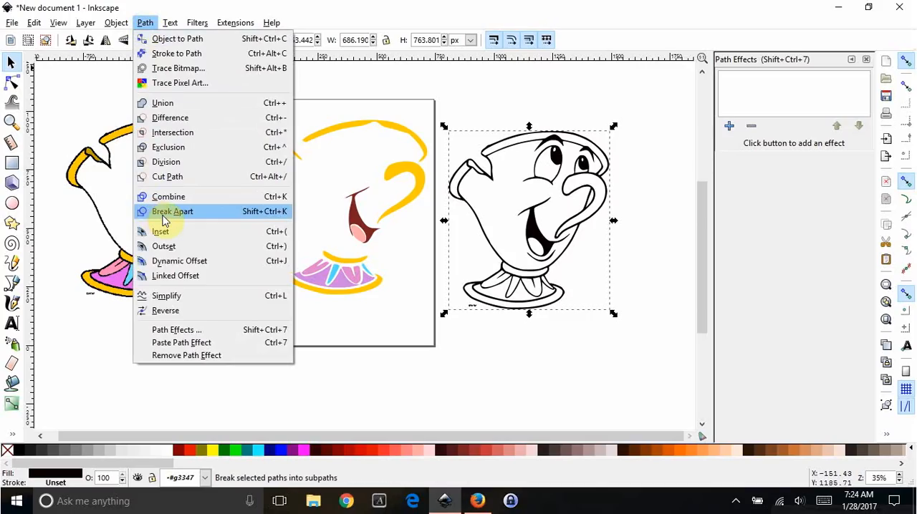
{"action": "left_click", "coordinate": [172, 212]}
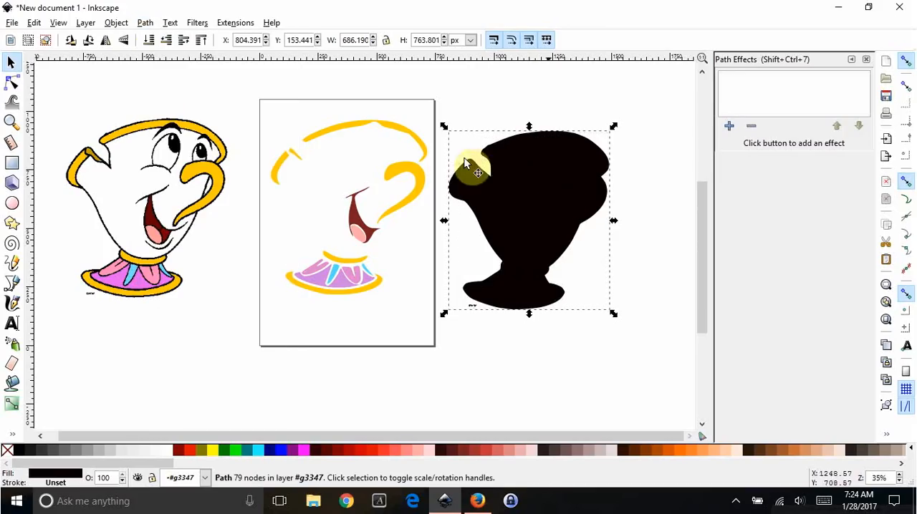
{"action": "mouse_move", "coordinate": [588, 208]}
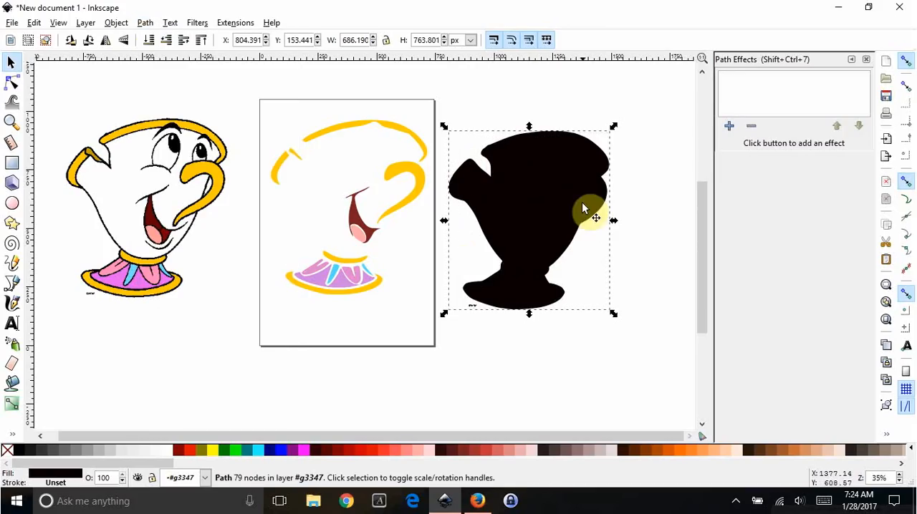
{"action": "mouse_move", "coordinate": [605, 215]}
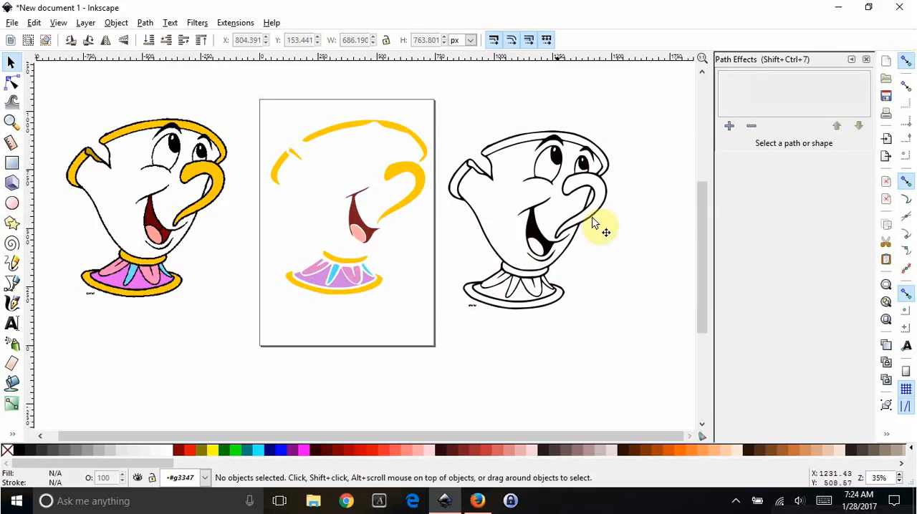
{"action": "mouse_move", "coordinate": [604, 212]}
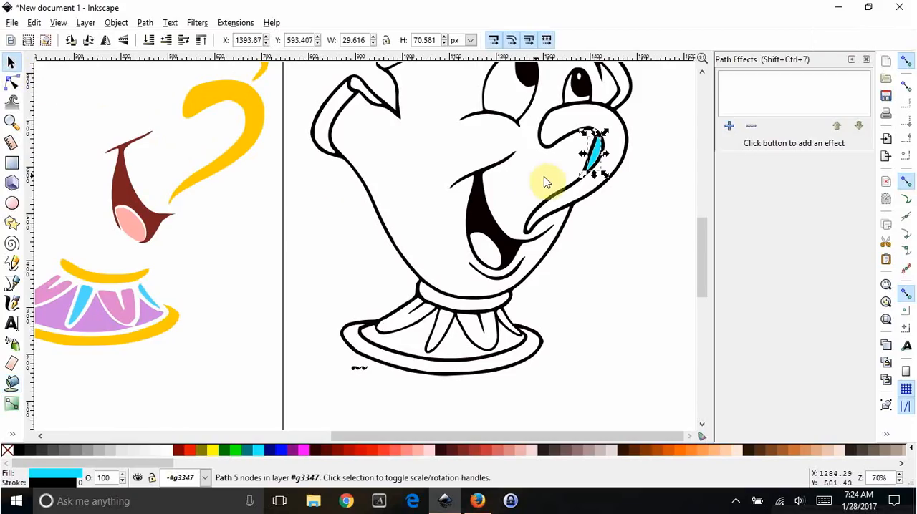
Drag the blue nose highlight path off the outline cup toward the coloured page.
{"action": "left_click_drag", "start_coordinate": [595, 151], "coordinate": [244, 376]}
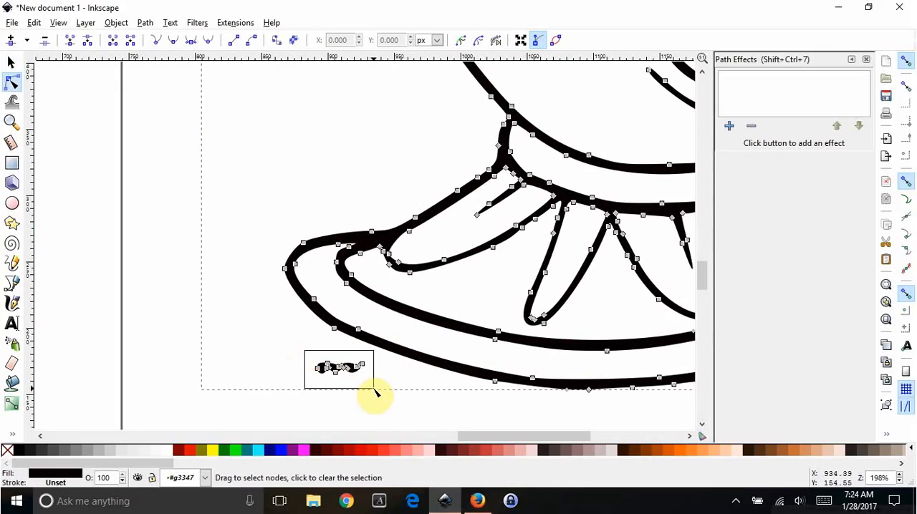
Select the signature scribble under the cup base for removal with the Node tool.
{"action": "left_click", "coordinate": [255, 323]}
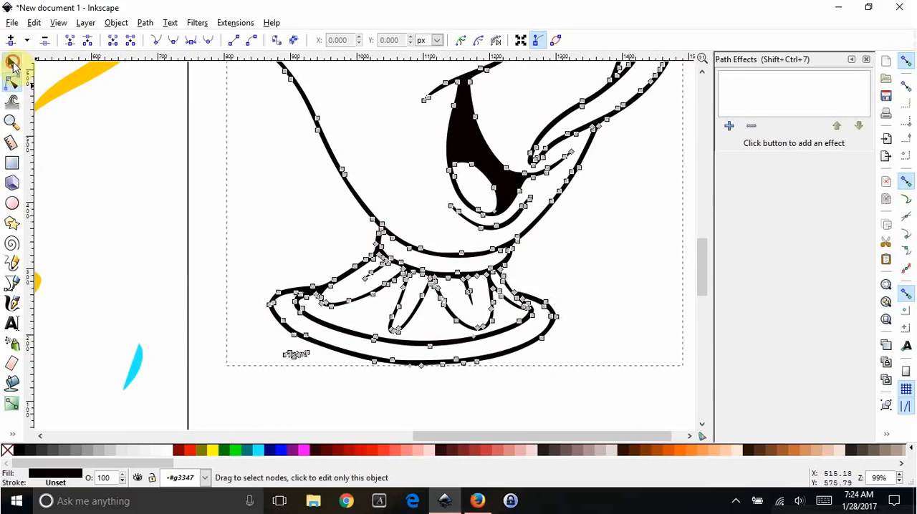
{"action": "left_click", "coordinate": [12, 63]}
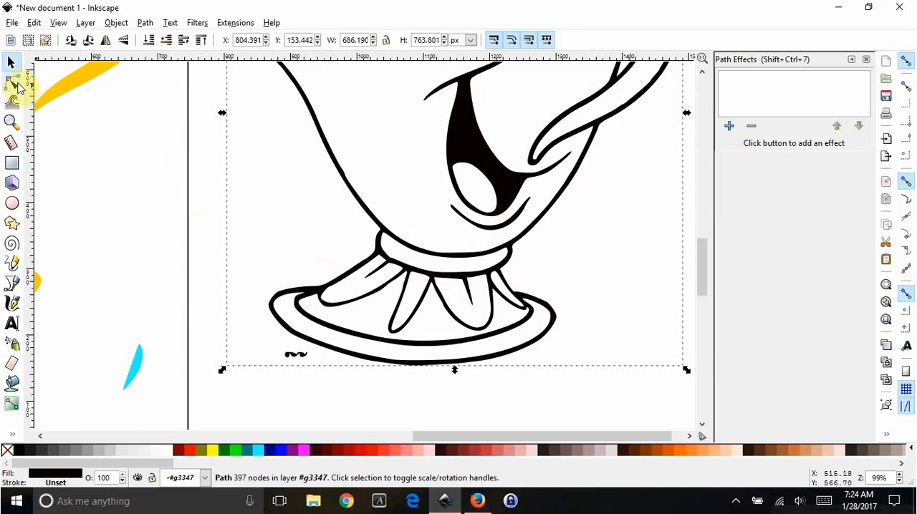
{"action": "left_click", "coordinate": [11, 82]}
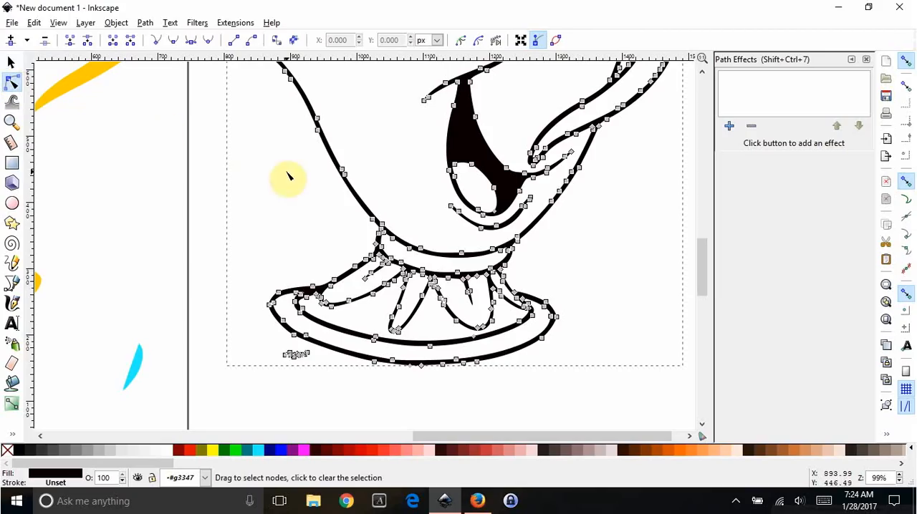
{"action": "mouse_move", "coordinate": [344, 240]}
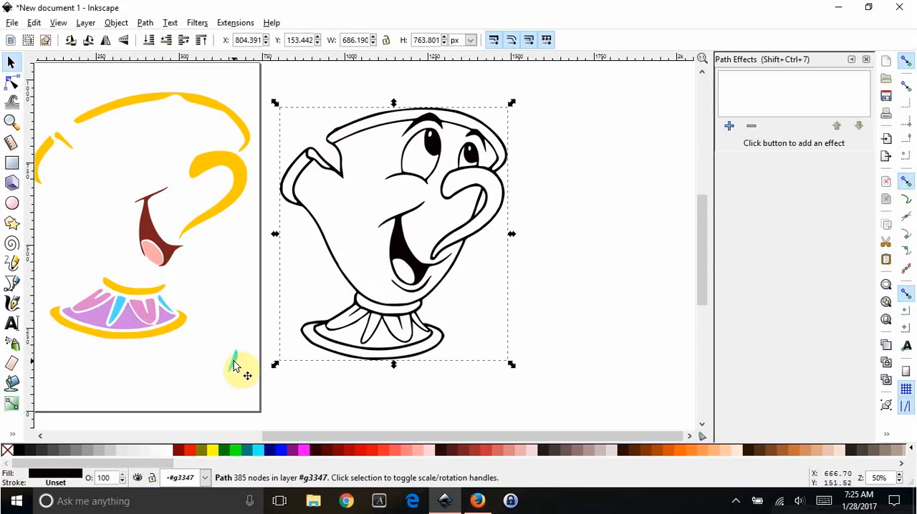
{"action": "mouse_move", "coordinate": [144, 23]}
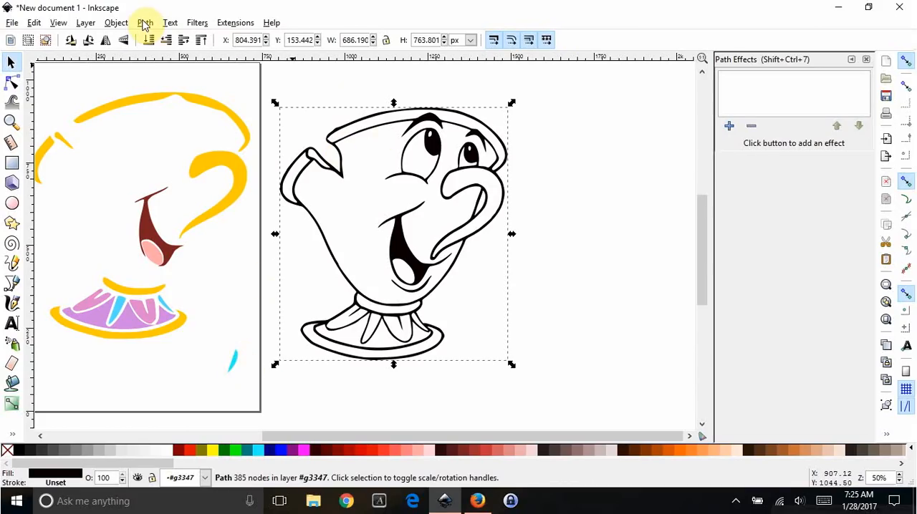
Break Apart then Union the outline into a black silhouette and drag it onto the coloured cup.
{"action": "left_click", "coordinate": [145, 23]}
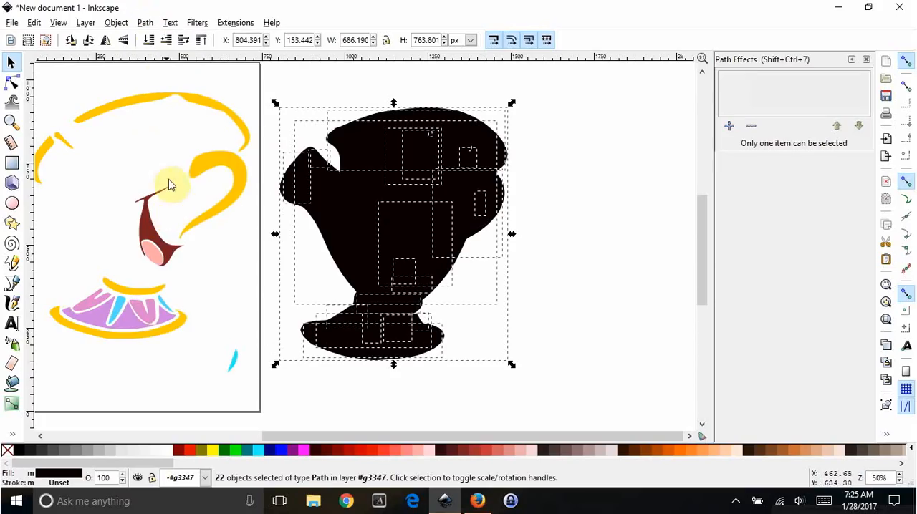
{"action": "left_click", "coordinate": [144, 22]}
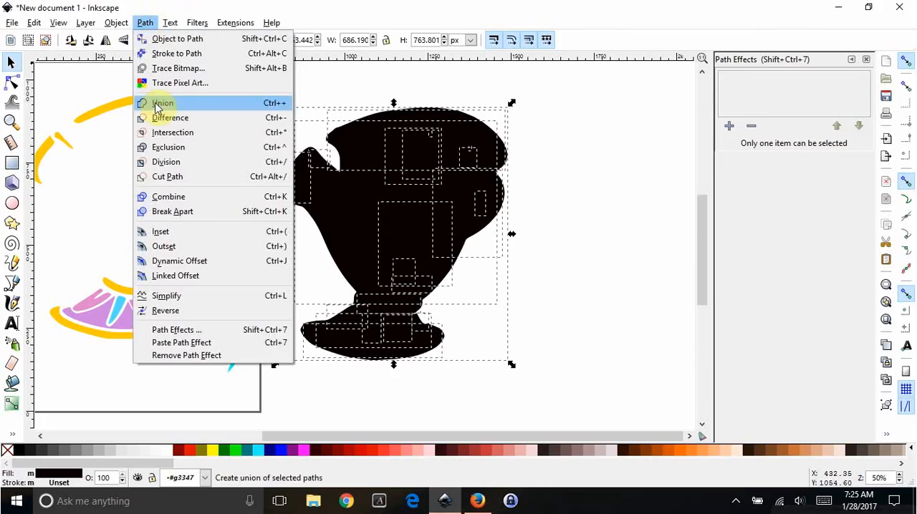
{"action": "left_click", "coordinate": [163, 103]}
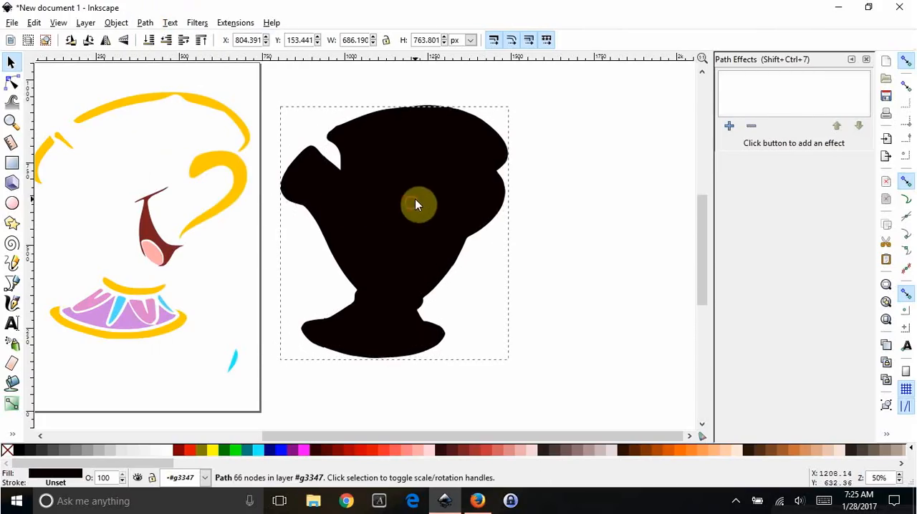
{"action": "left_click_drag", "start_coordinate": [419, 205], "coordinate": [183, 206]}
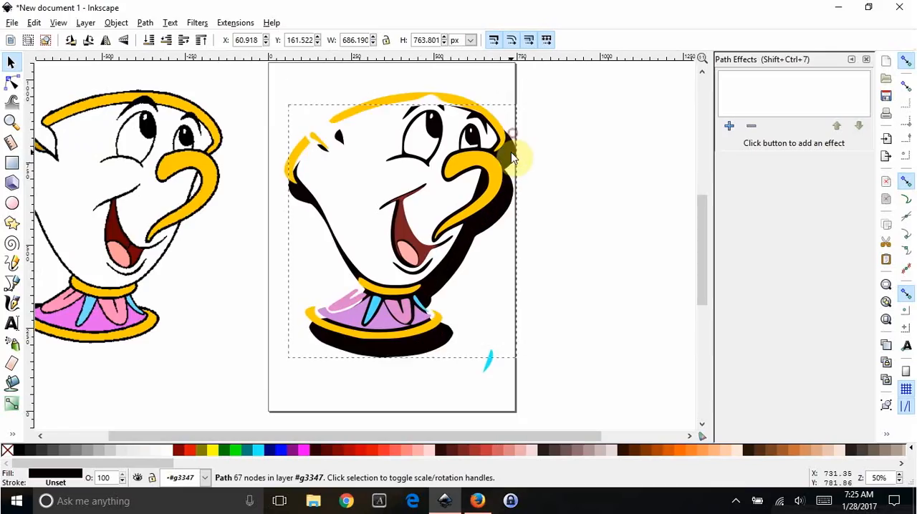
Align the silhouette behind the colour pieces and set the blue highlight on the nose.
{"action": "left_click_drag", "start_coordinate": [401, 214], "coordinate": [398, 200]}
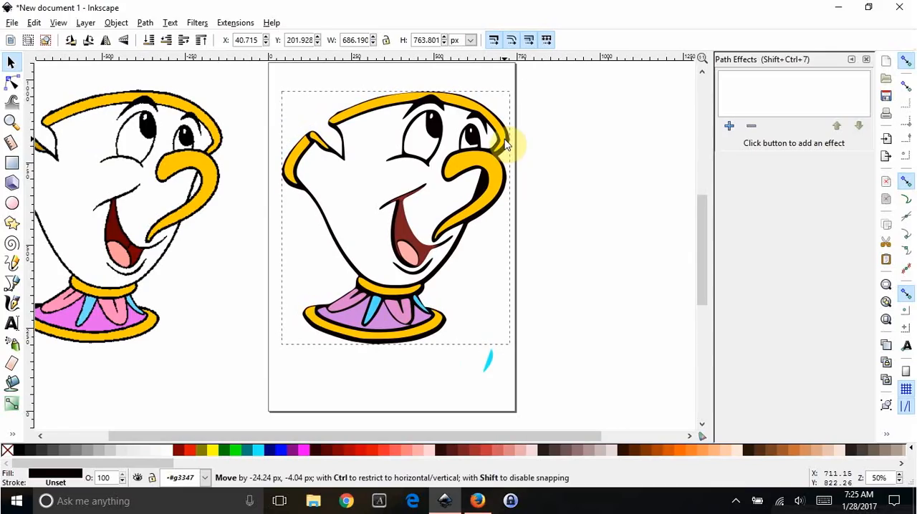
{"action": "left_click_drag", "start_coordinate": [394, 214], "coordinate": [393, 218]}
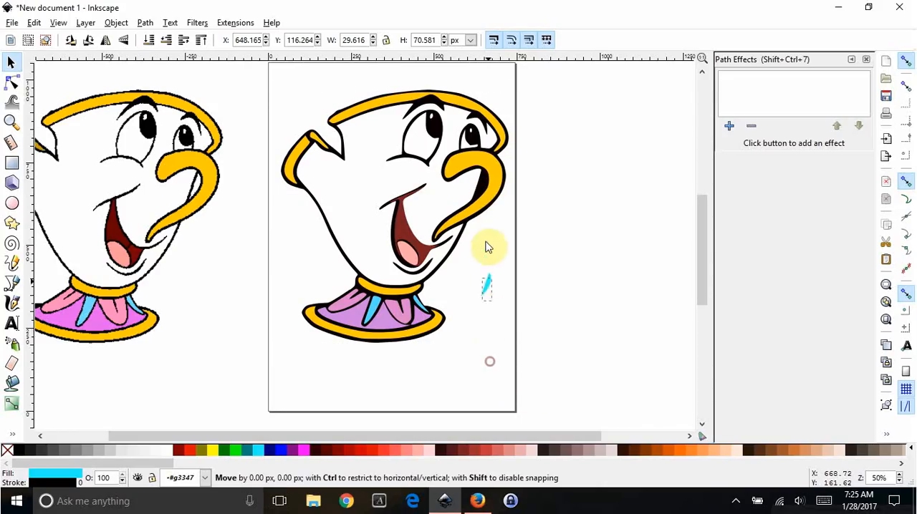
{"action": "left_click_drag", "start_coordinate": [487, 289], "coordinate": [485, 186]}
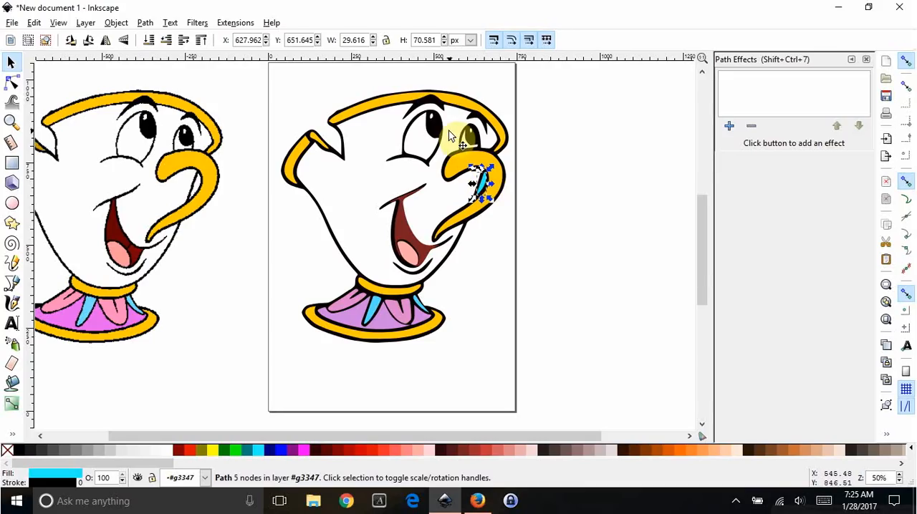
{"action": "mouse_move", "coordinate": [437, 129]}
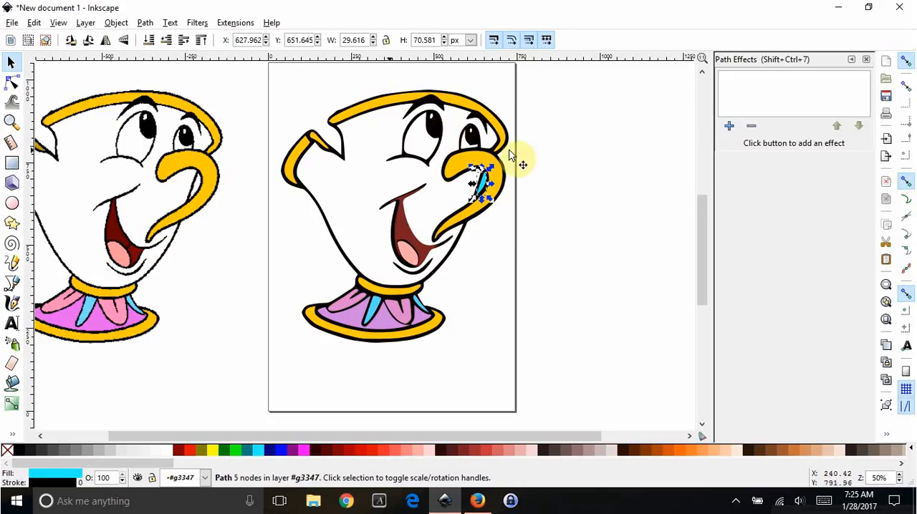
{"action": "mouse_move", "coordinate": [330, 126]}
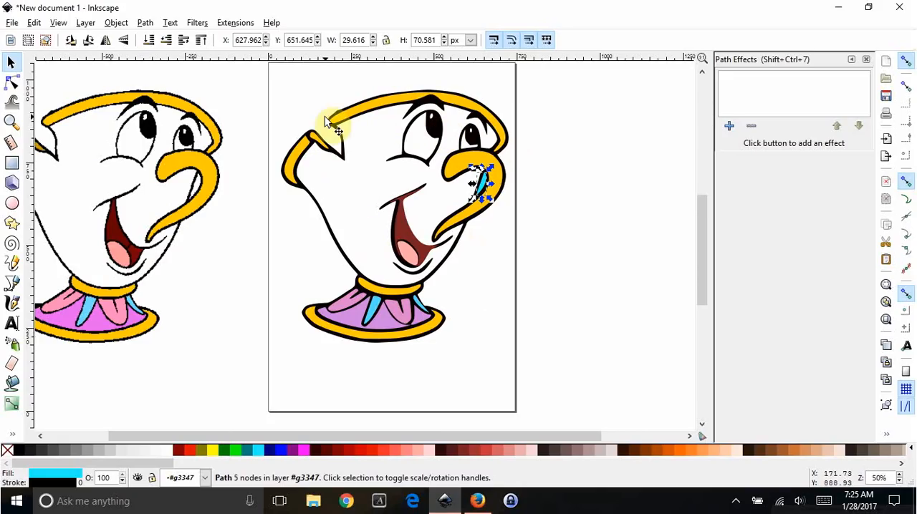
With the node tool, move the dark red mouth piece into Chip's open mouth.
{"action": "left_click", "coordinate": [11, 86]}
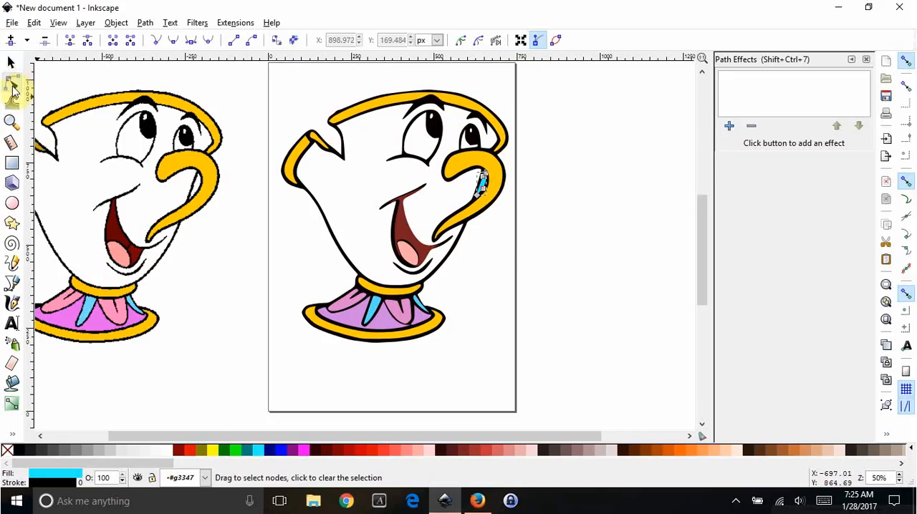
{"action": "mouse_move", "coordinate": [493, 214]}
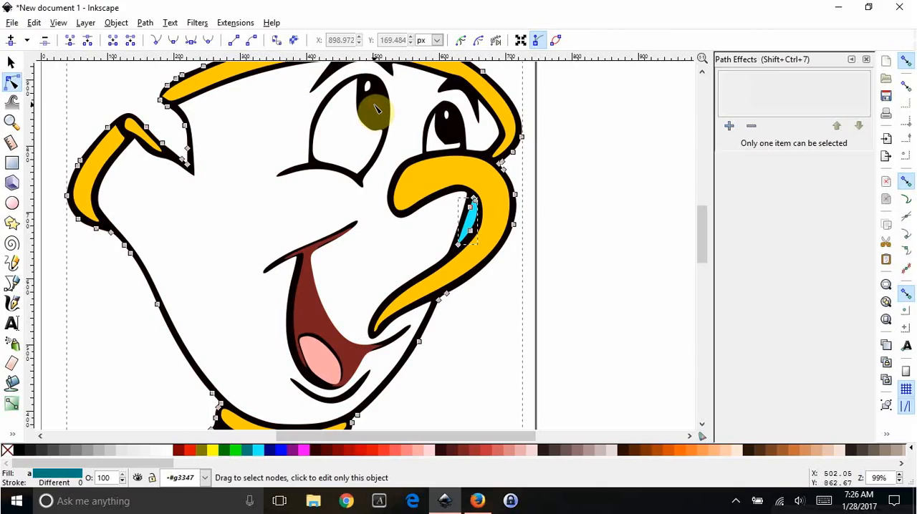
{"action": "left_click", "coordinate": [144, 23]}
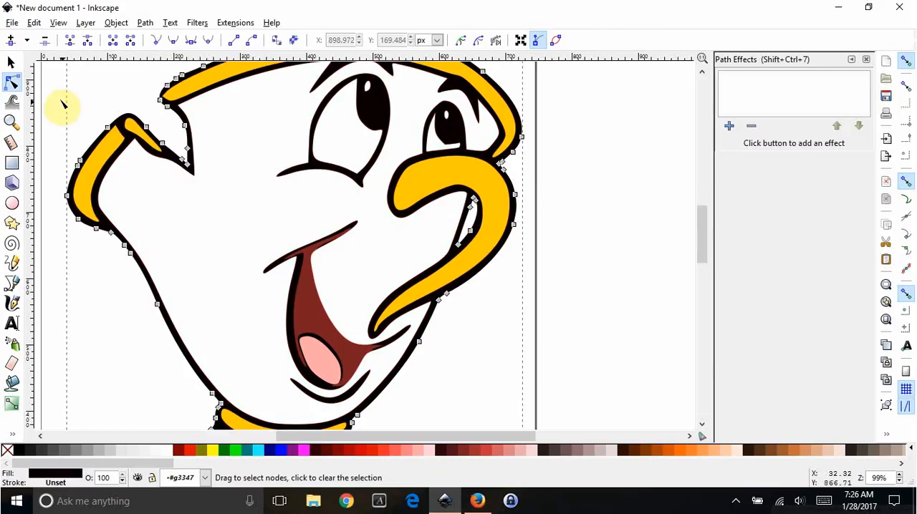
{"action": "left_click", "coordinate": [11, 63]}
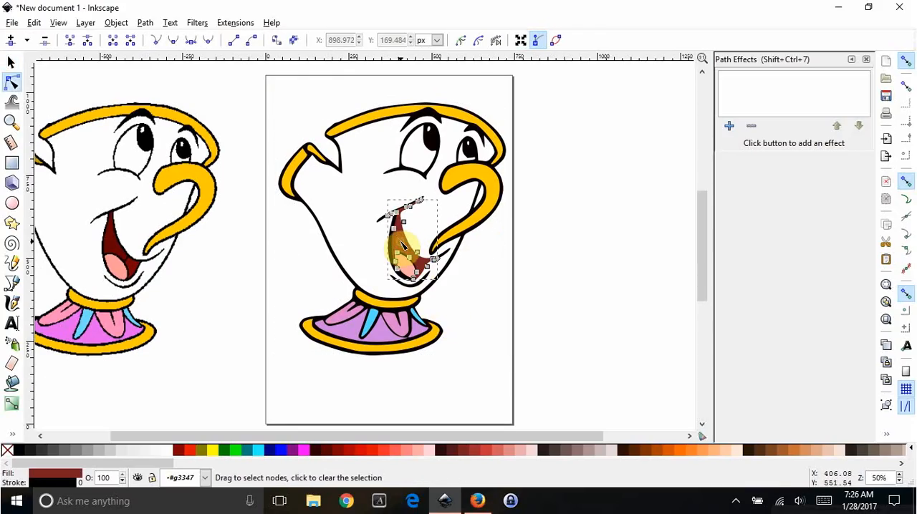
{"action": "left_click", "coordinate": [11, 63]}
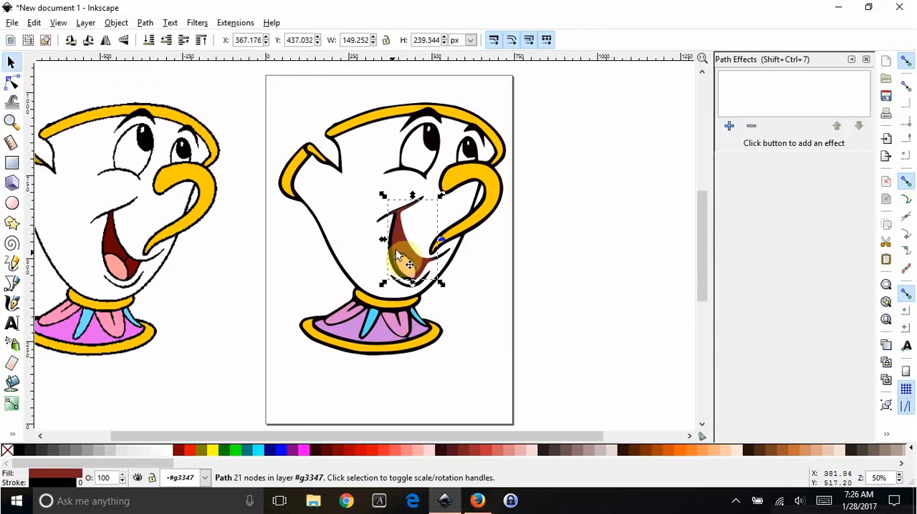
{"action": "left_click_drag", "start_coordinate": [408, 251], "coordinate": [402, 246]}
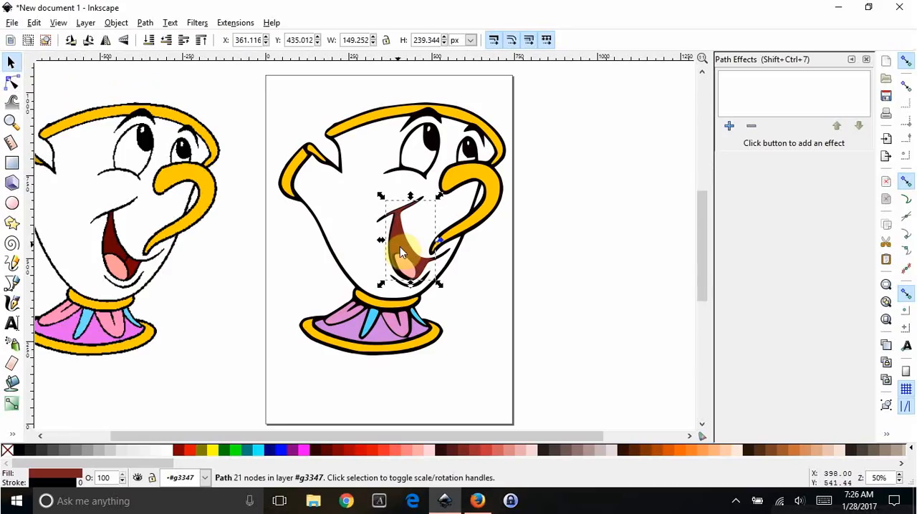
{"action": "left_click_drag", "start_coordinate": [408, 243], "coordinate": [404, 265]}
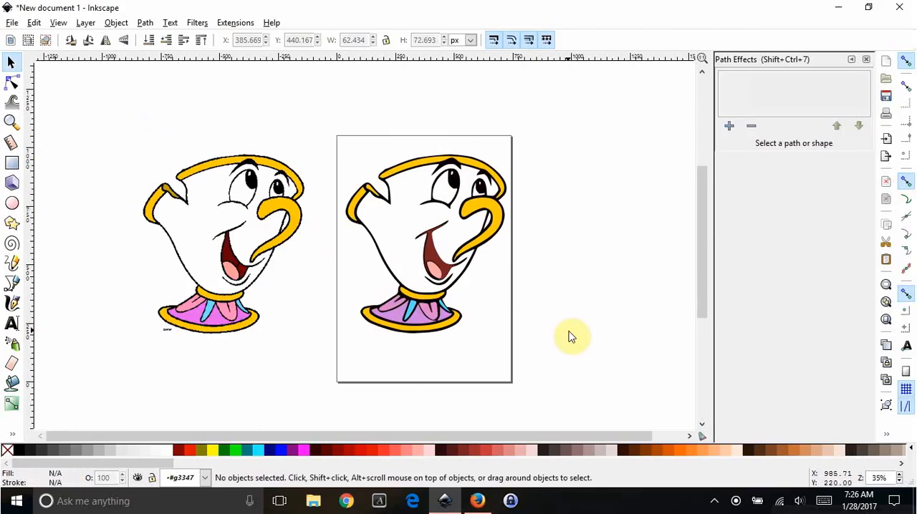
Delete the leftover Chip drawing beside the page, leaving only the coloured group.
{"action": "left_click", "coordinate": [237, 246]}
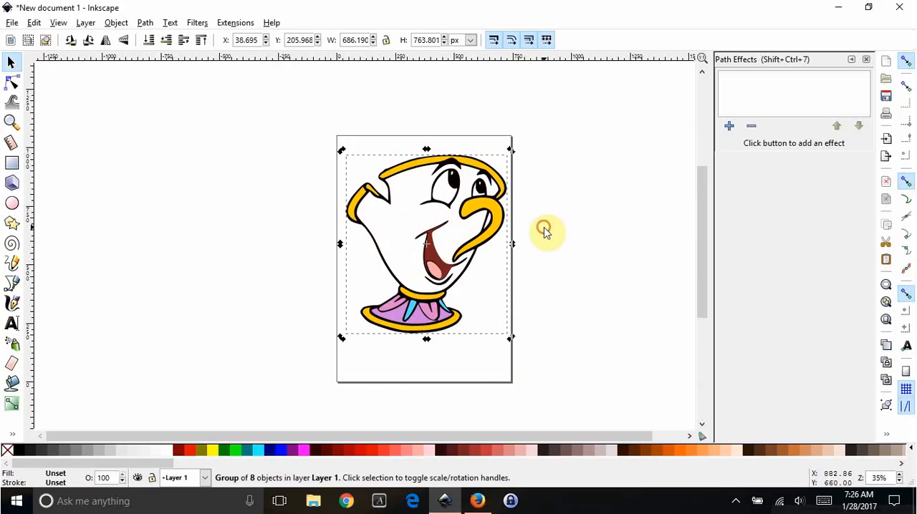
{"action": "left_click", "coordinate": [427, 247]}
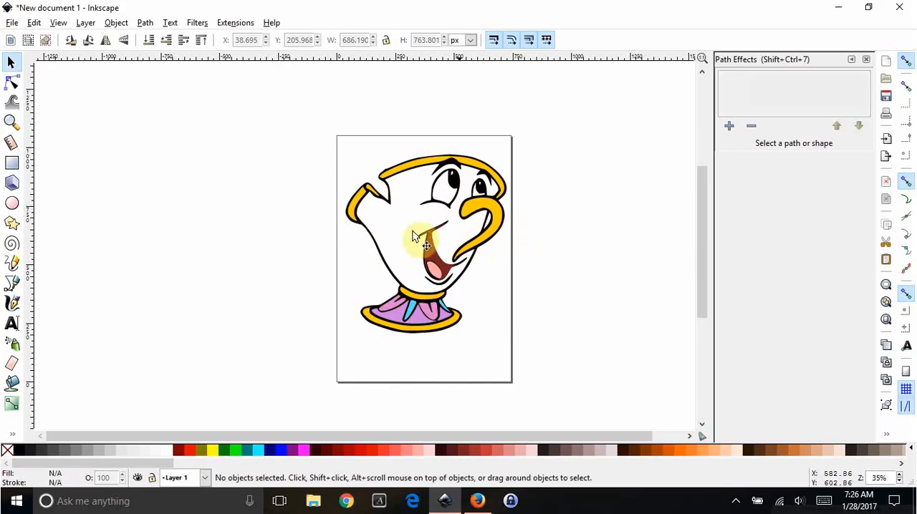
{"action": "left_click", "coordinate": [11, 23]}
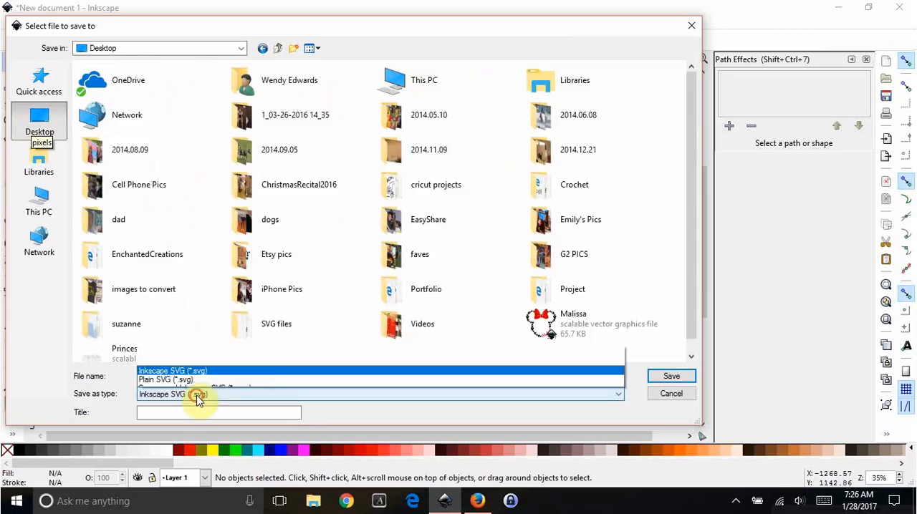
Save the drawing to the Desktop as Plain SVG named Chip.
{"action": "left_click", "coordinate": [618, 394]}
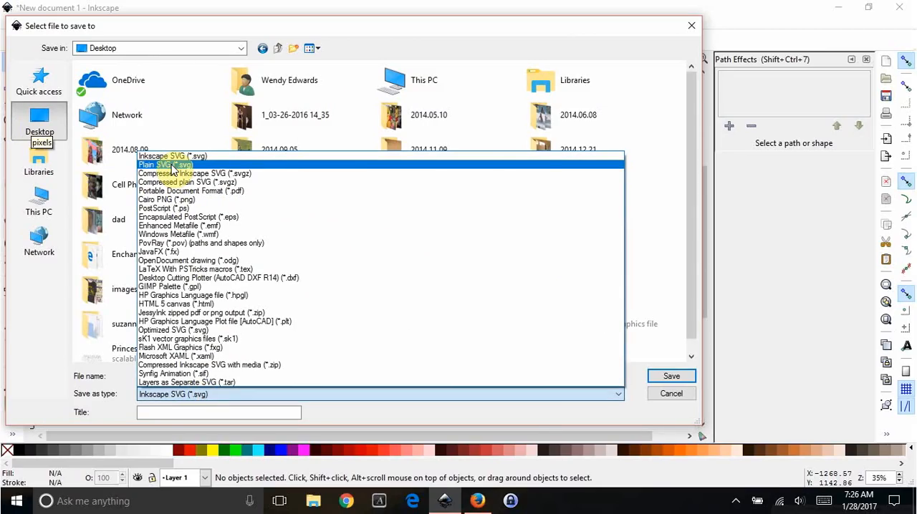
{"action": "left_click", "coordinate": [165, 165]}
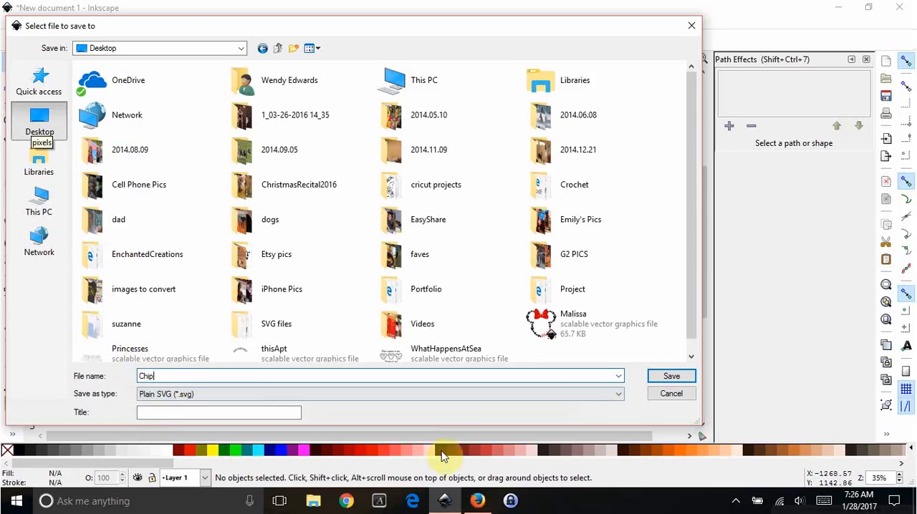
{"action": "left_click", "coordinate": [670, 375]}
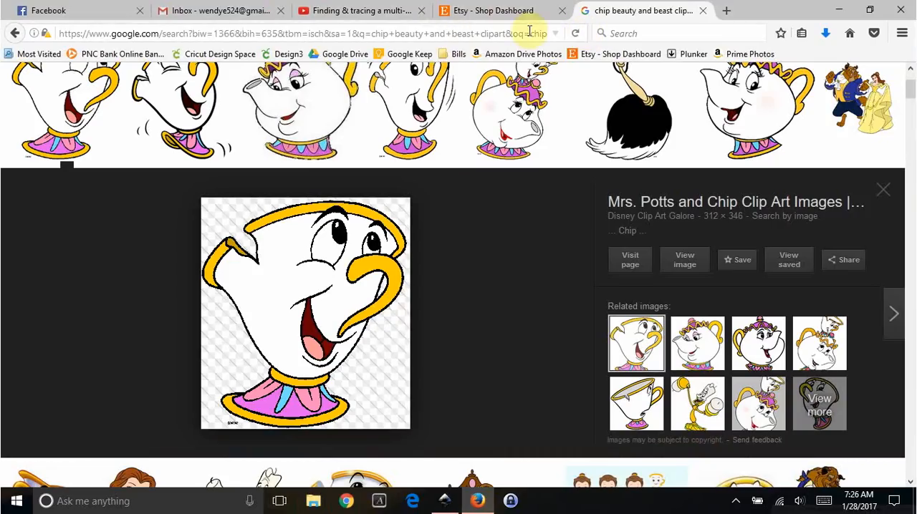
Start a new Cricut Design Space project and begin an image upload from the computer.
{"action": "left_click", "coordinate": [508, 107]}
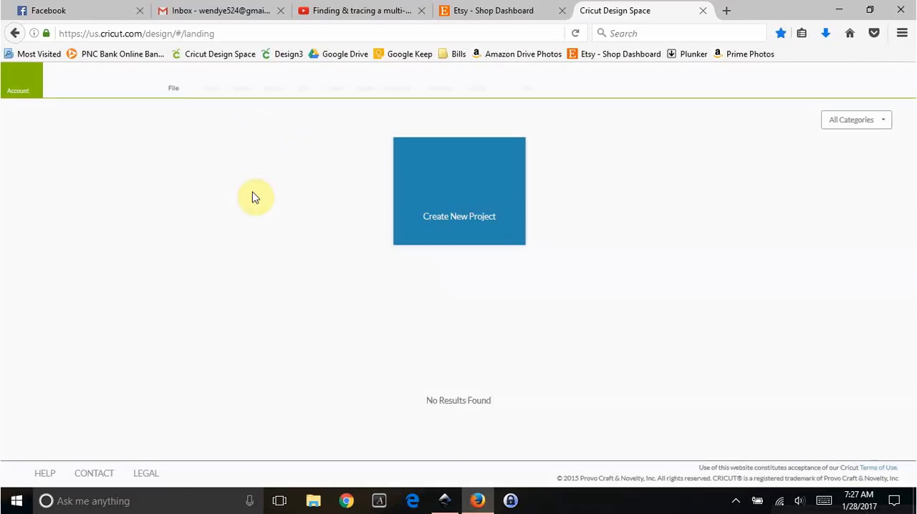
{"action": "left_click", "coordinate": [458, 192]}
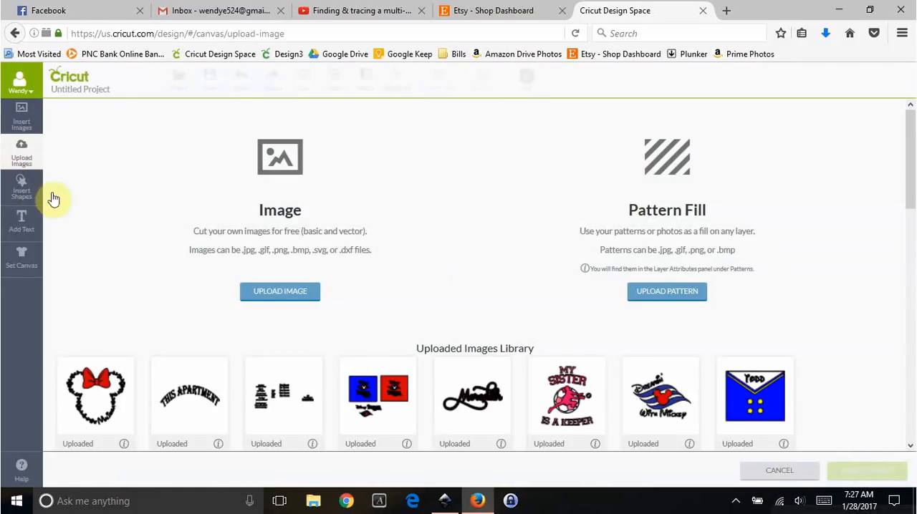
{"action": "left_click", "coordinate": [280, 291]}
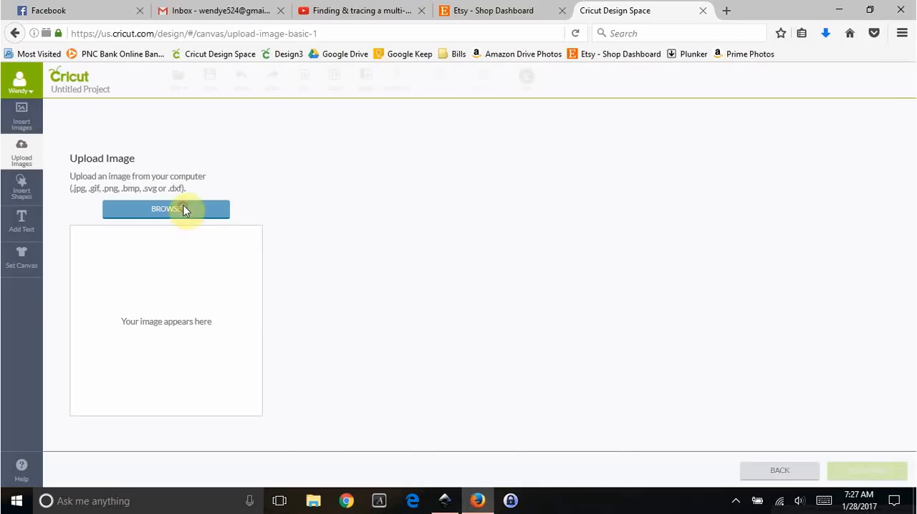
{"action": "left_click", "coordinate": [166, 209]}
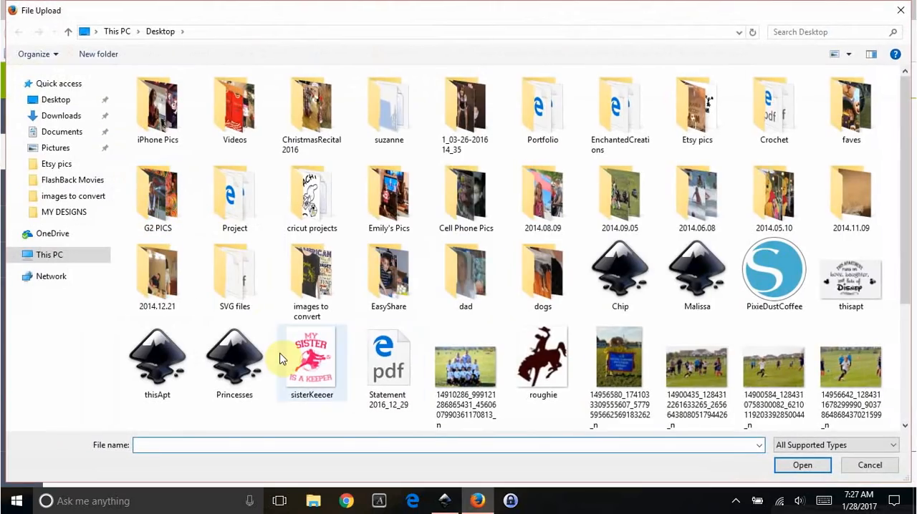
Upload the saved Chip.svg and insert it onto the canvas as colour layers.
{"action": "left_click", "coordinate": [802, 464]}
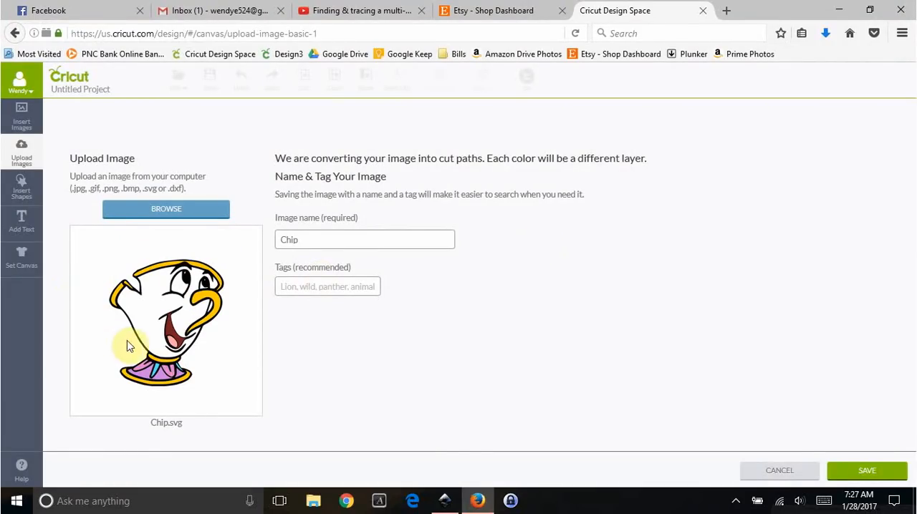
{"action": "left_click", "coordinate": [867, 470]}
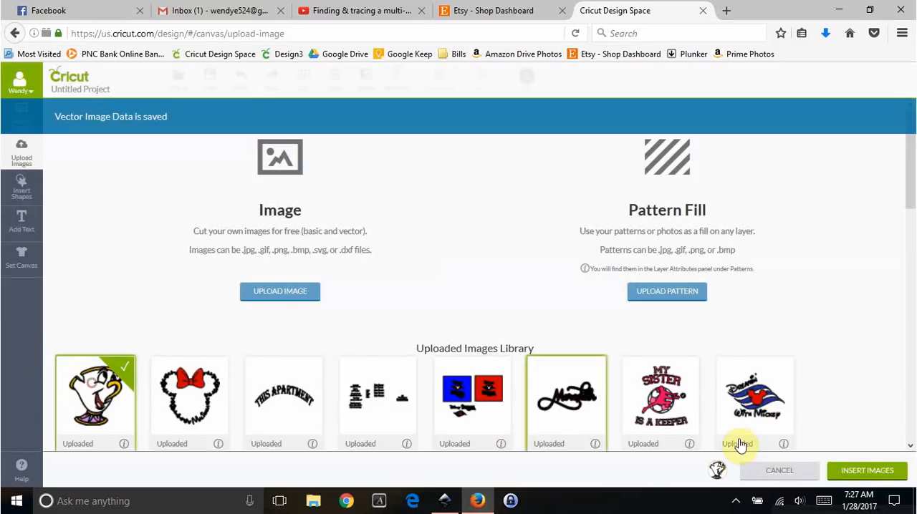
{"action": "left_click", "coordinate": [866, 470]}
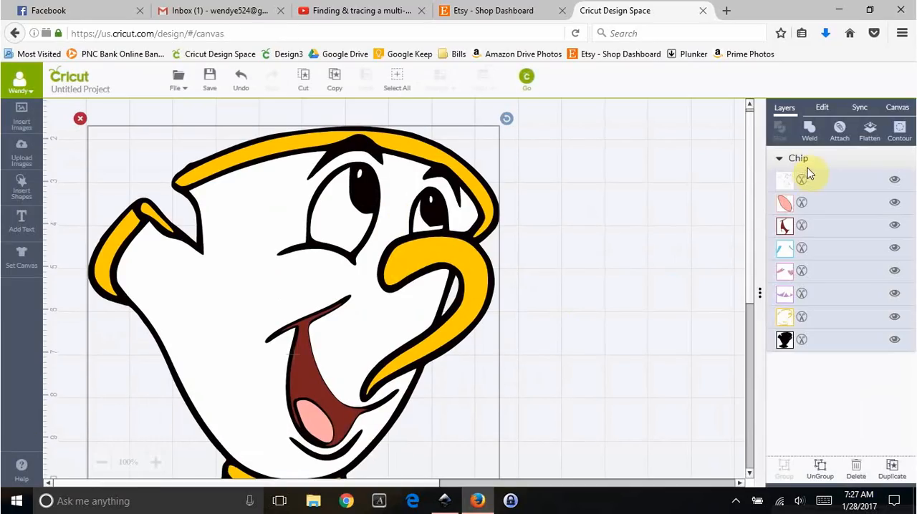
Preview the eight colour cutting mats, view the yellow mat, then return to Inkscape.
{"action": "left_click", "coordinate": [785, 317]}
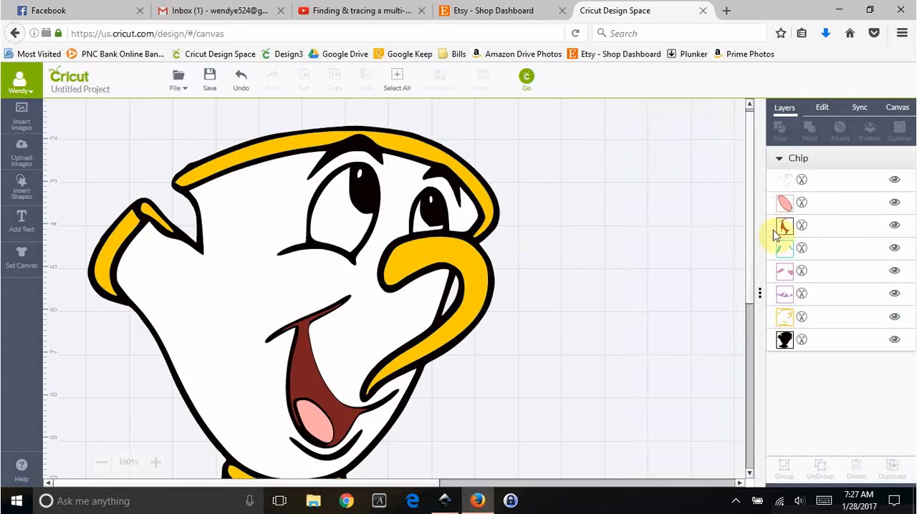
{"action": "scroll", "scroll_direction": "down", "scroll_amount": 3}
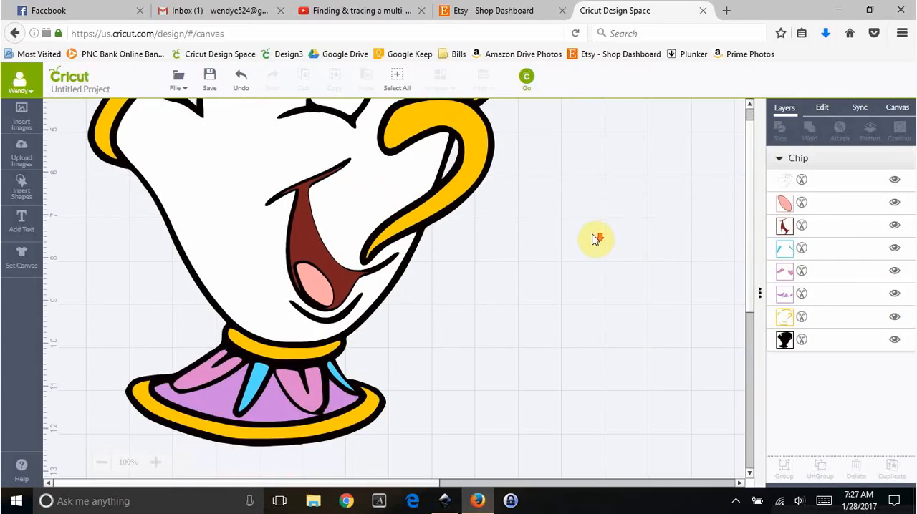
{"action": "mouse_move", "coordinate": [594, 241]}
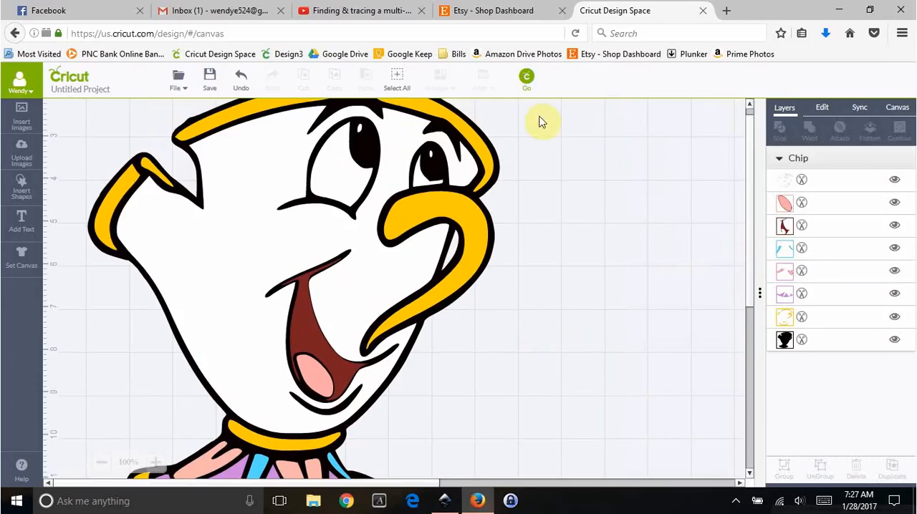
{"action": "left_click", "coordinate": [526, 79]}
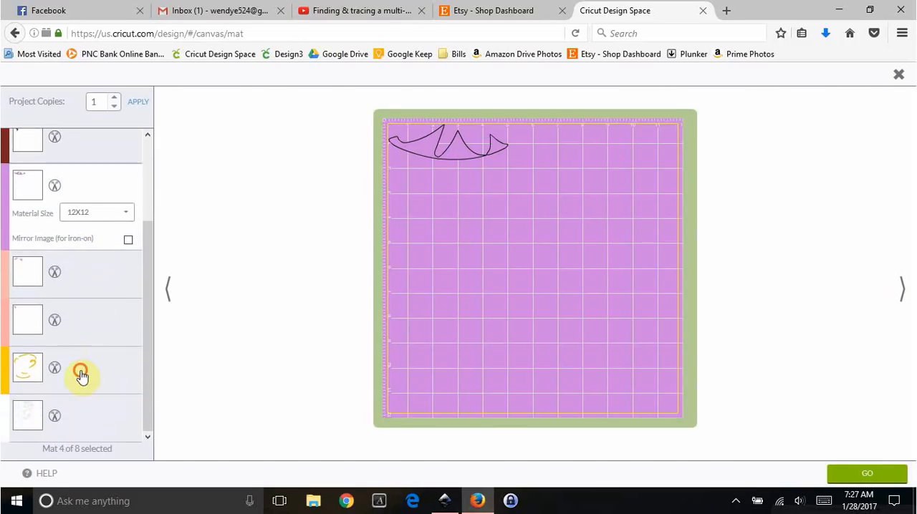
{"action": "left_click", "coordinate": [27, 370]}
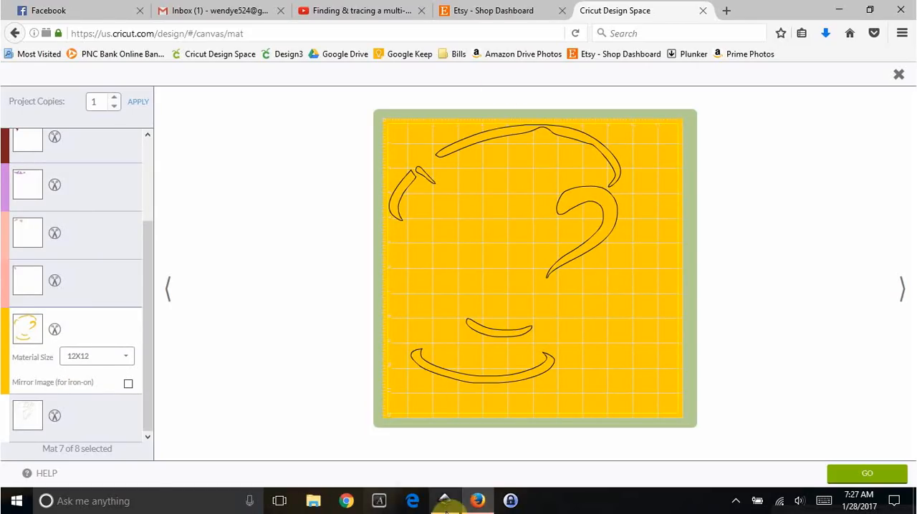
{"action": "left_click", "coordinate": [444, 501]}
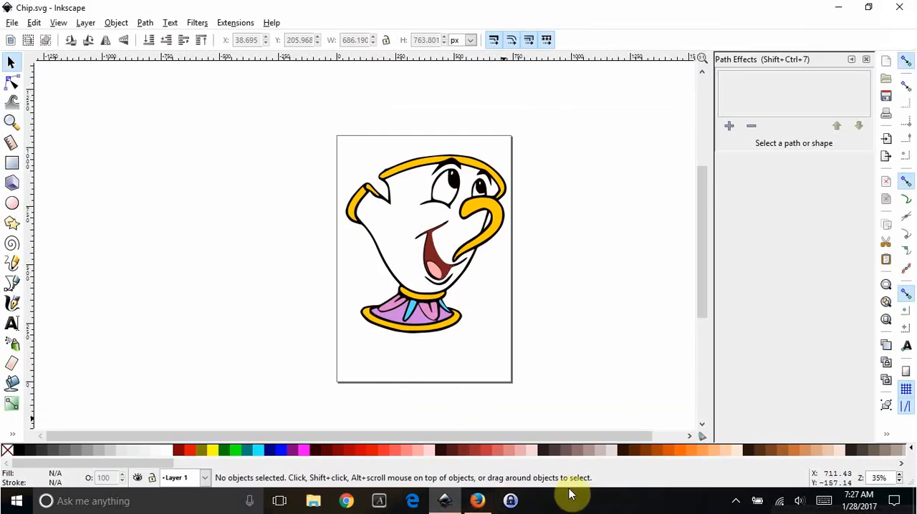
{"action": "mouse_move", "coordinate": [743, 504]}
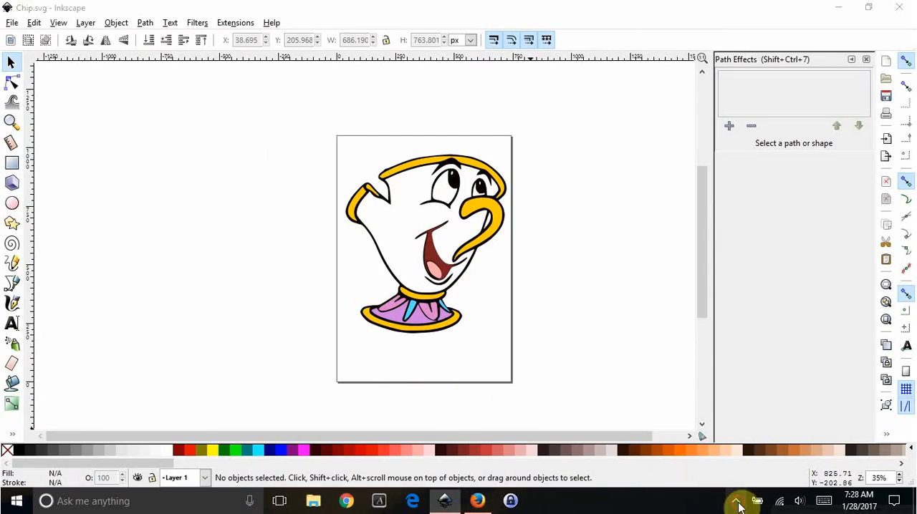
{"action": "left_click", "coordinate": [739, 502]}
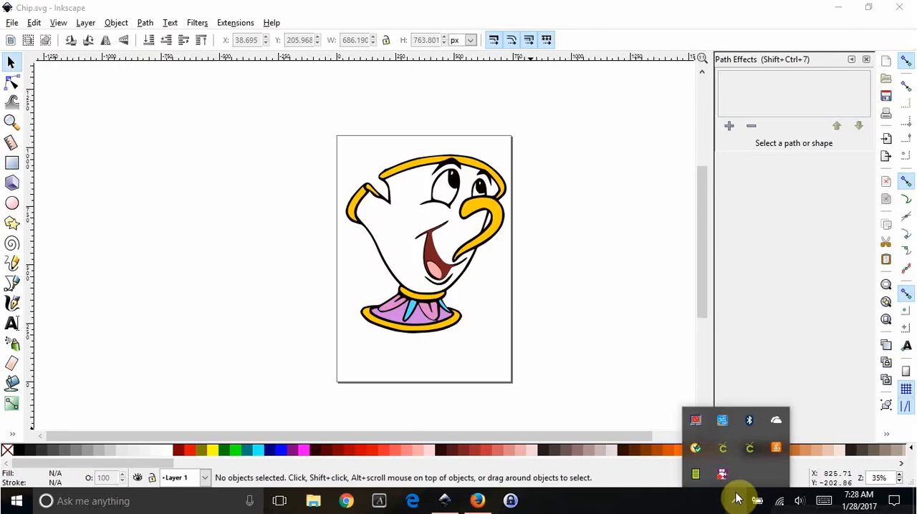